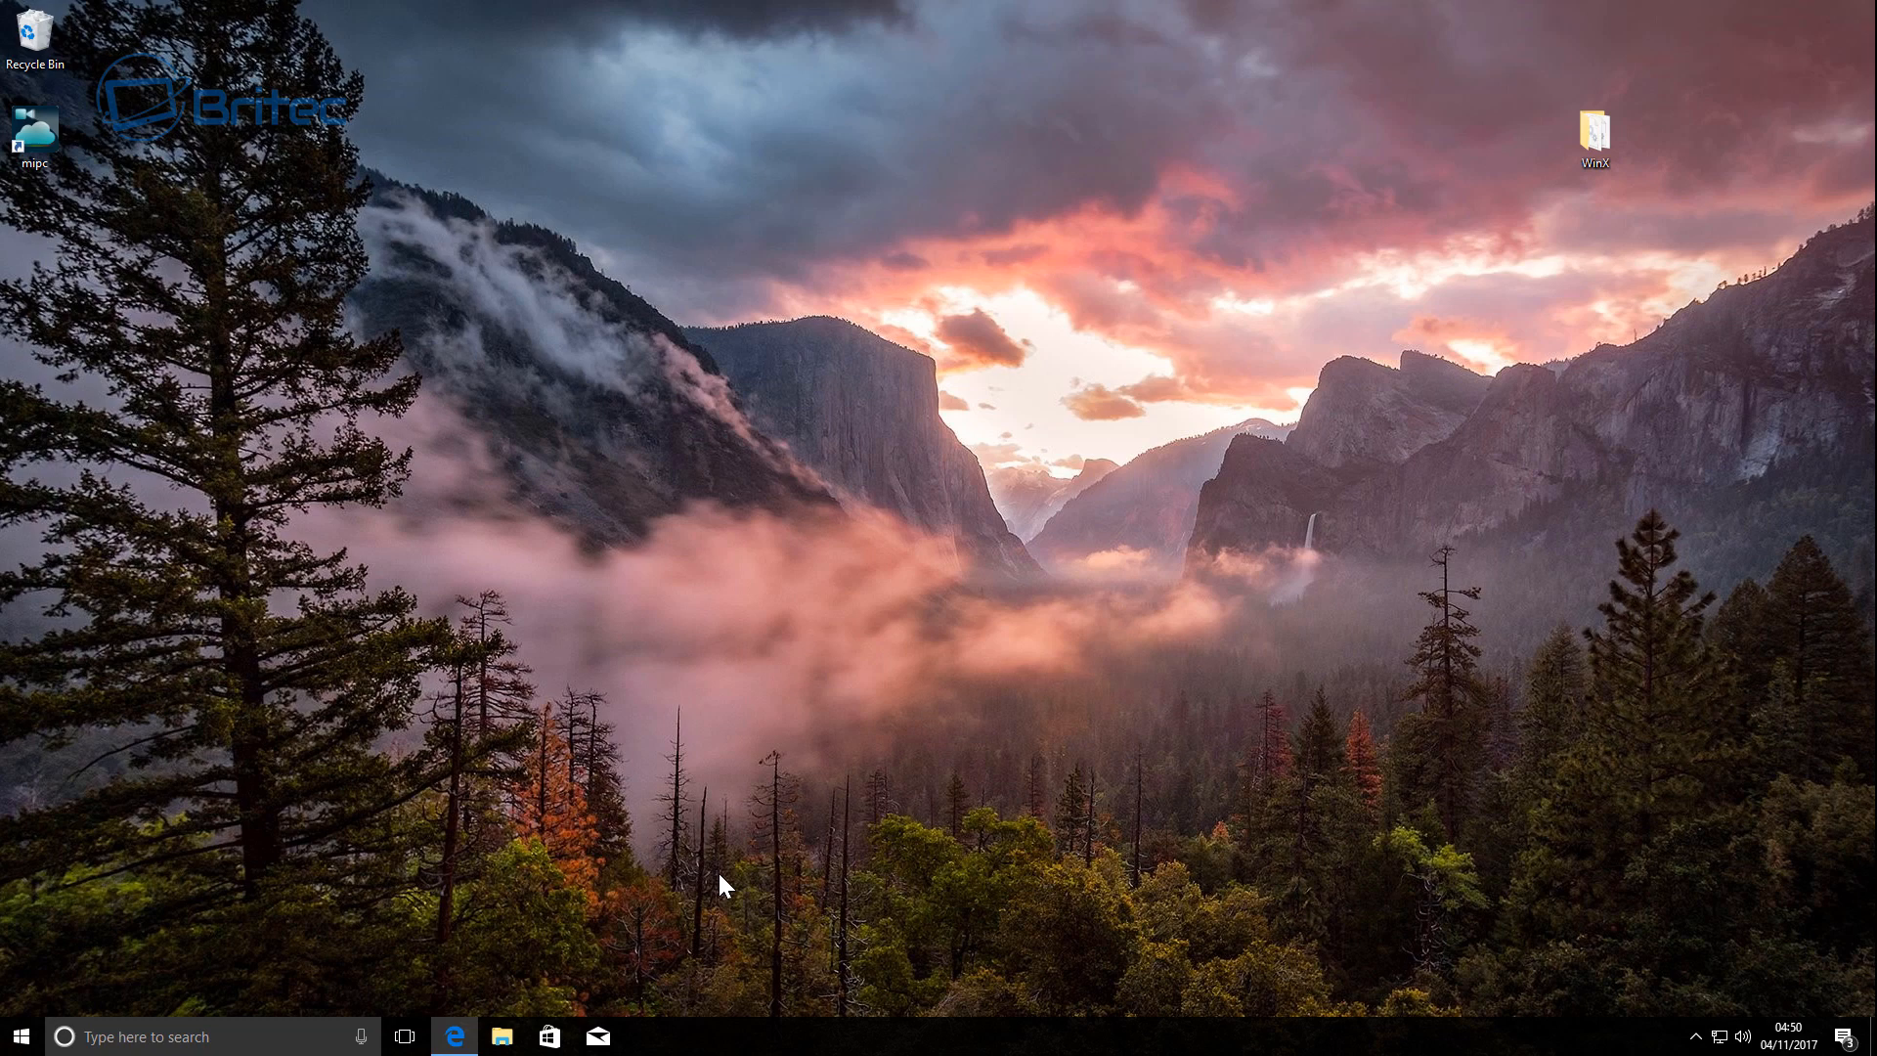
pyautogui.moveTo(374, 909)
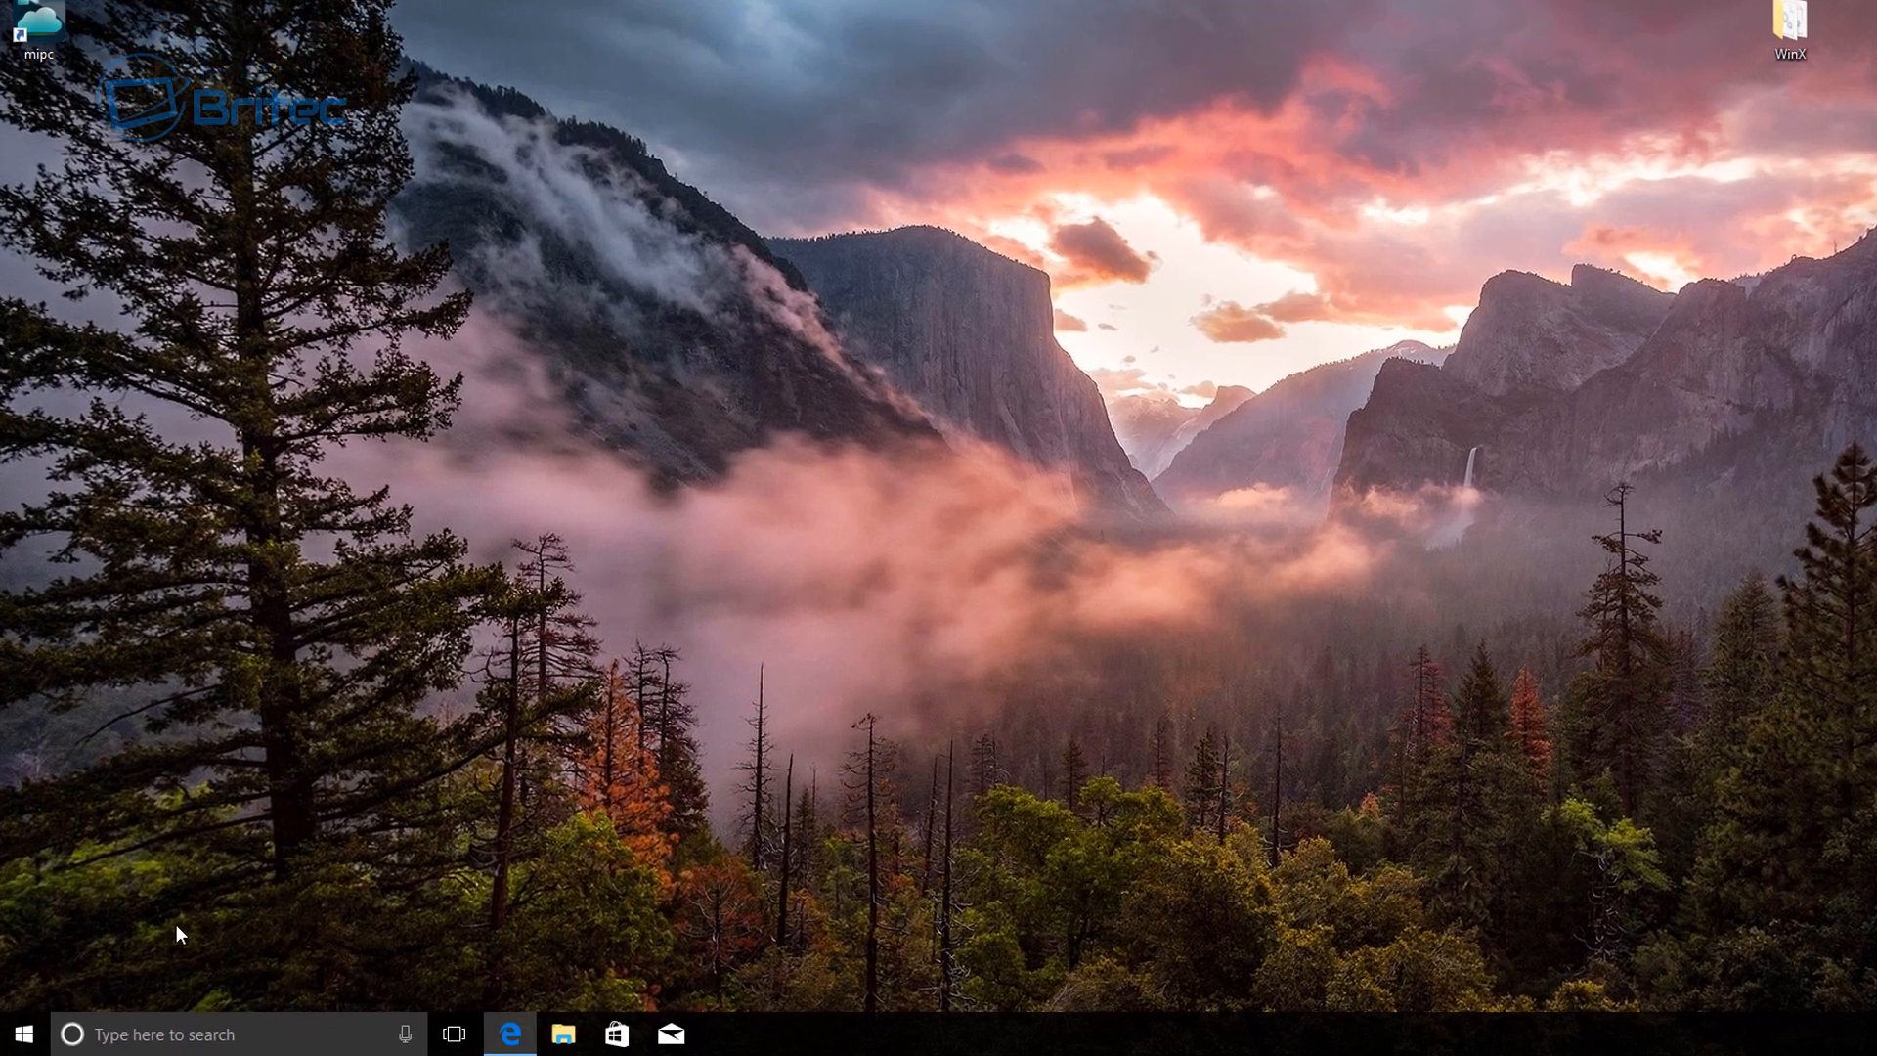
# Step: Open and close Windows Settings from the quick links and Control Panel from search
pyautogui.rightClick(15, 1035)
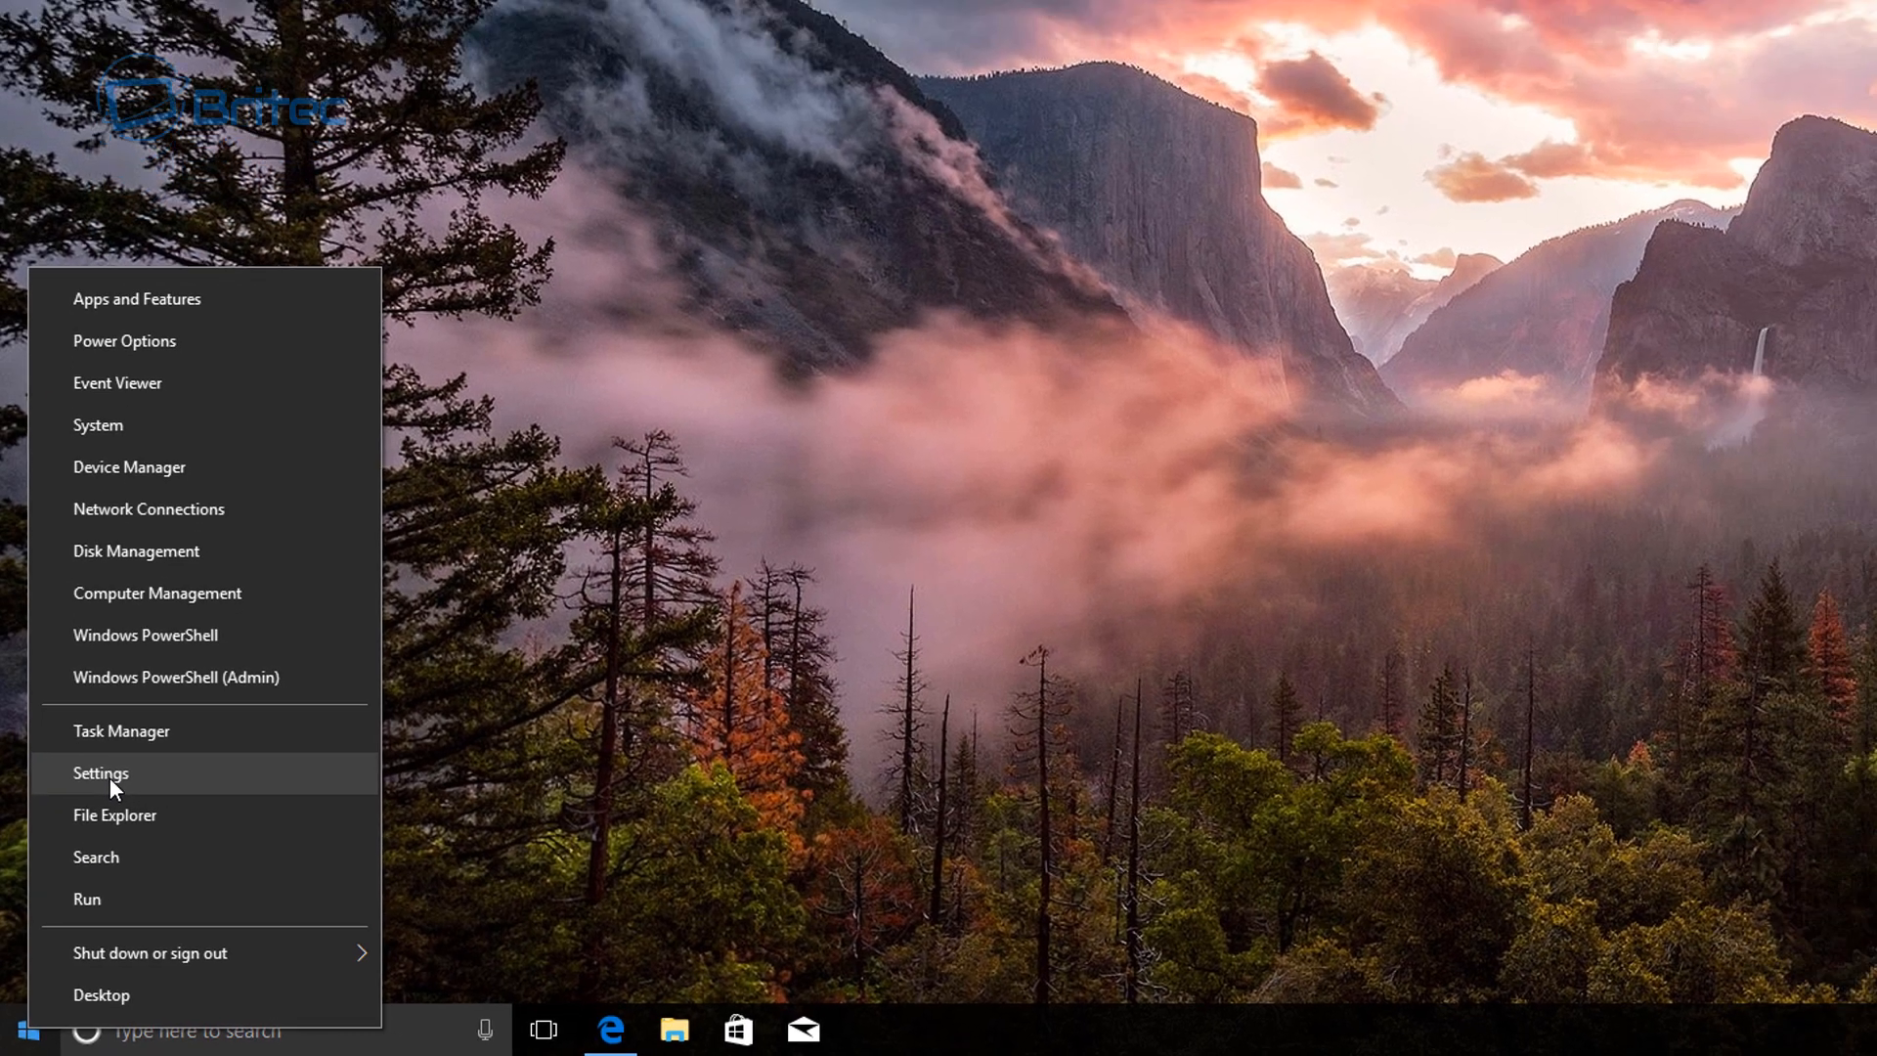
pyautogui.click(102, 772)
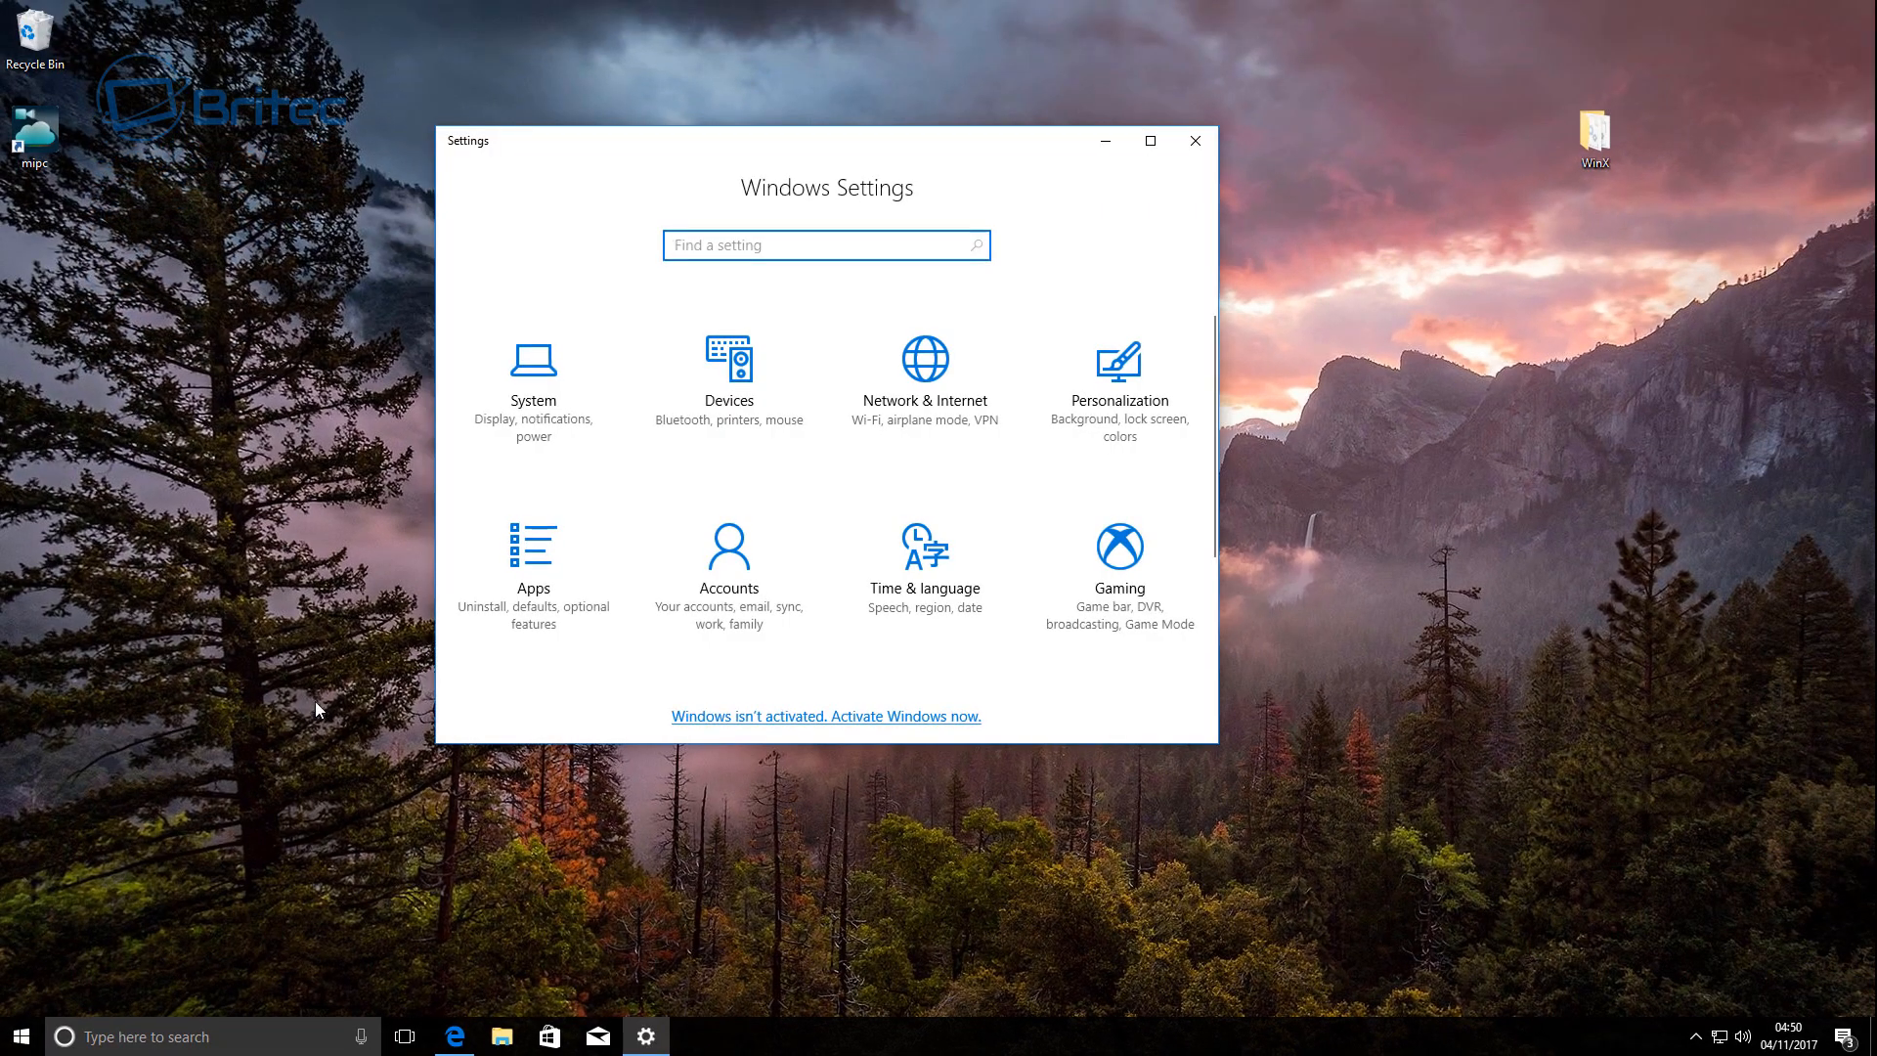
pyautogui.moveTo(1217, 452)
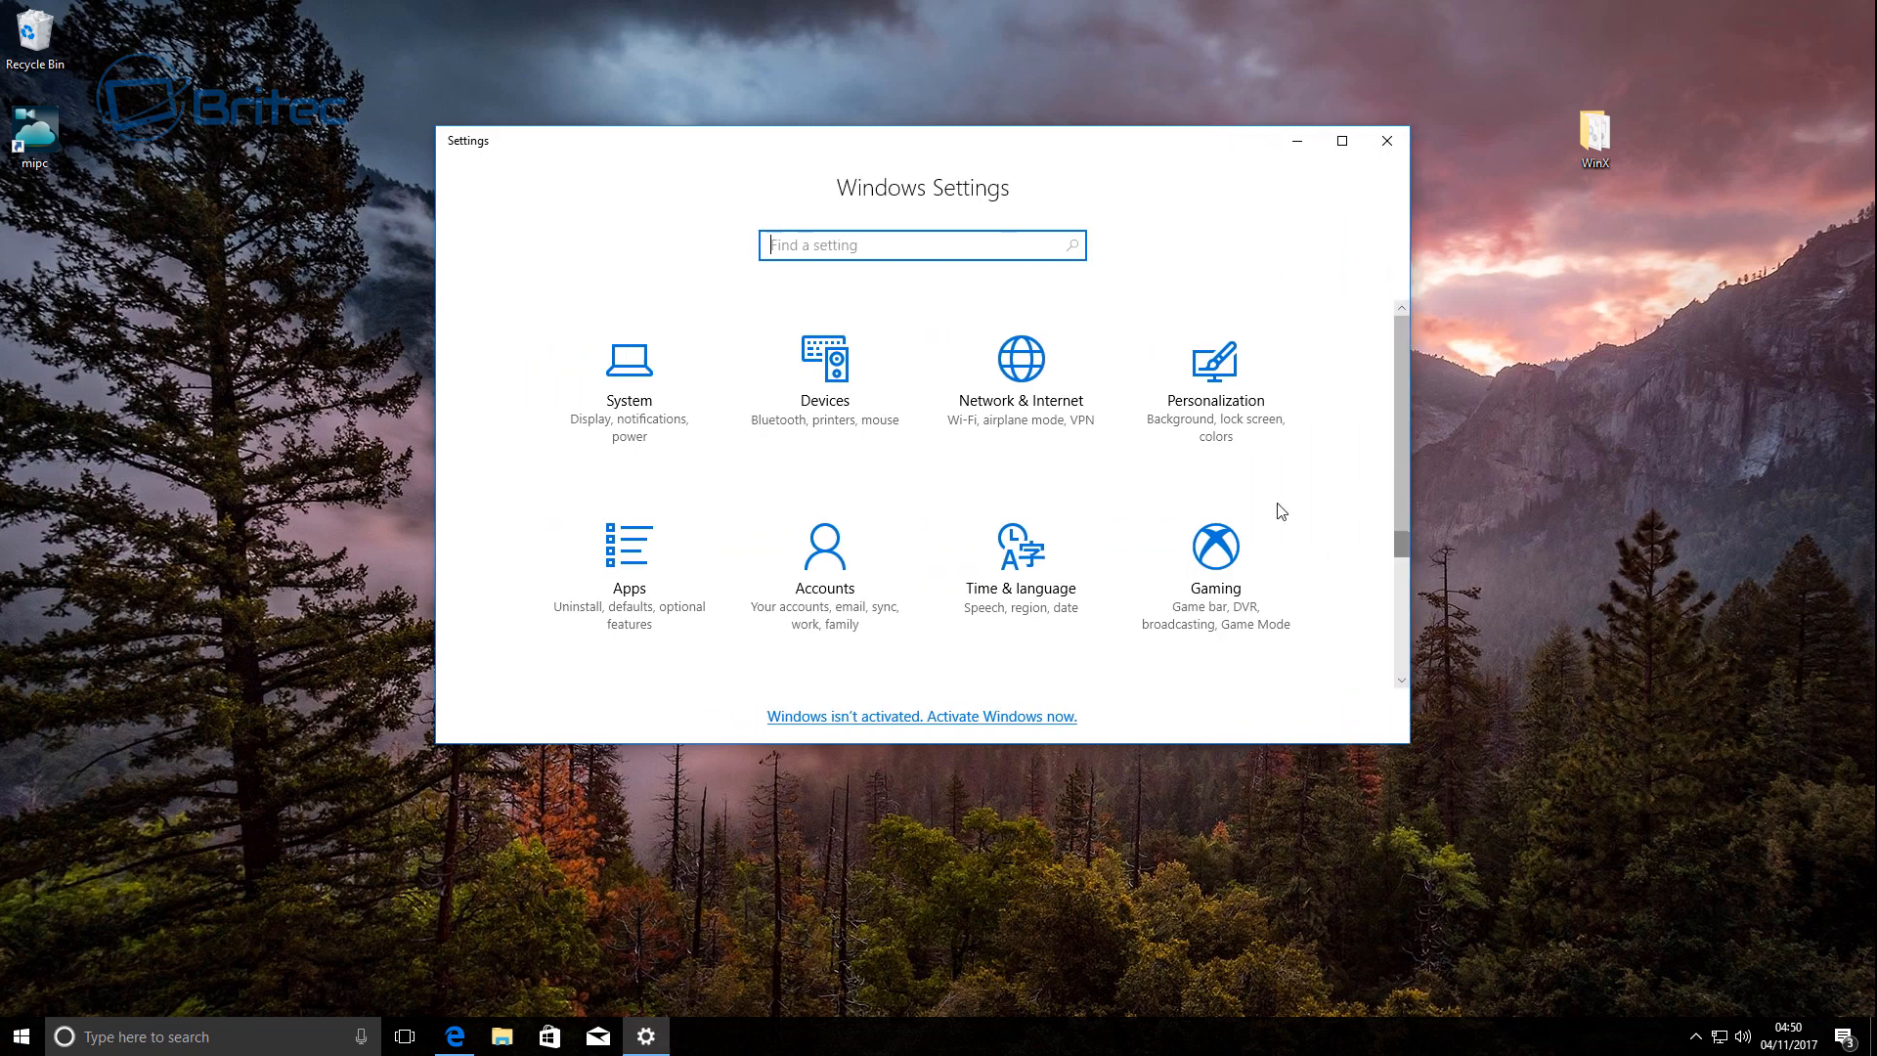
pyautogui.moveTo(968, 651)
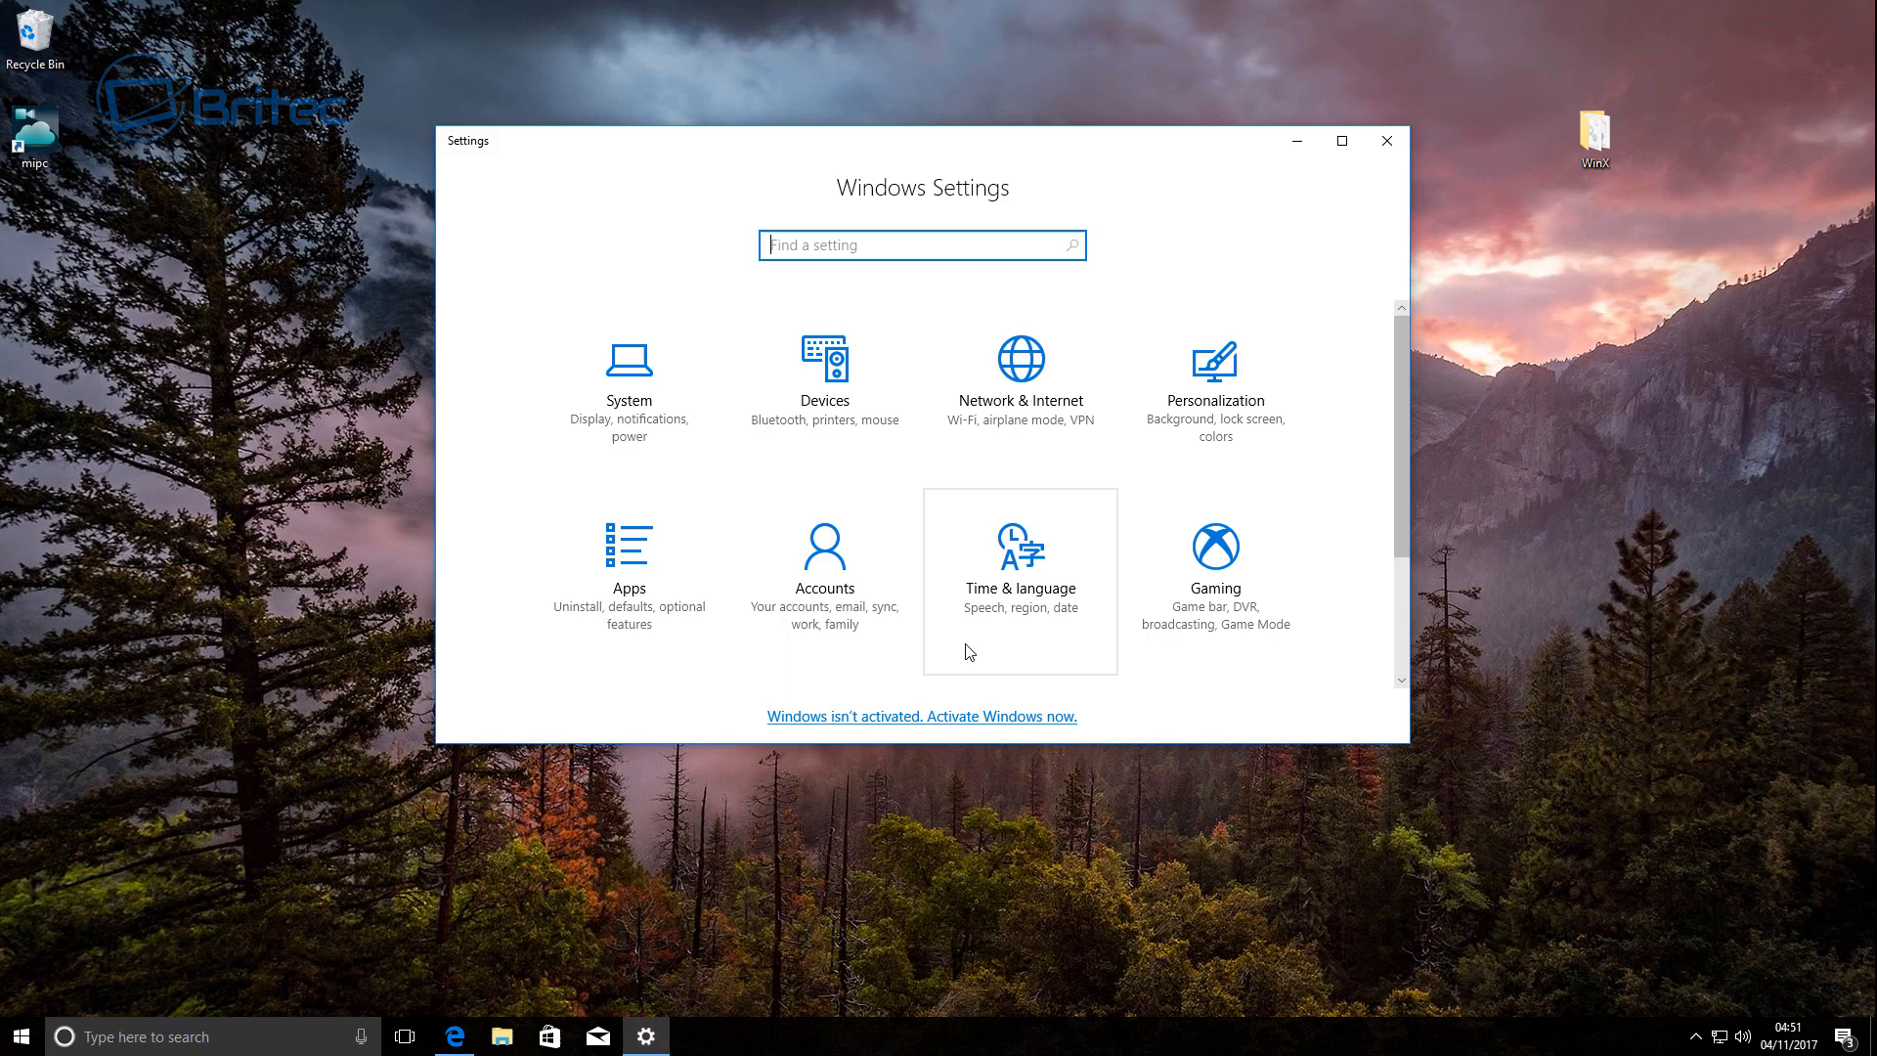
pyautogui.click(1386, 141)
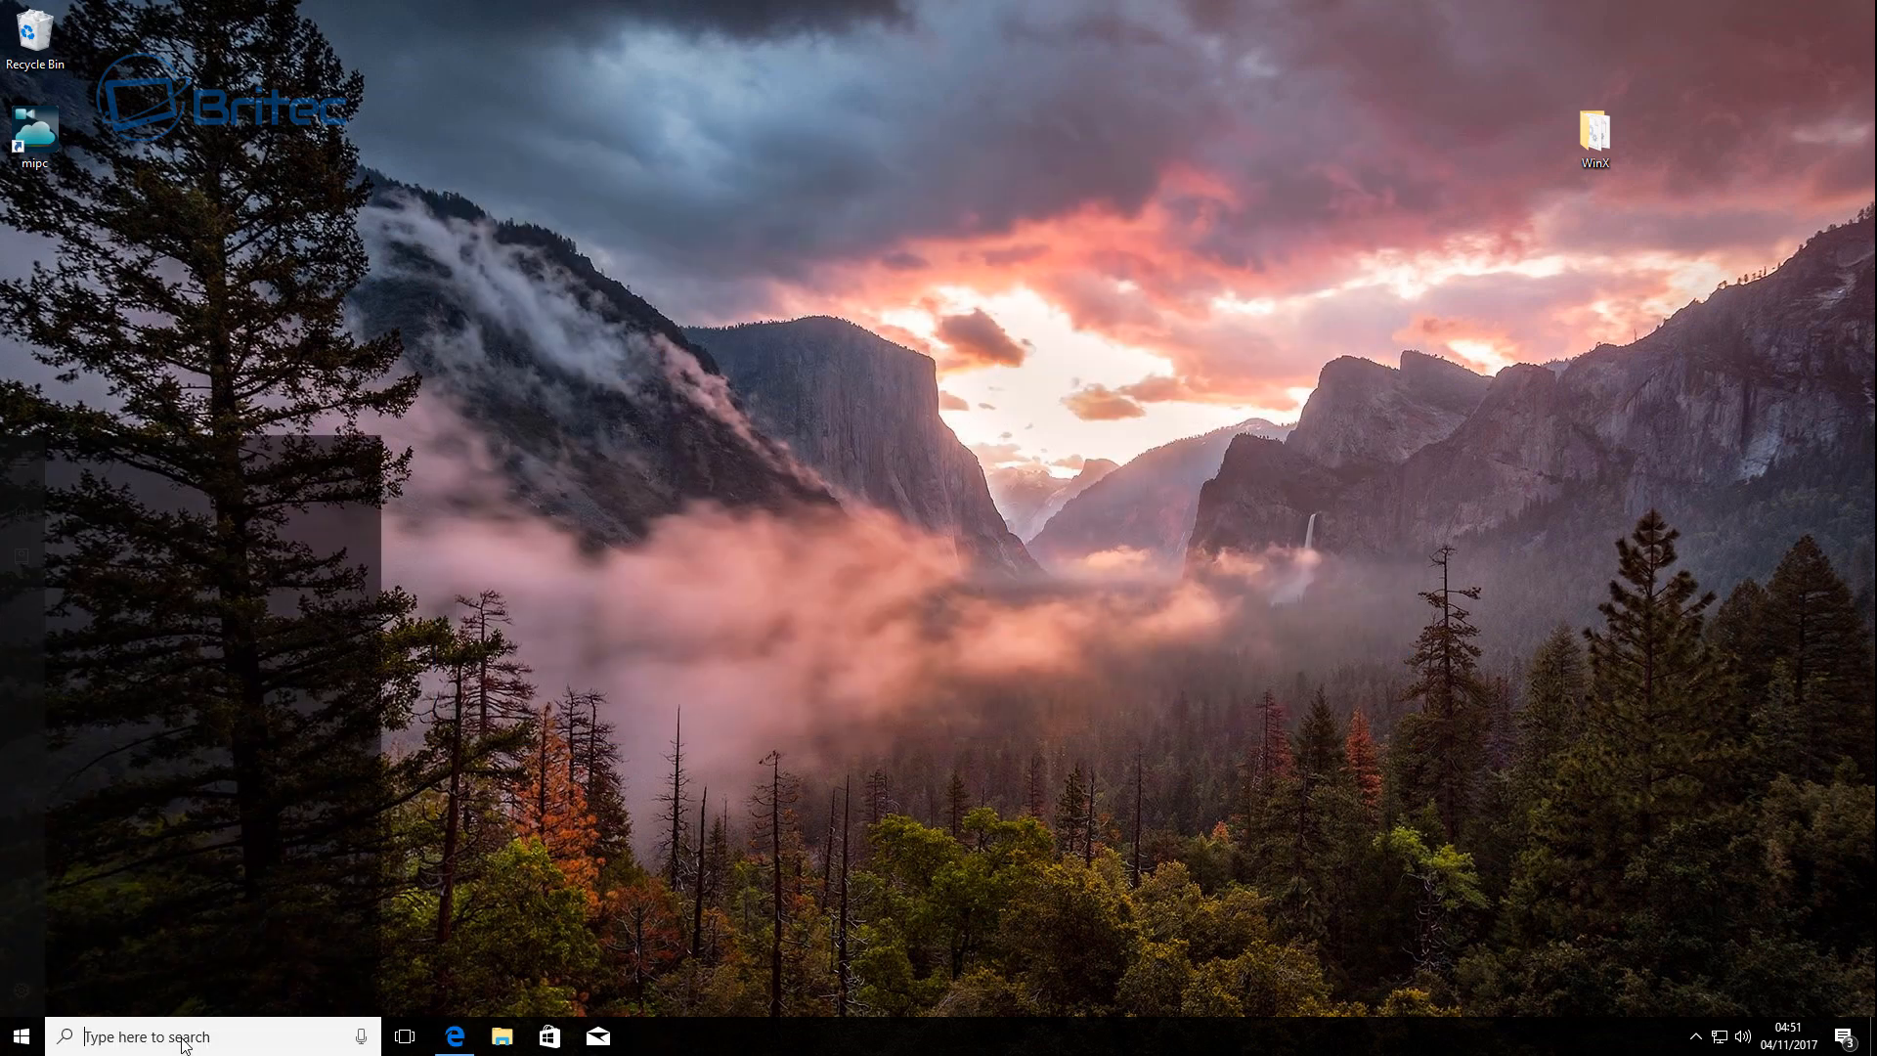
pyautogui.write('contr')
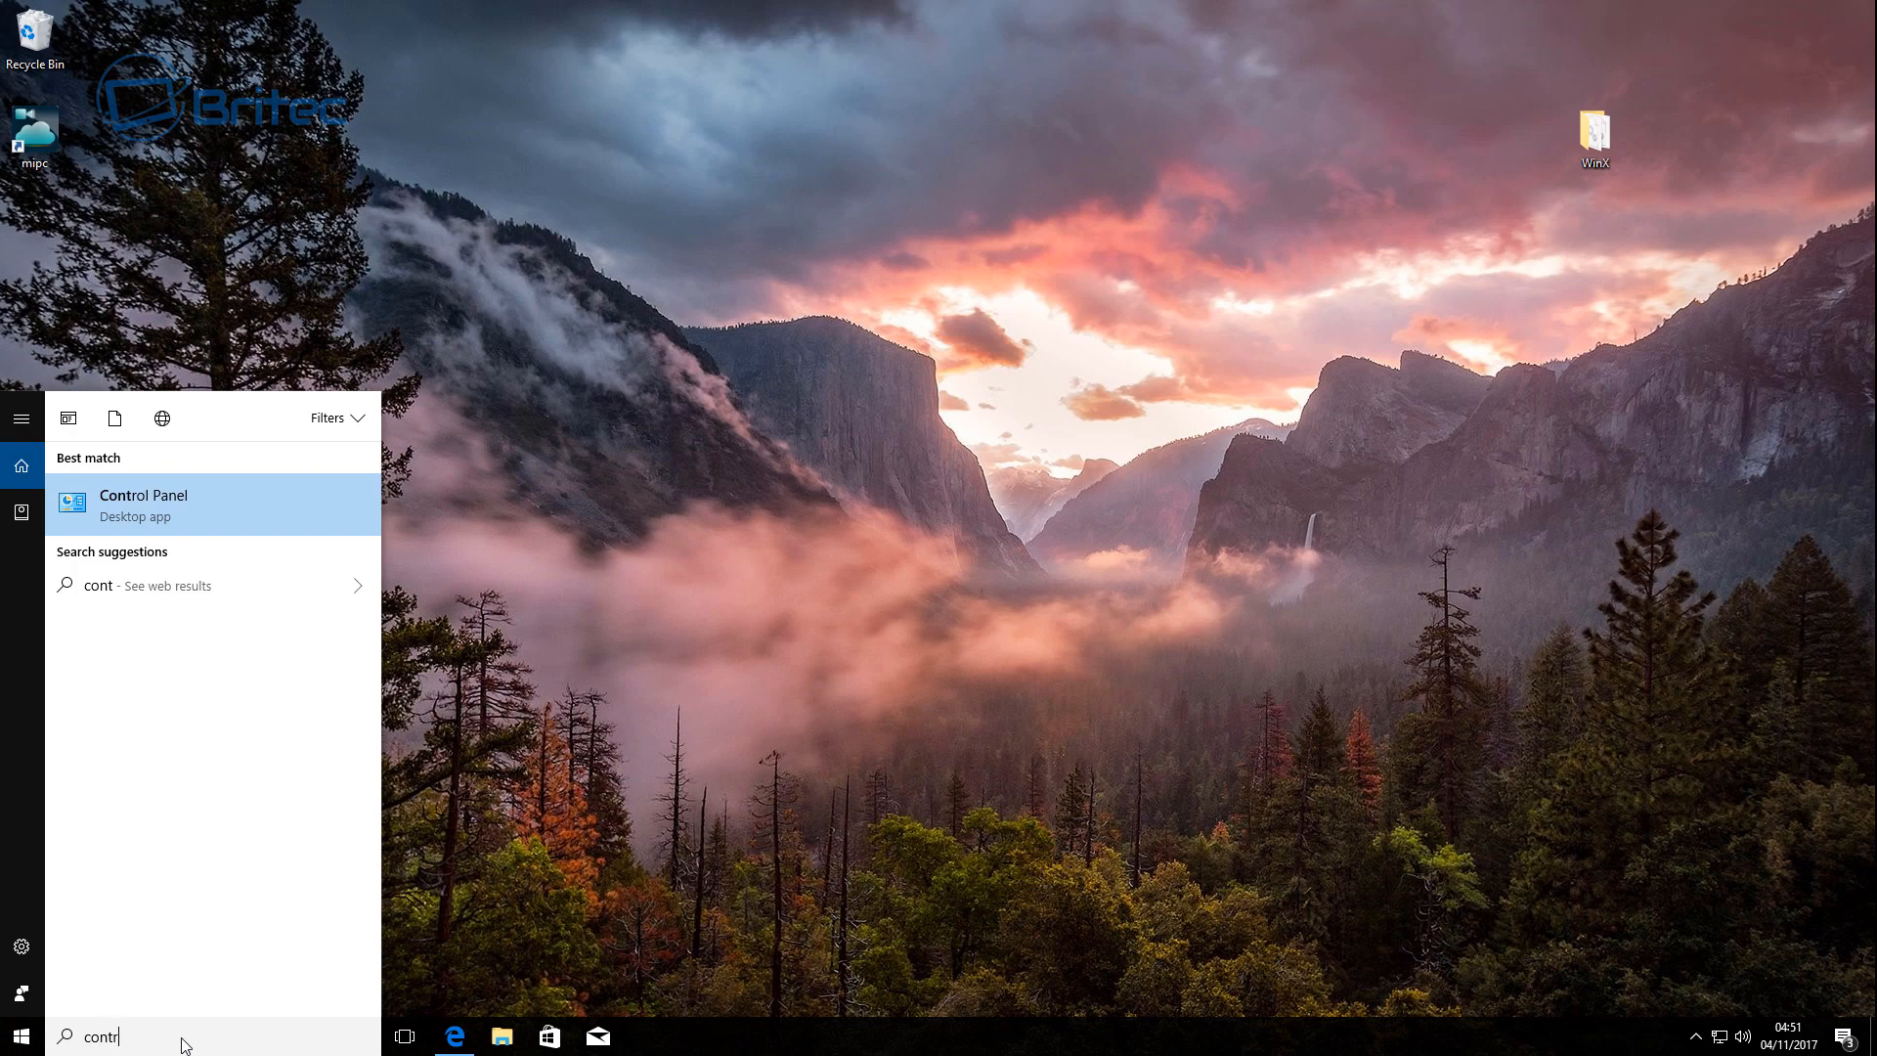
pyautogui.write('ol')
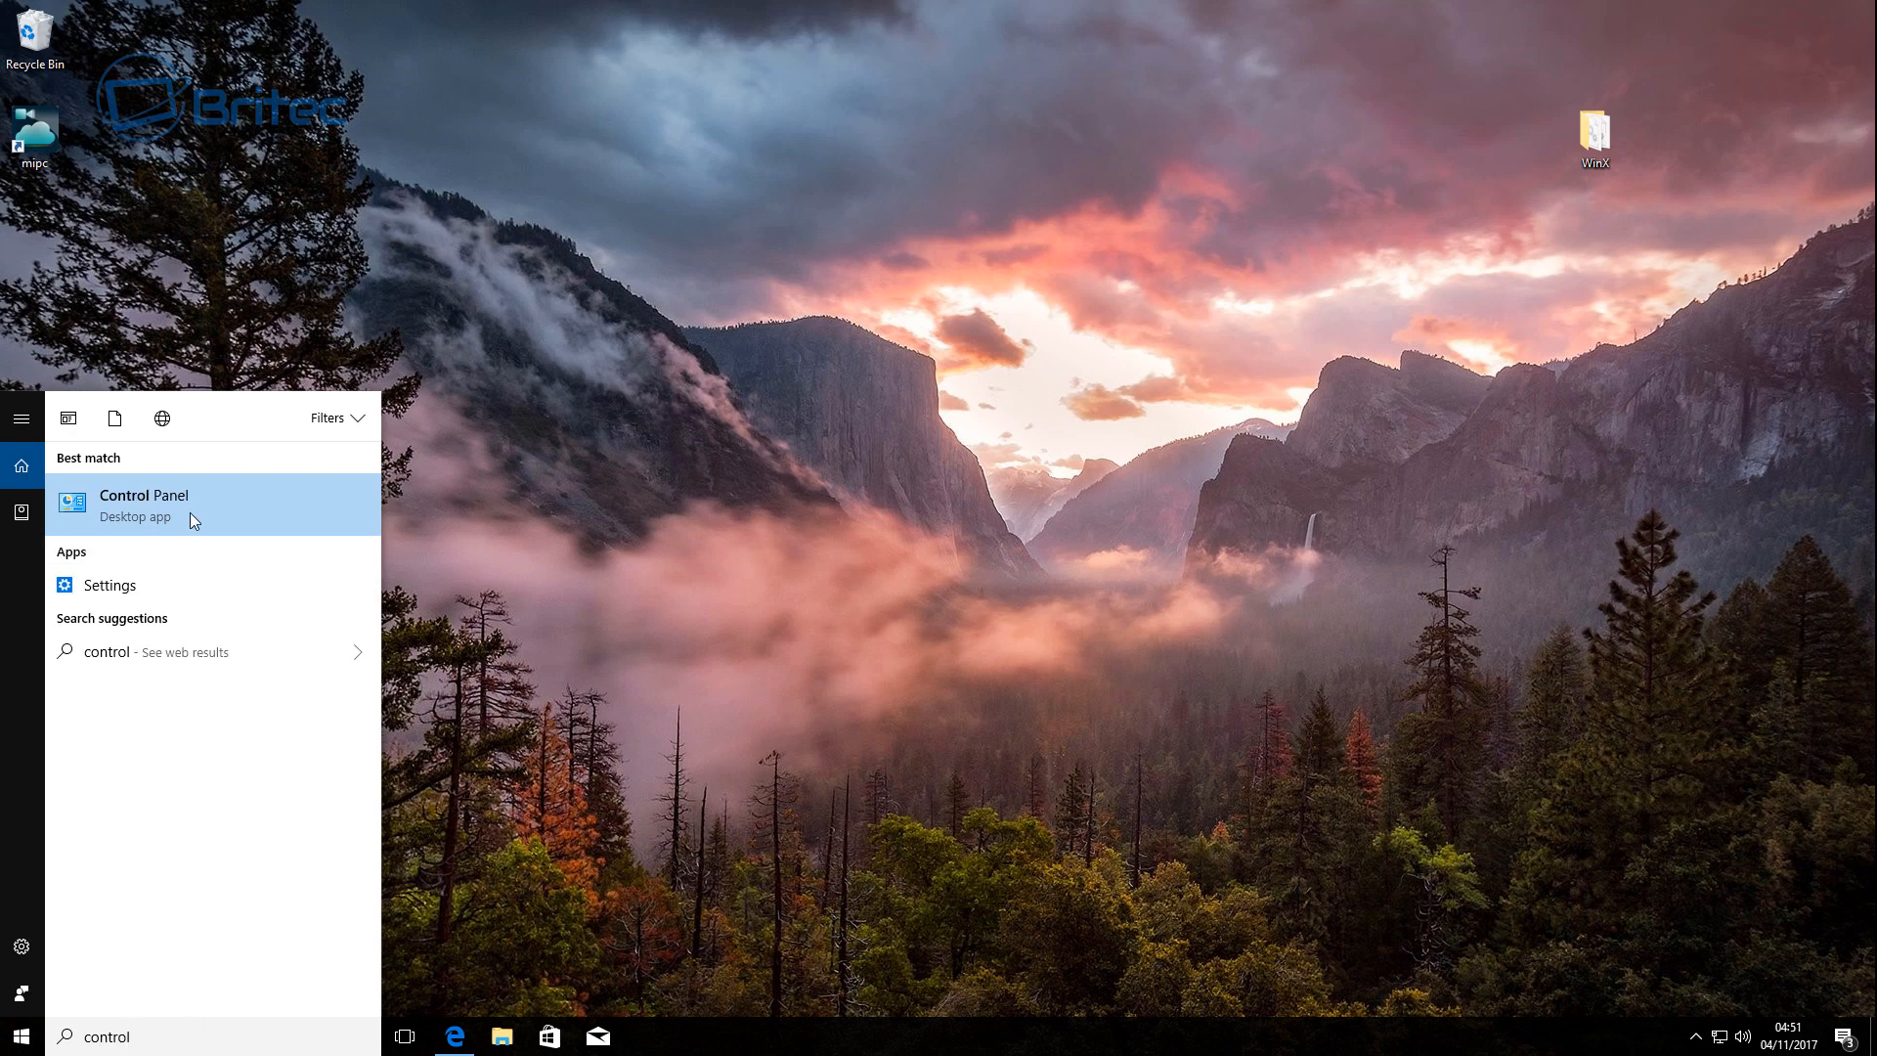
pyautogui.click(144, 506)
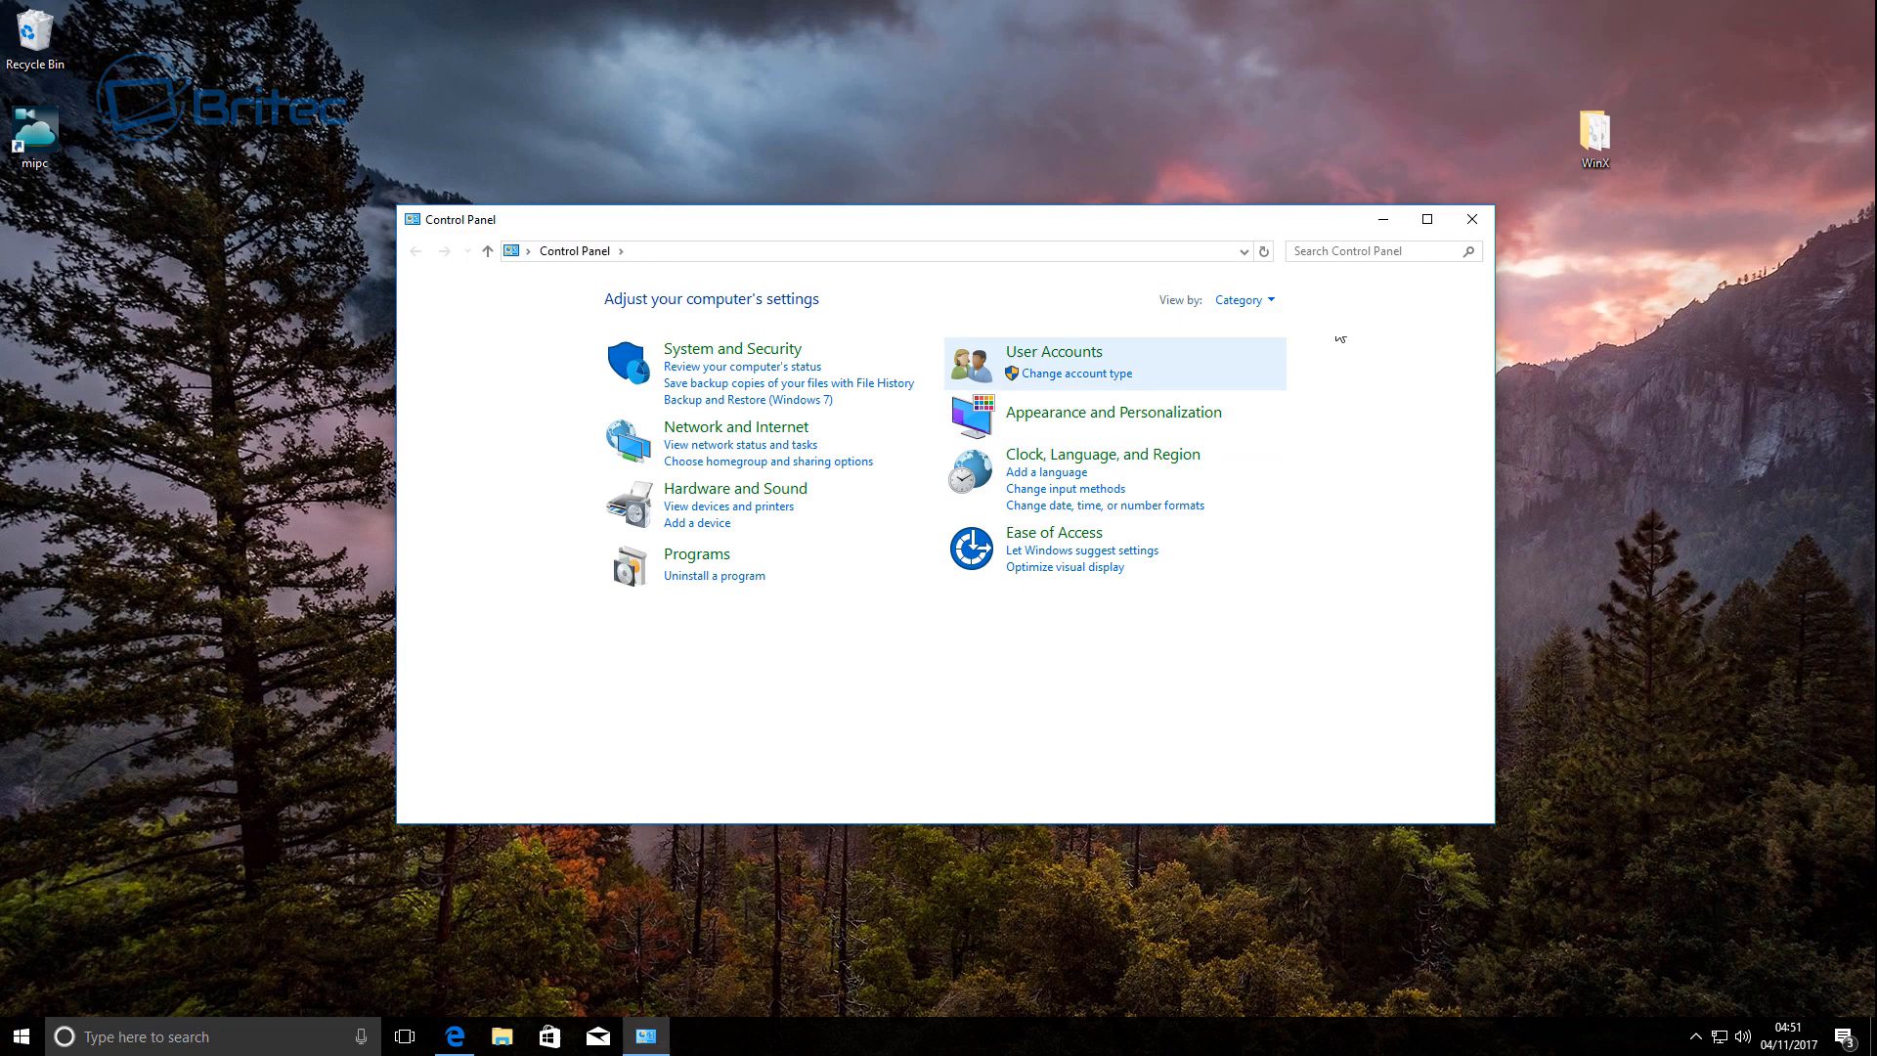
pyautogui.click(1471, 219)
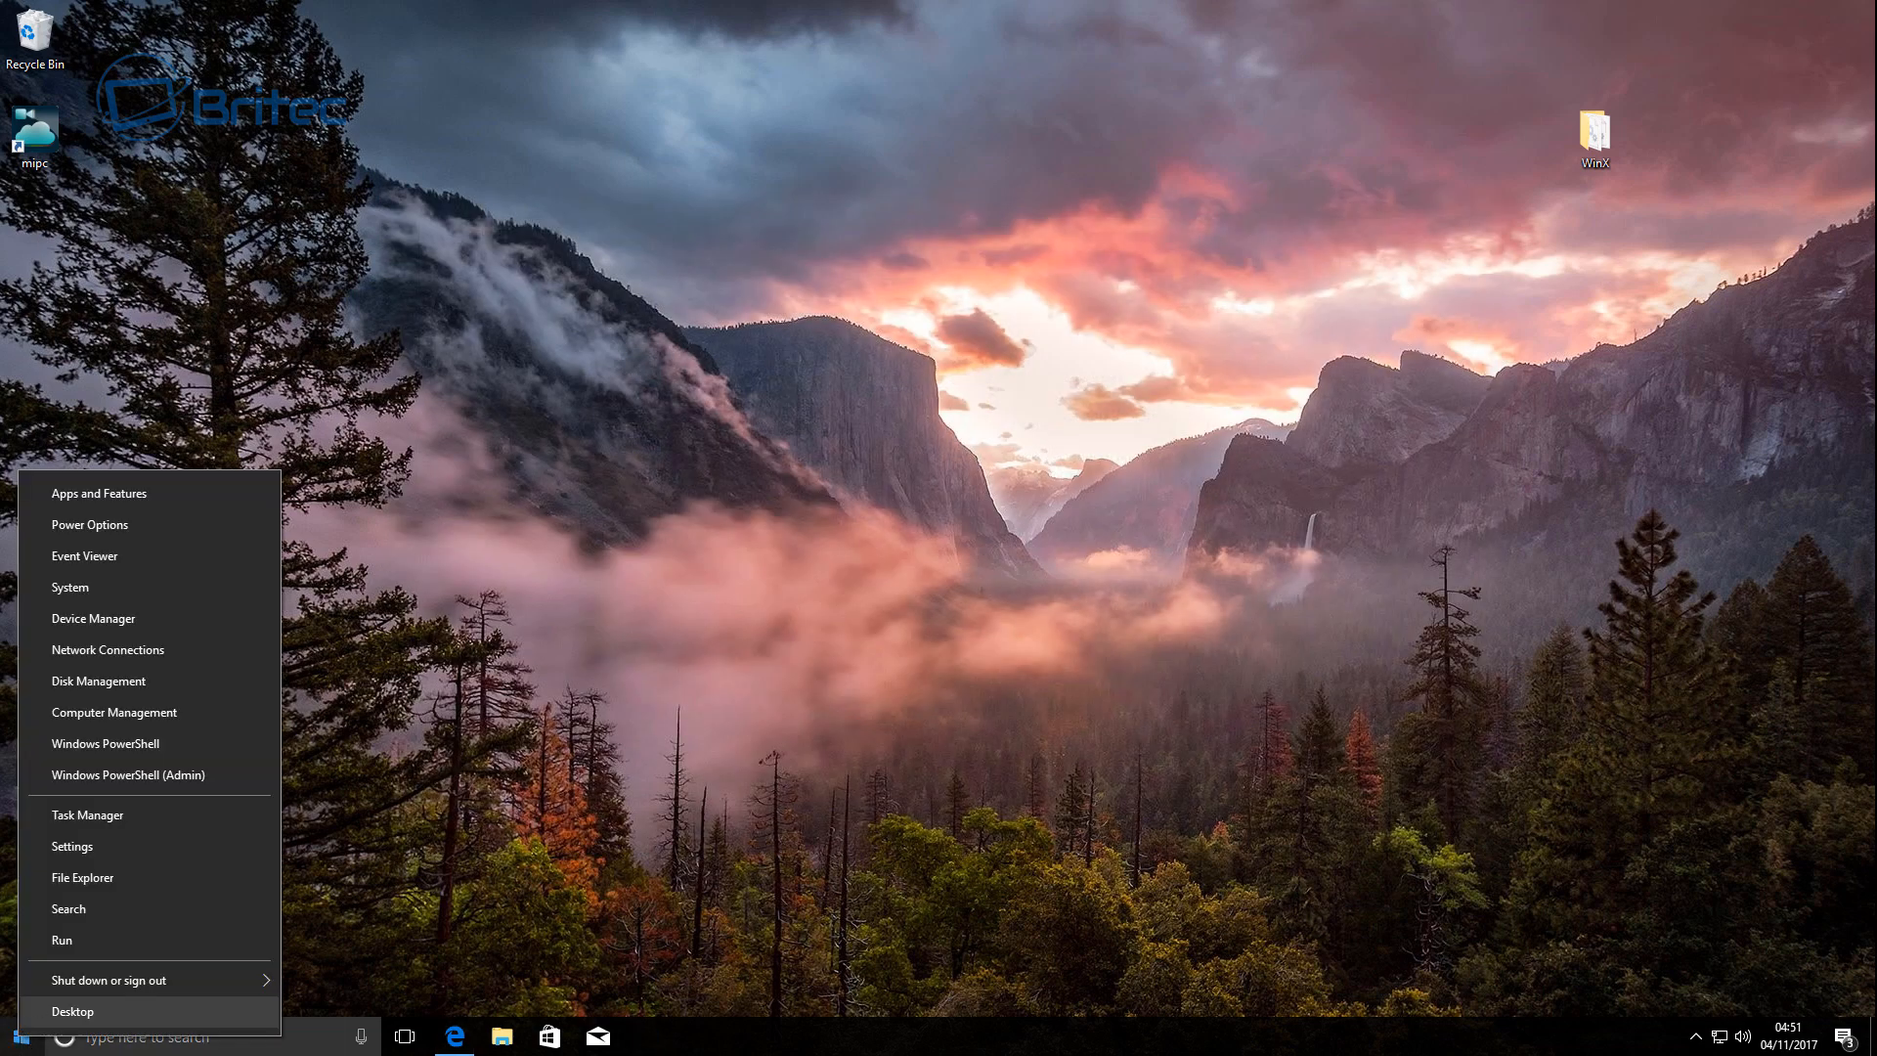
pyautogui.click(72, 845)
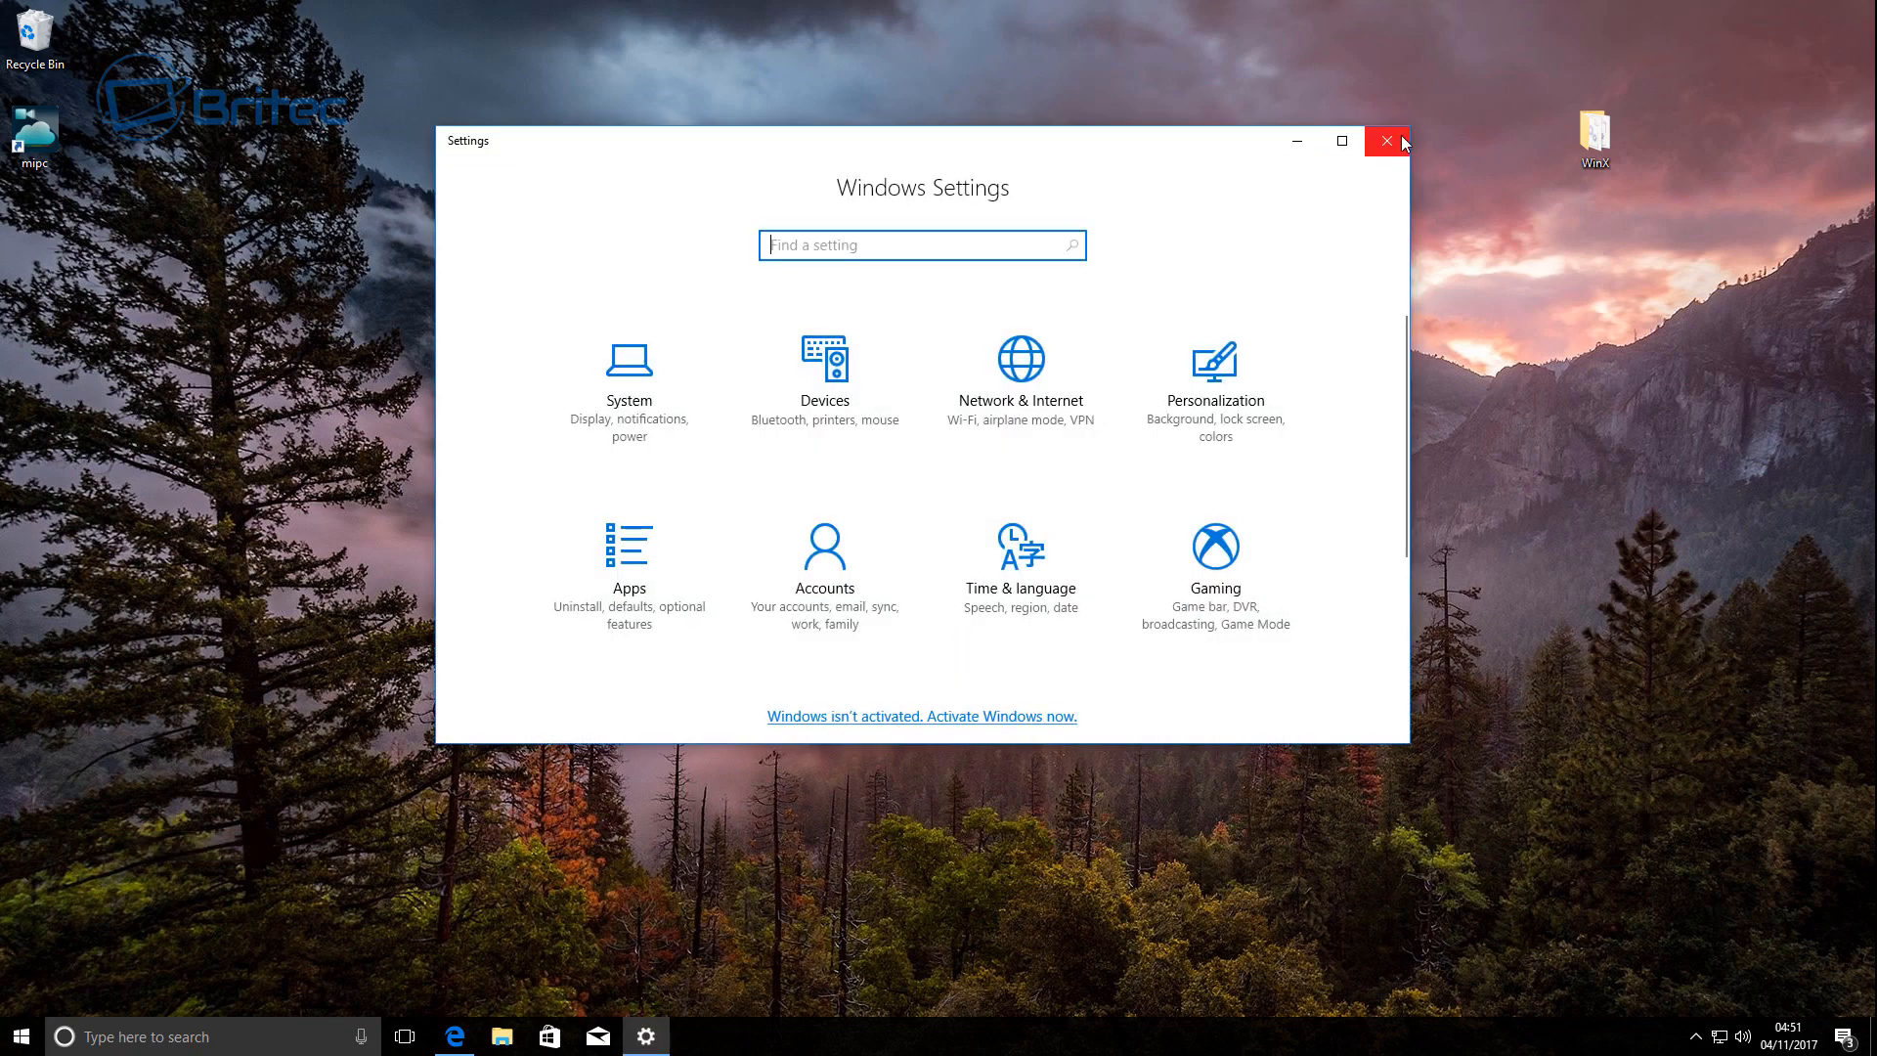
pyautogui.click(1386, 141)
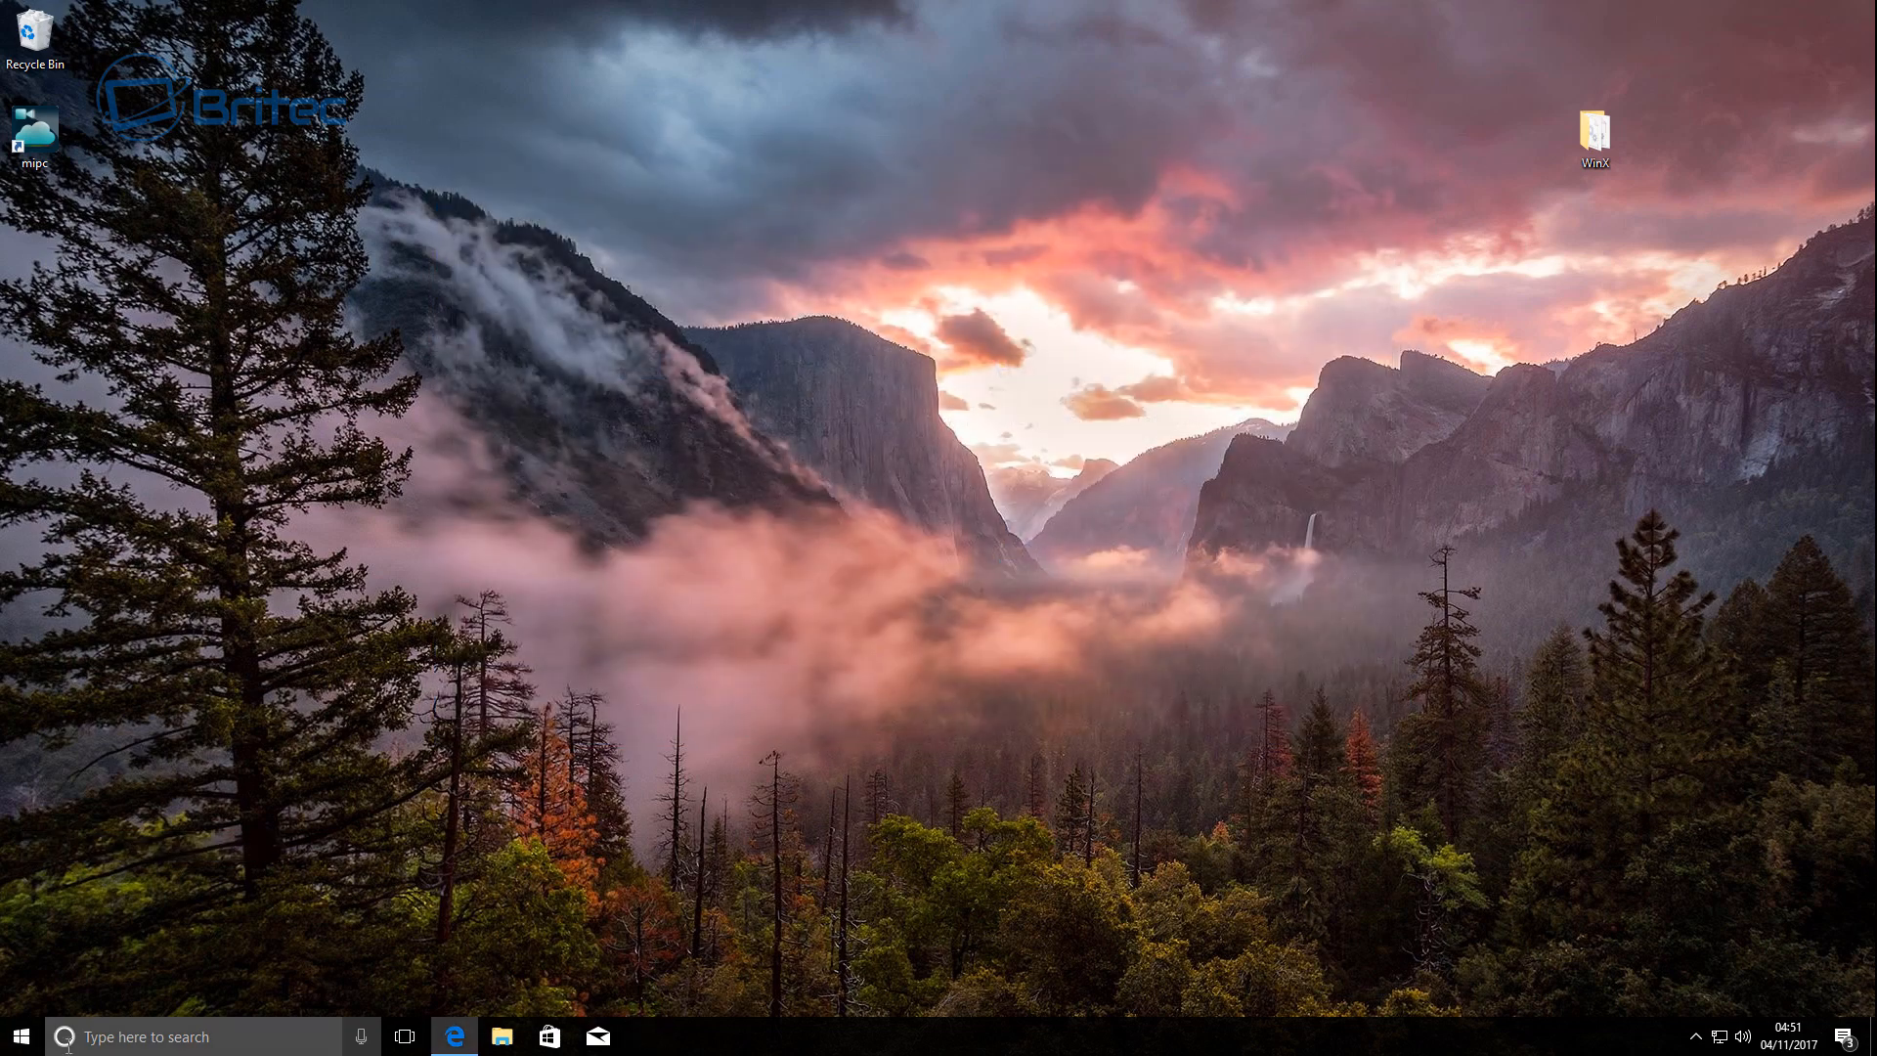
pyautogui.moveTo(851, 792)
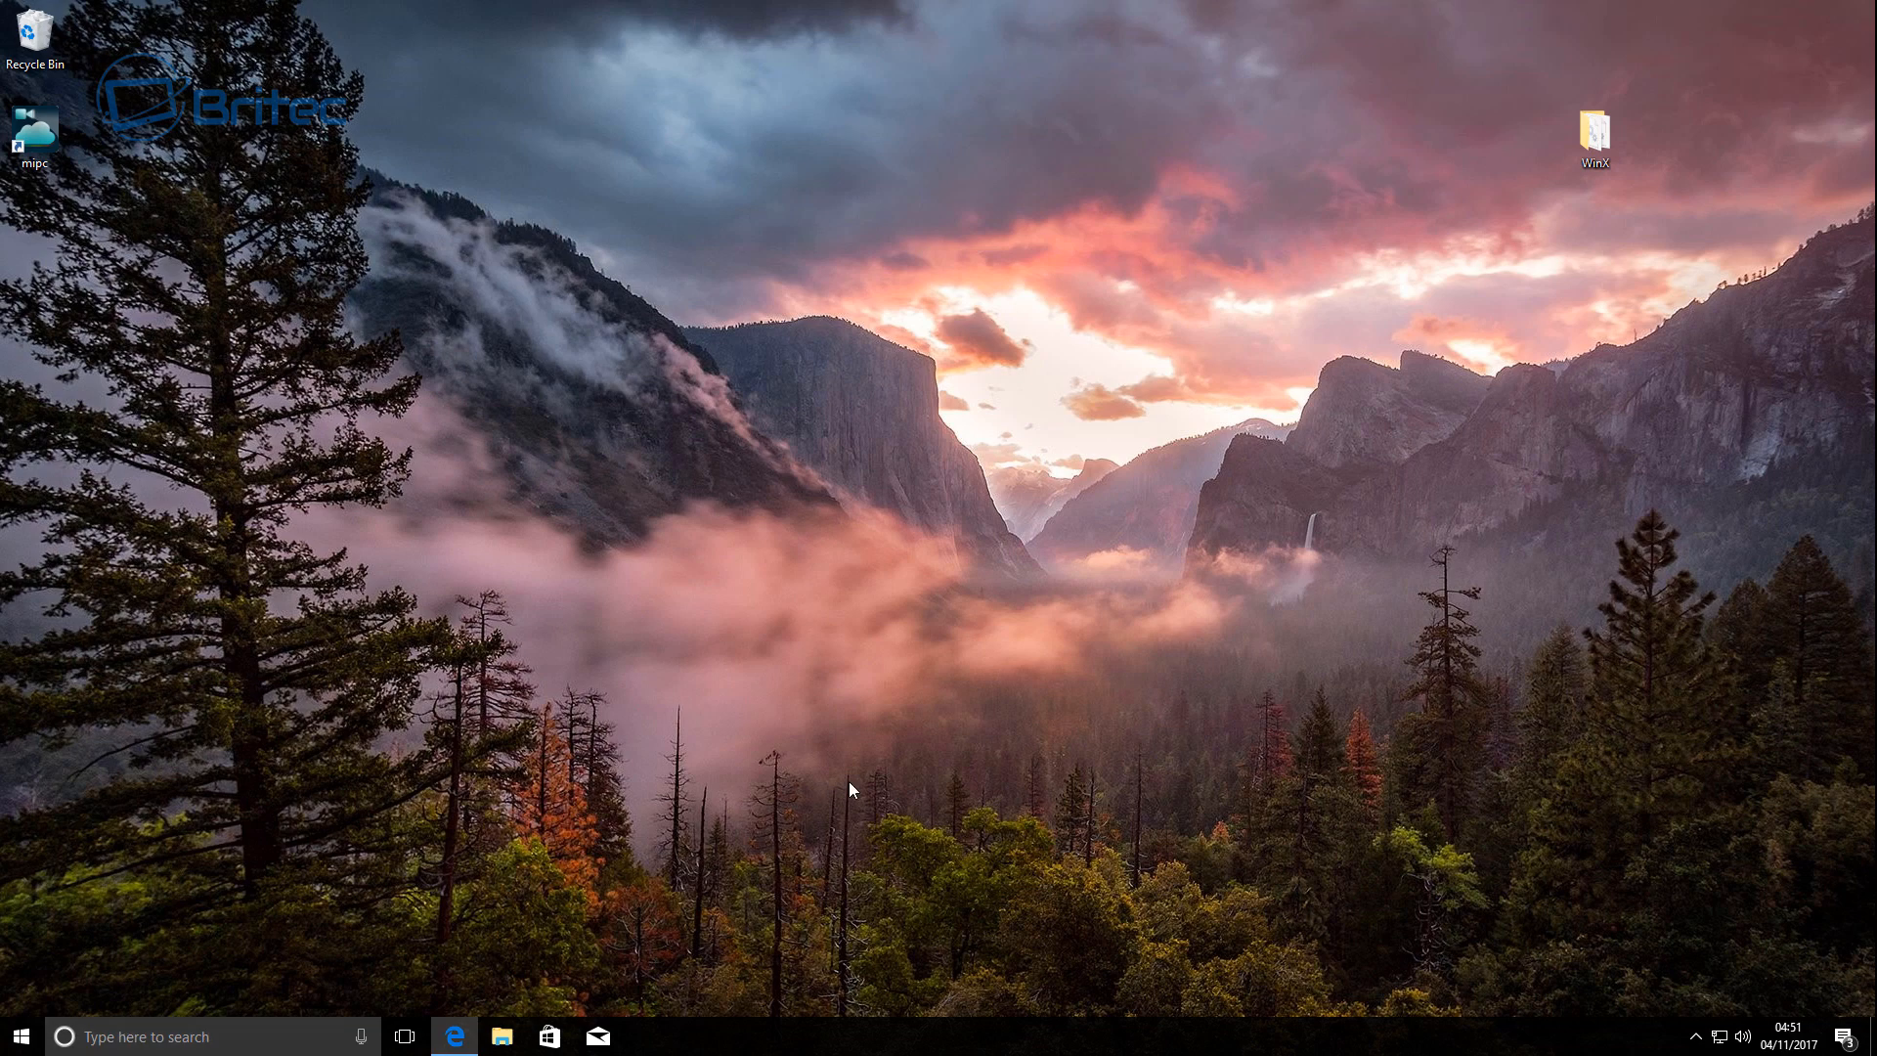
pyautogui.moveTo(644, 802)
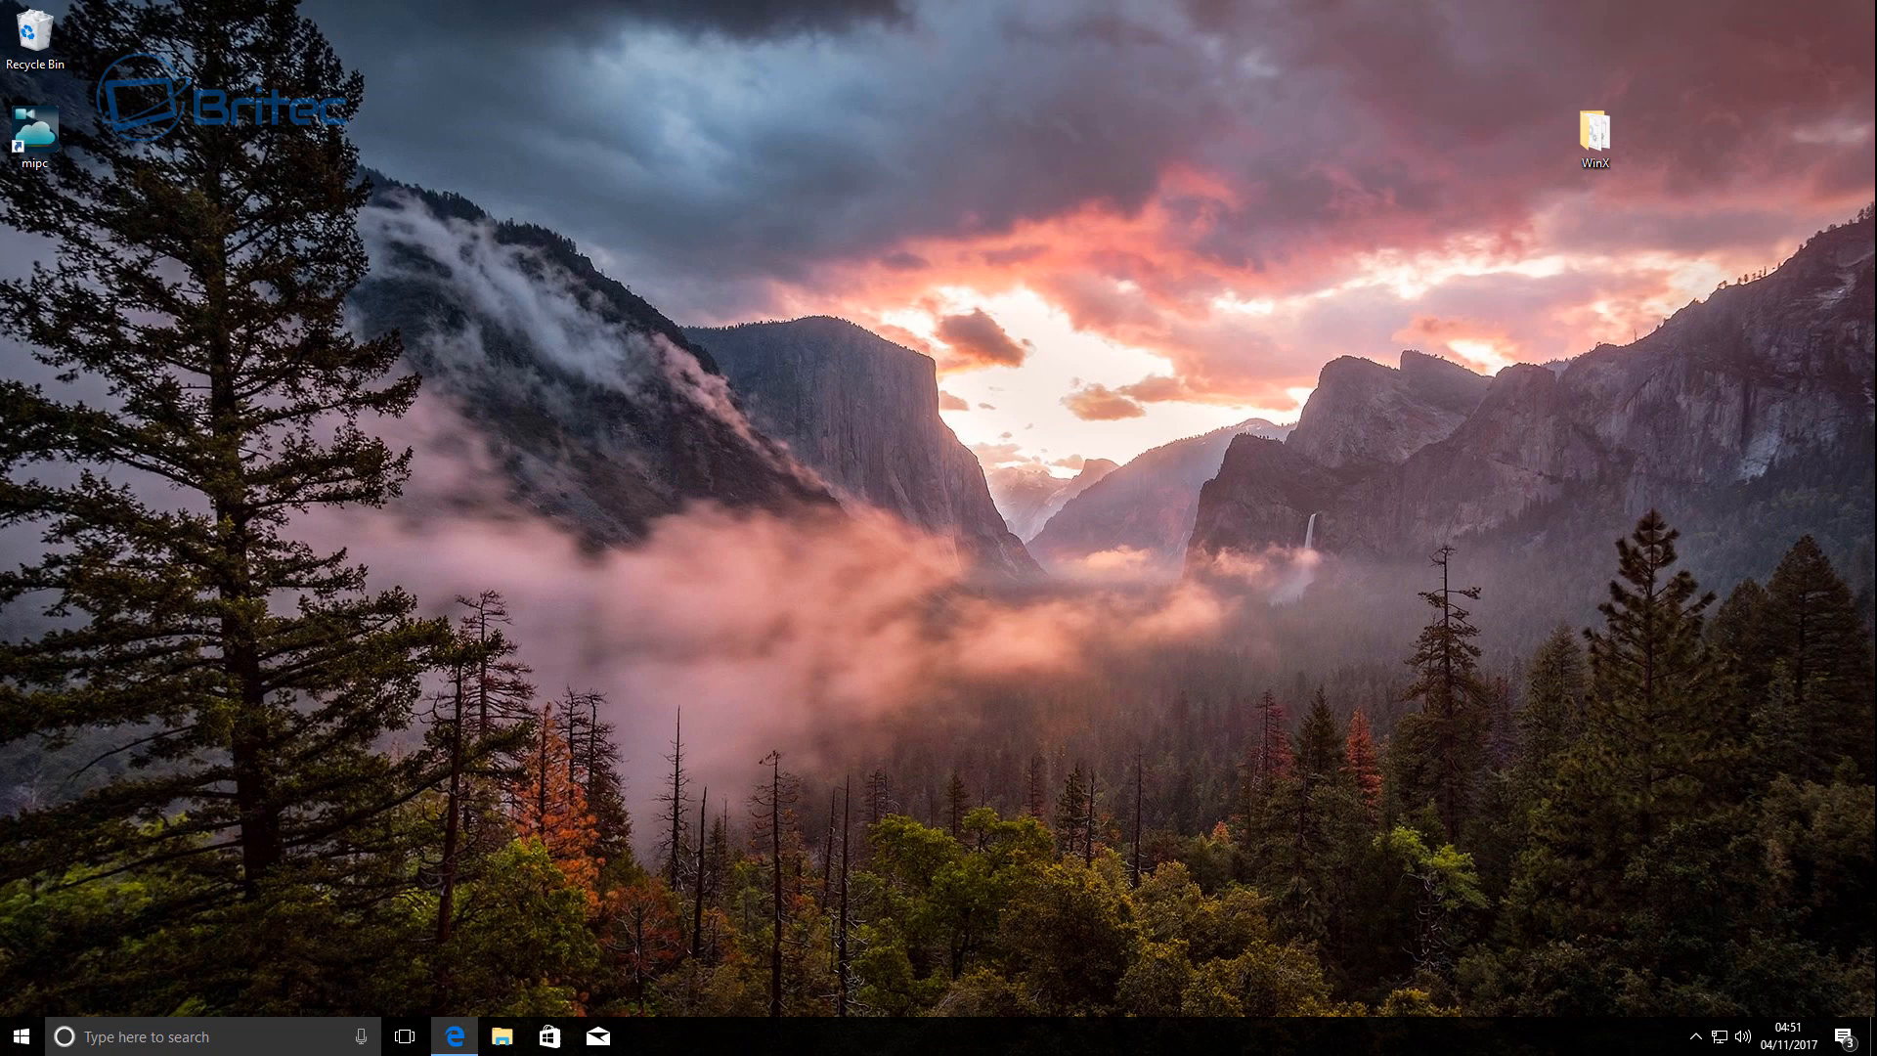
pyautogui.moveTo(934, 653)
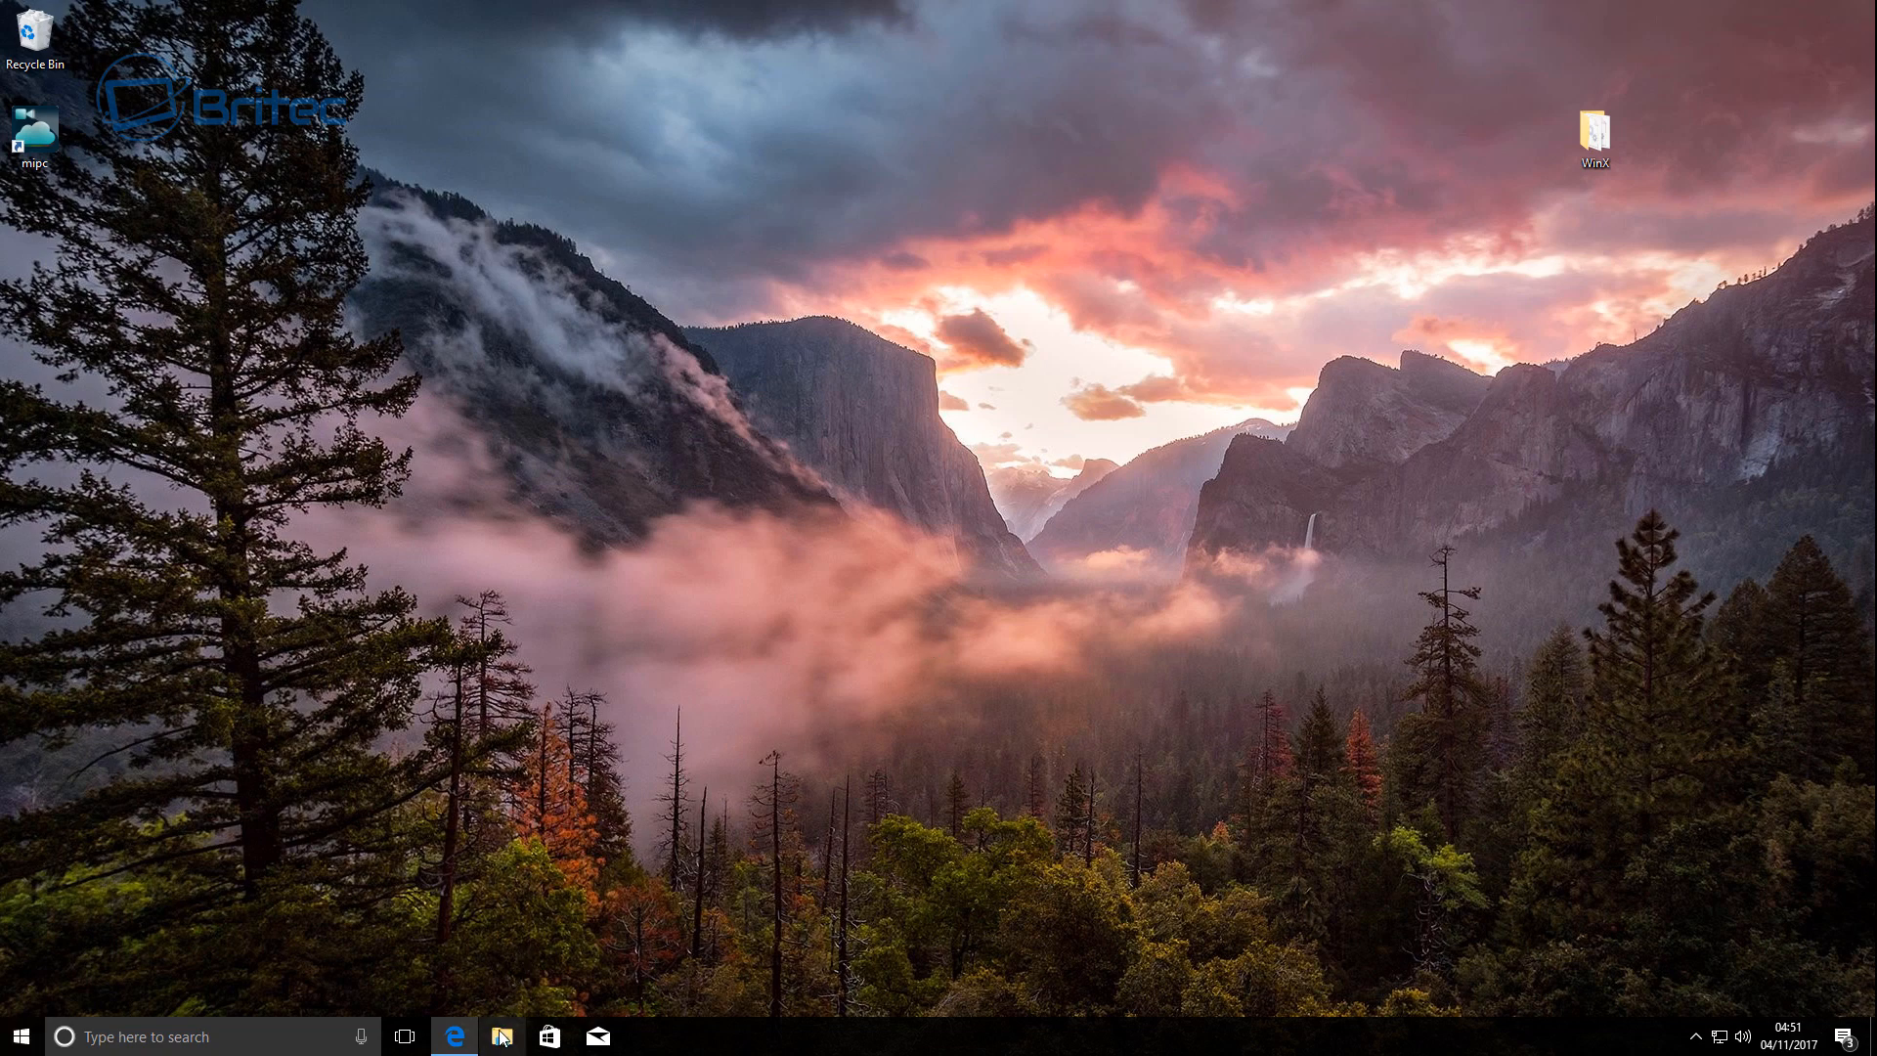
# Step: Open File Explorer and go to %localappdata%
pyautogui.click(503, 1038)
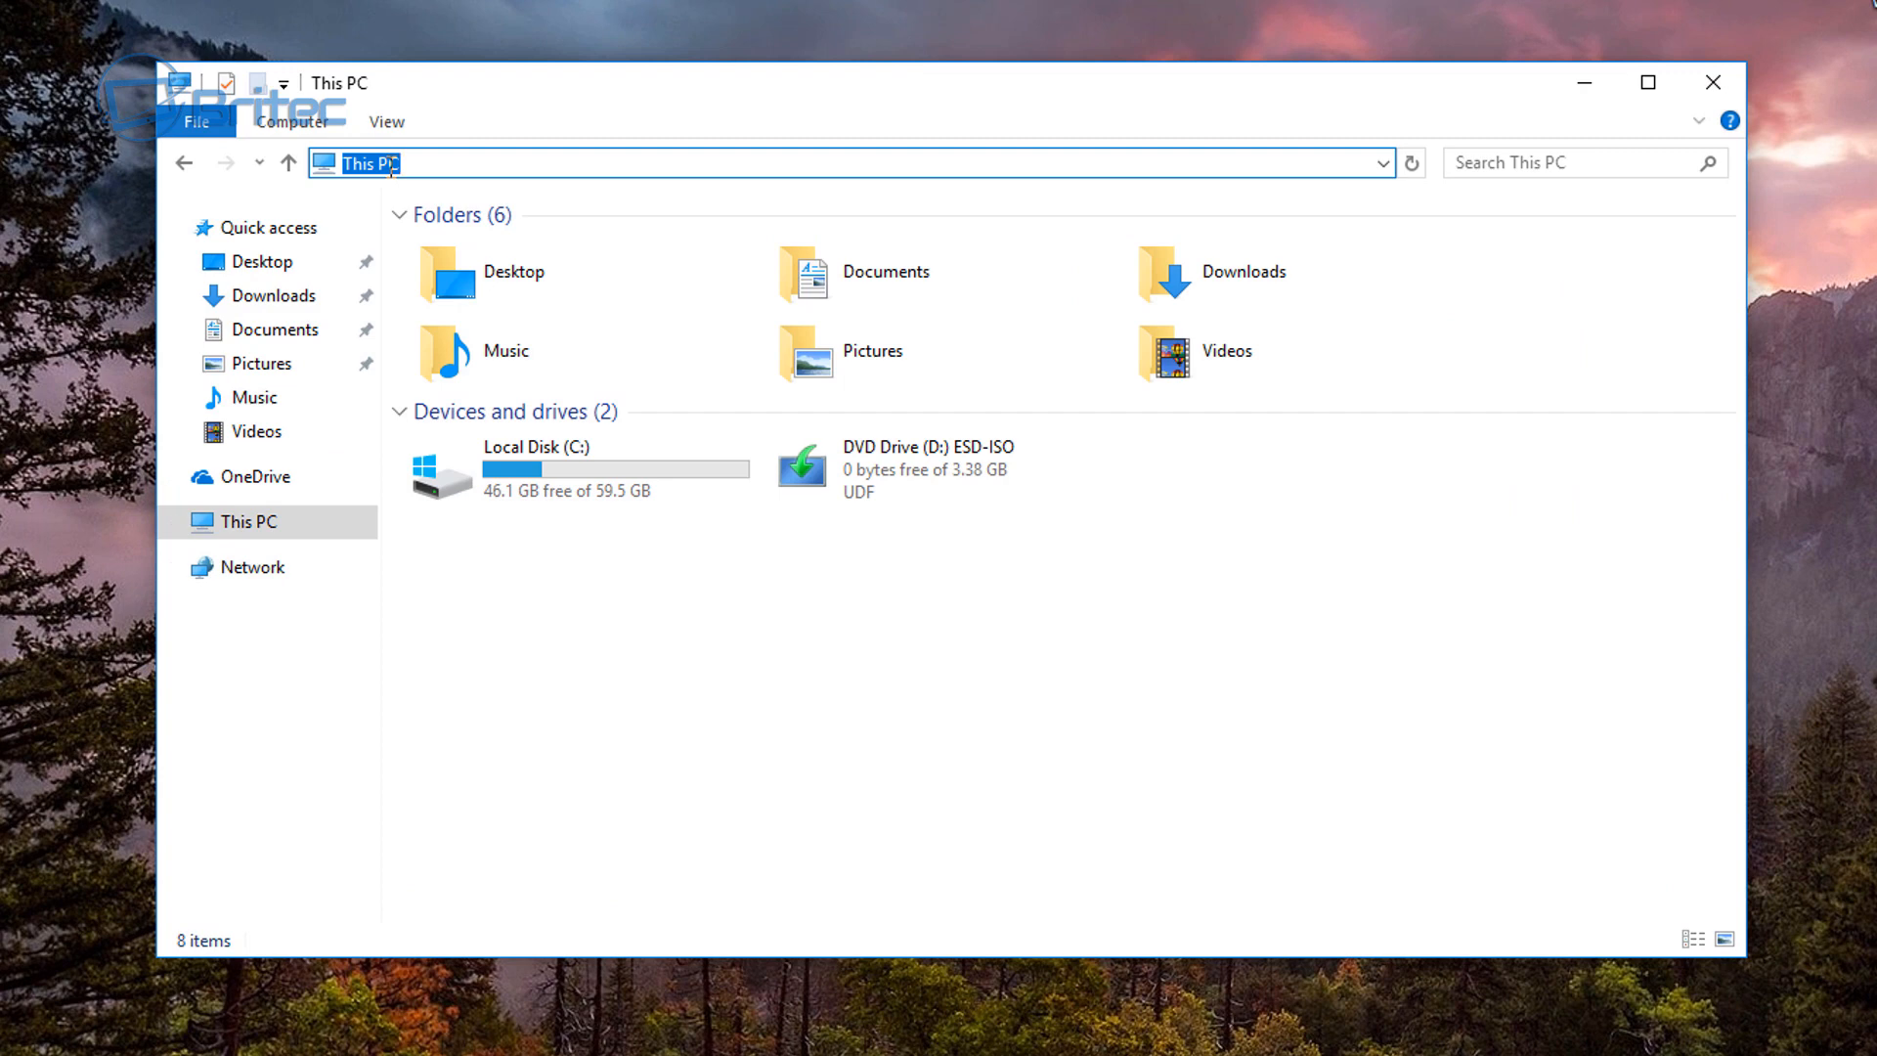
pyautogui.write('%loc')
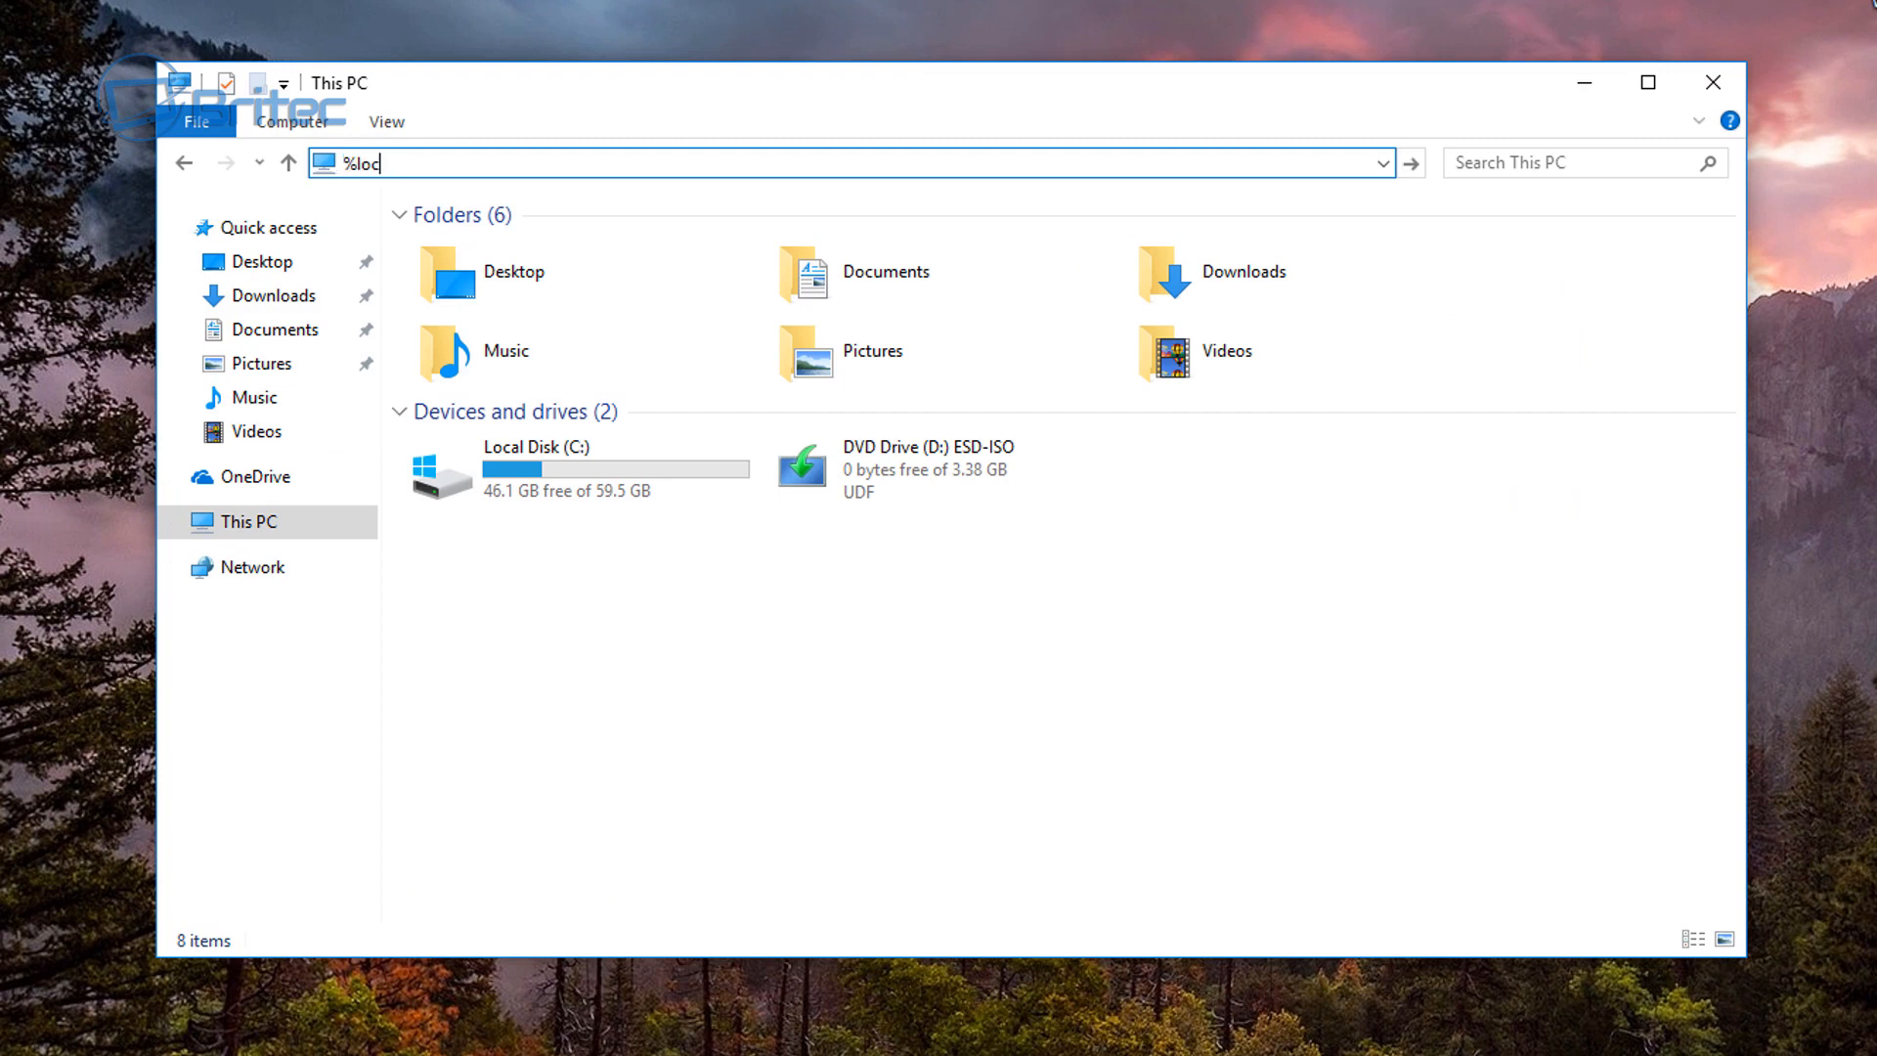
pyautogui.write('ala')
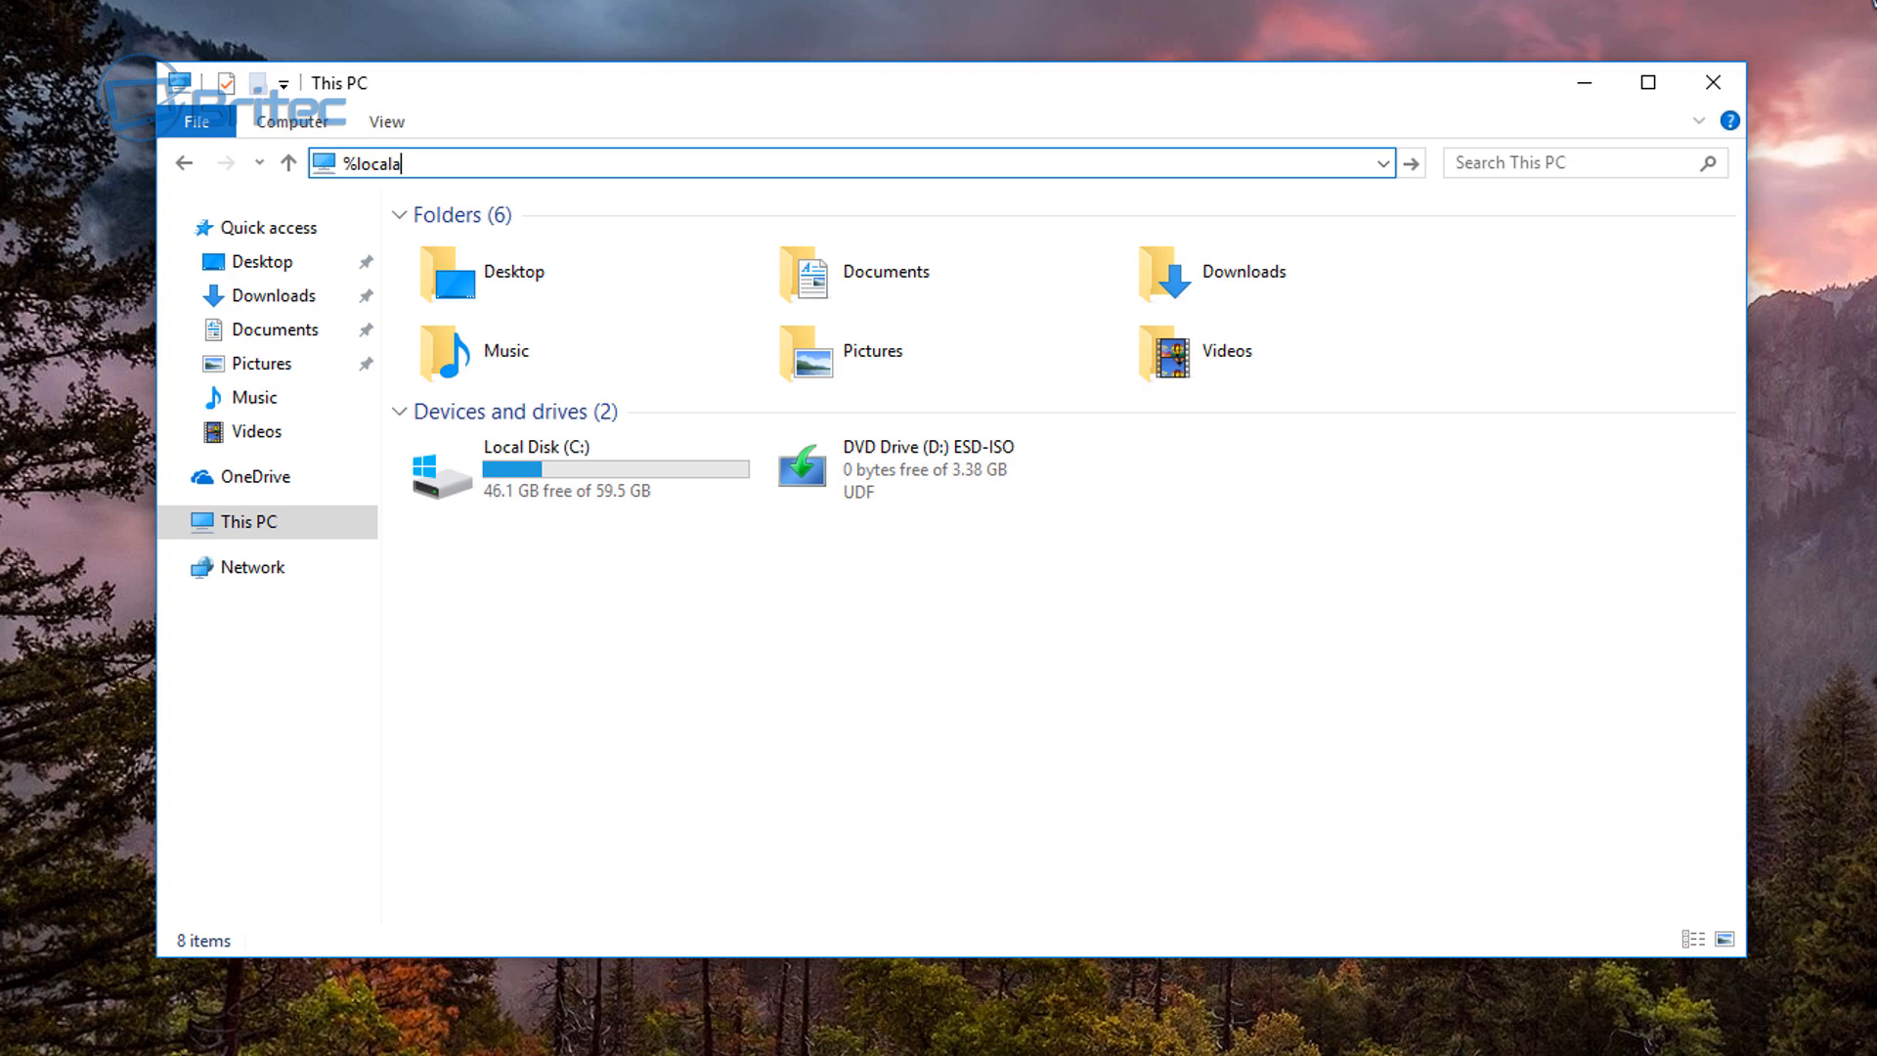
pyautogui.write('ppdata%')
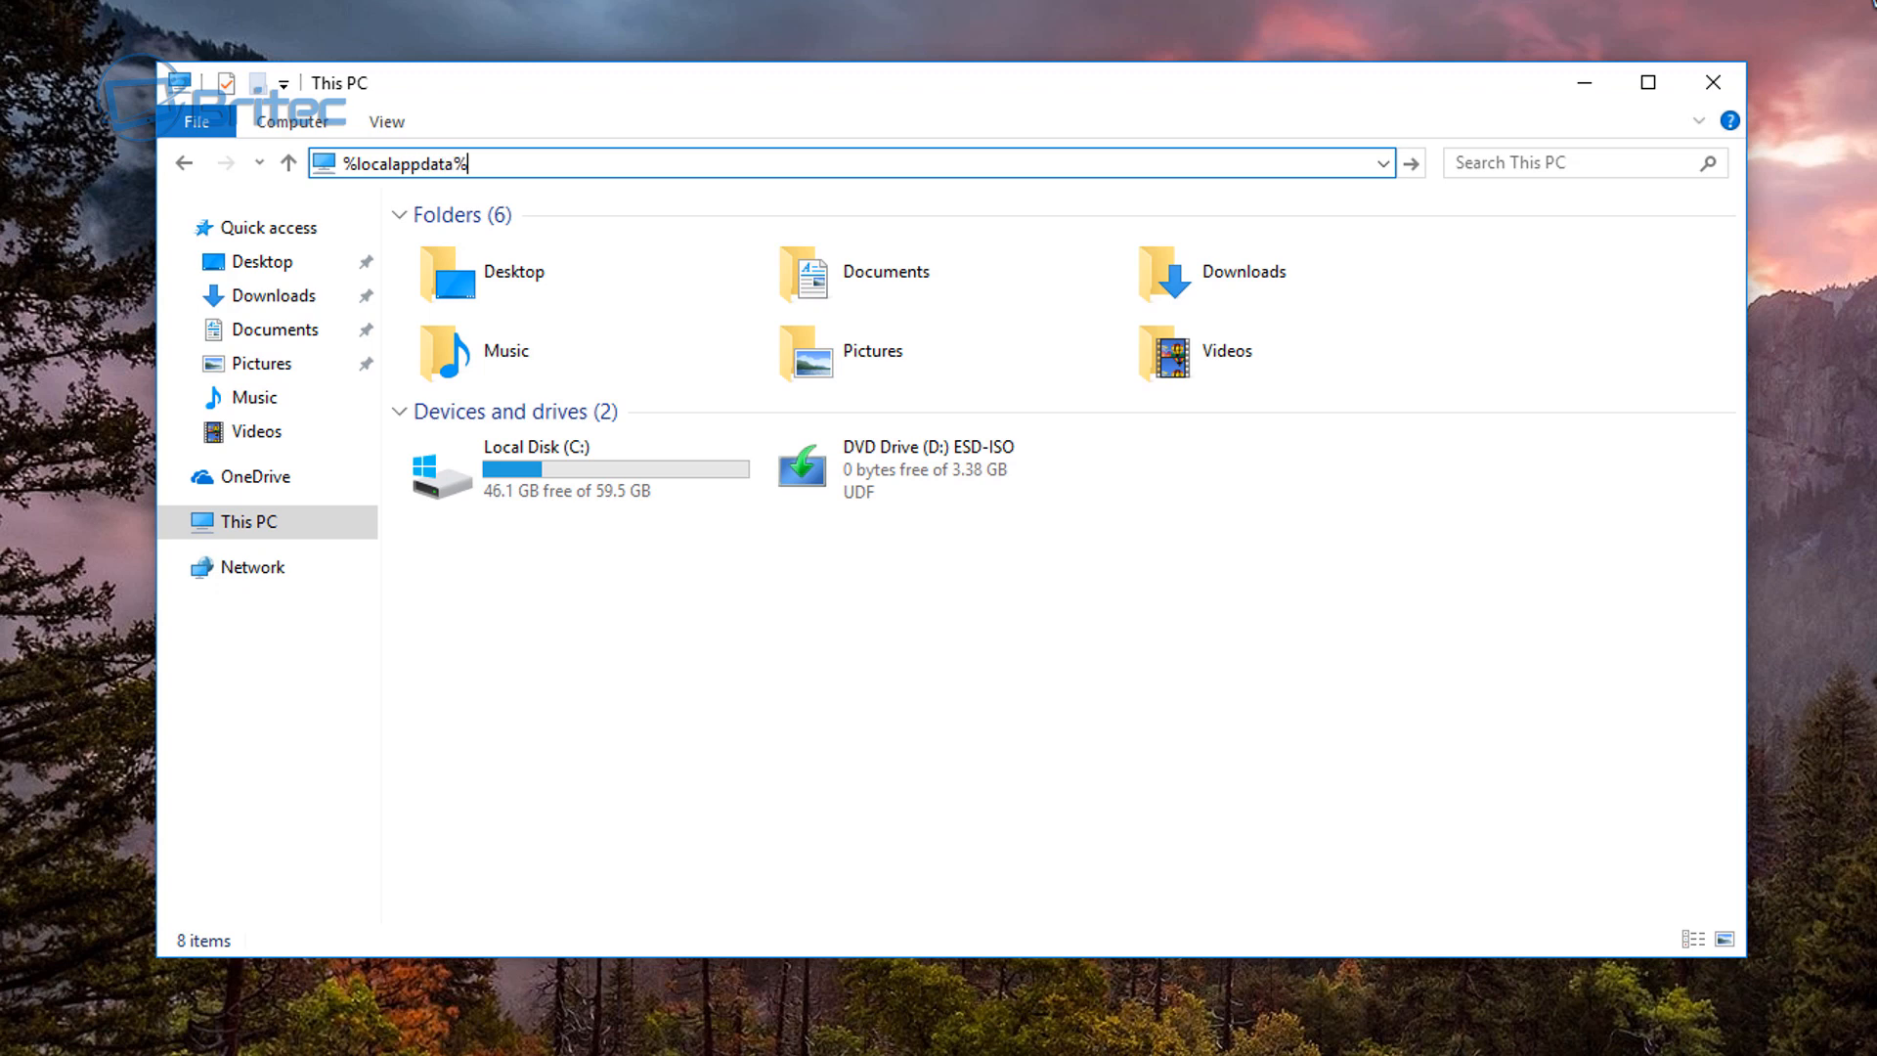
pyautogui.press('Enter')
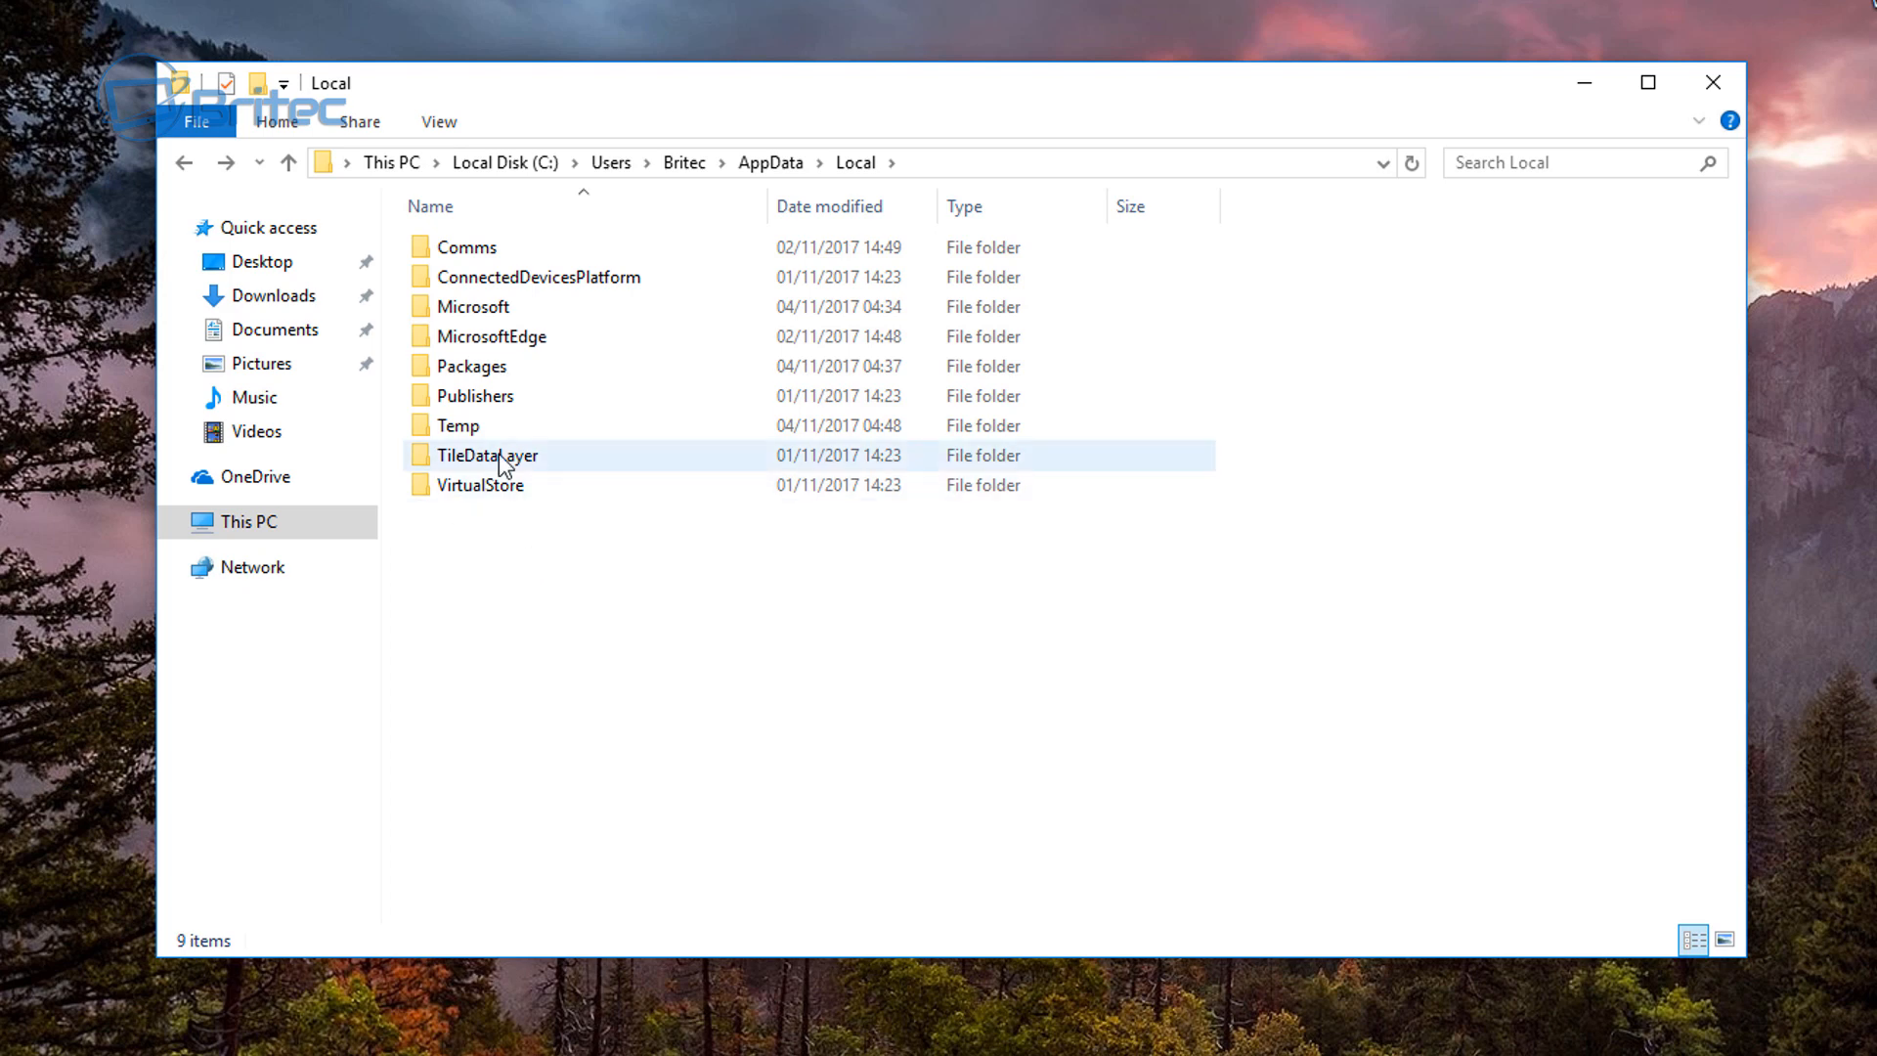
# Step: Browse into Microsoft\Windows\WinX\Group2 and open its Control Panel shortcut
pyautogui.click(473, 306)
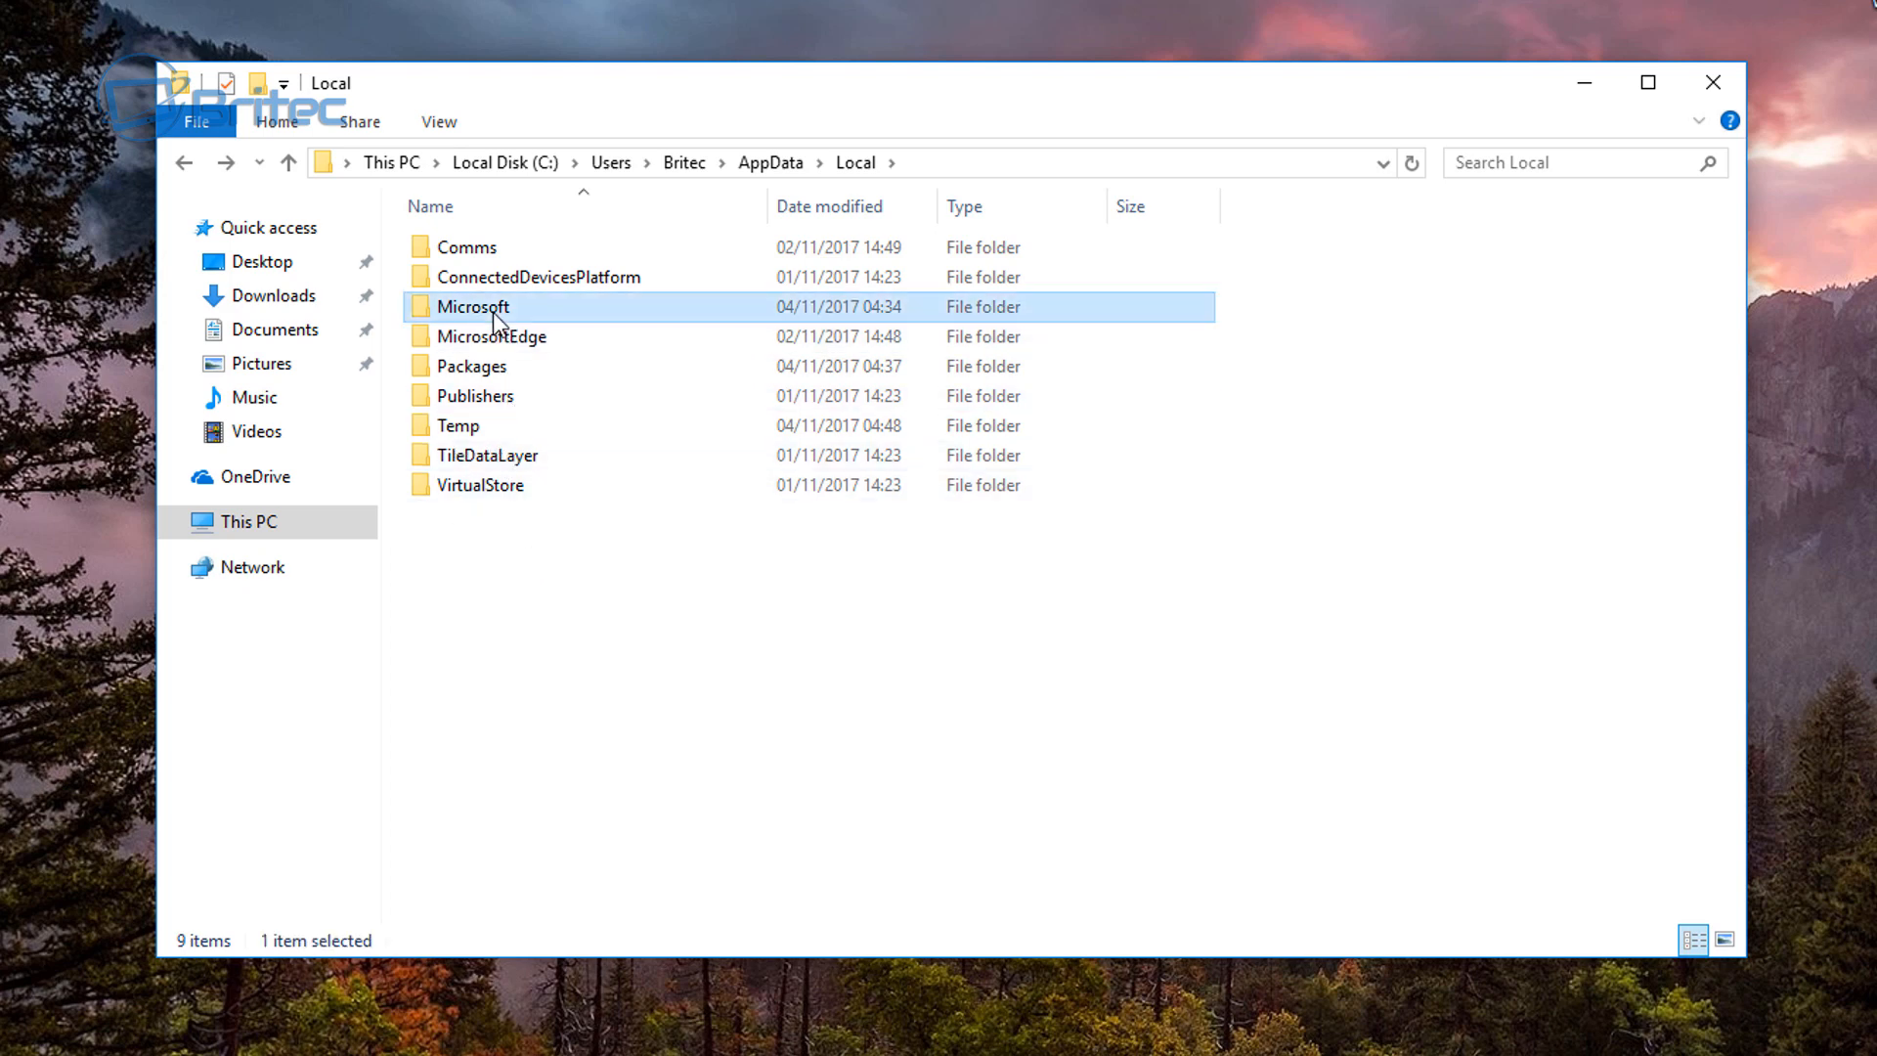
pyautogui.doubleClick(471, 307)
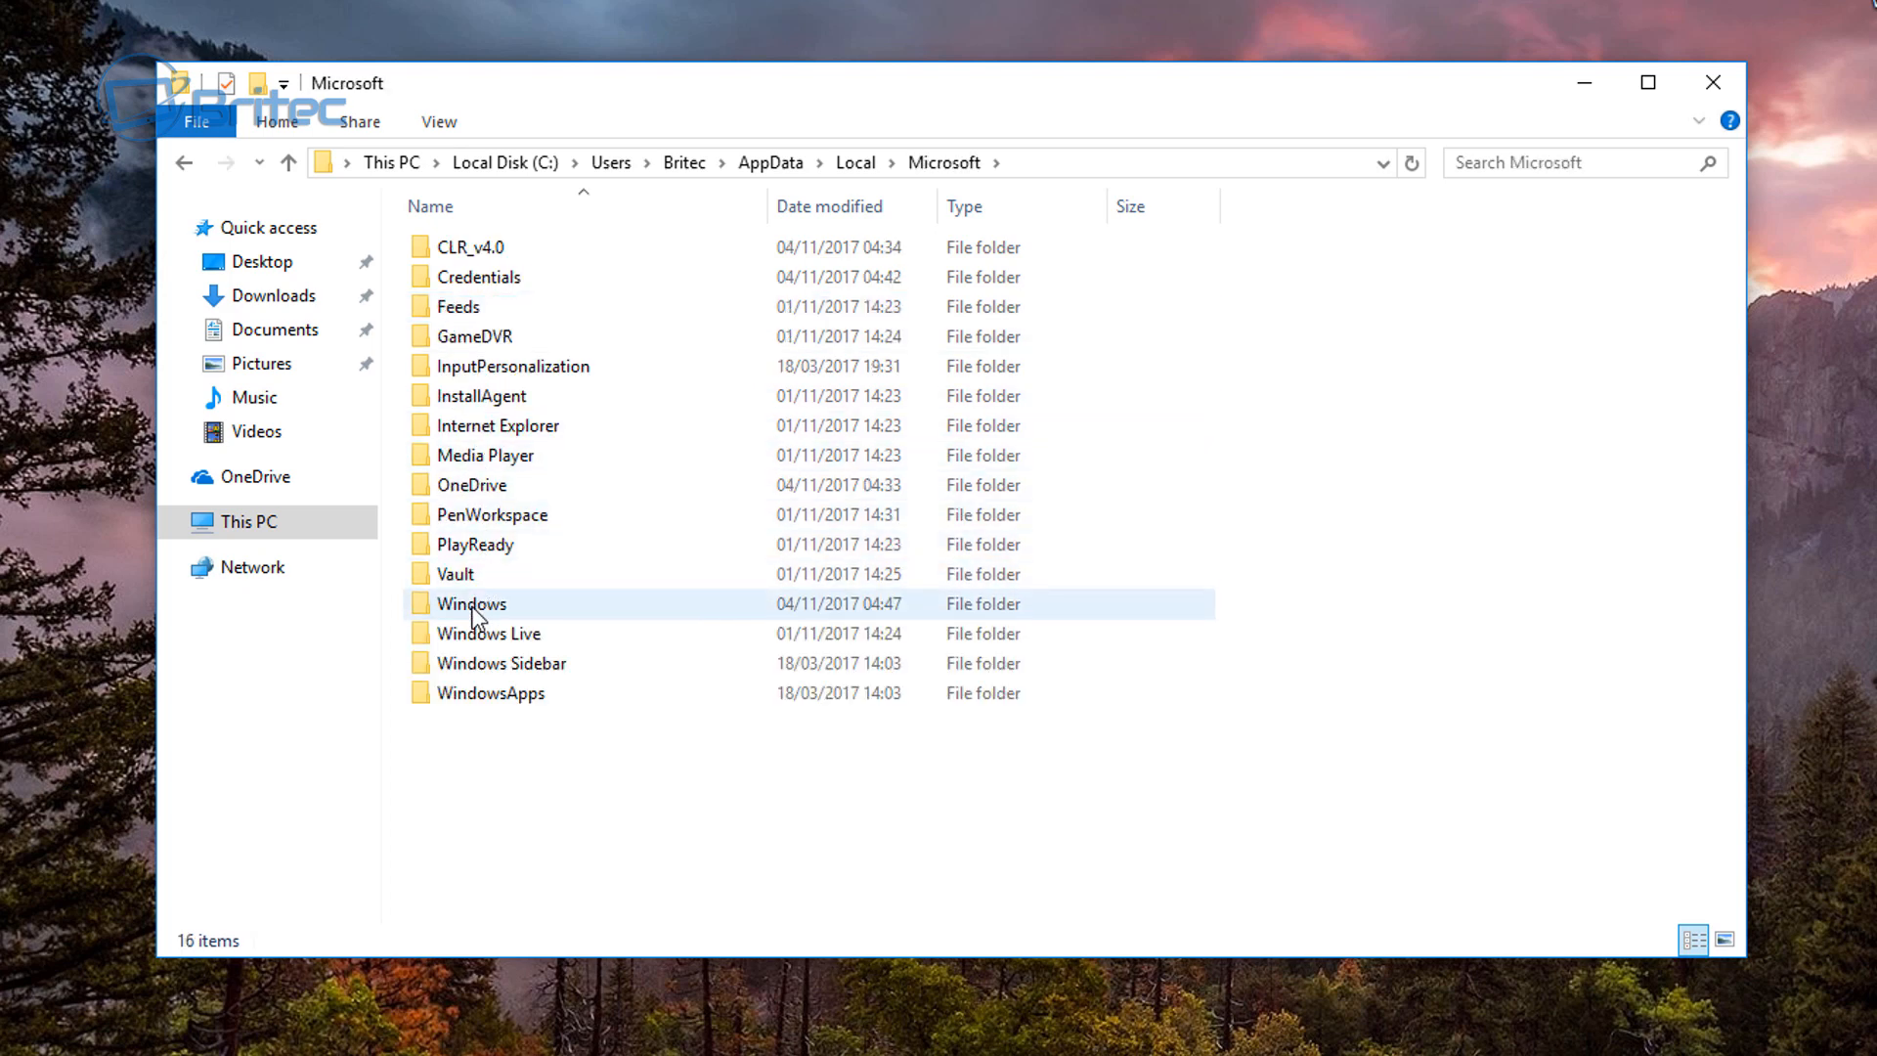
pyautogui.doubleClick(470, 604)
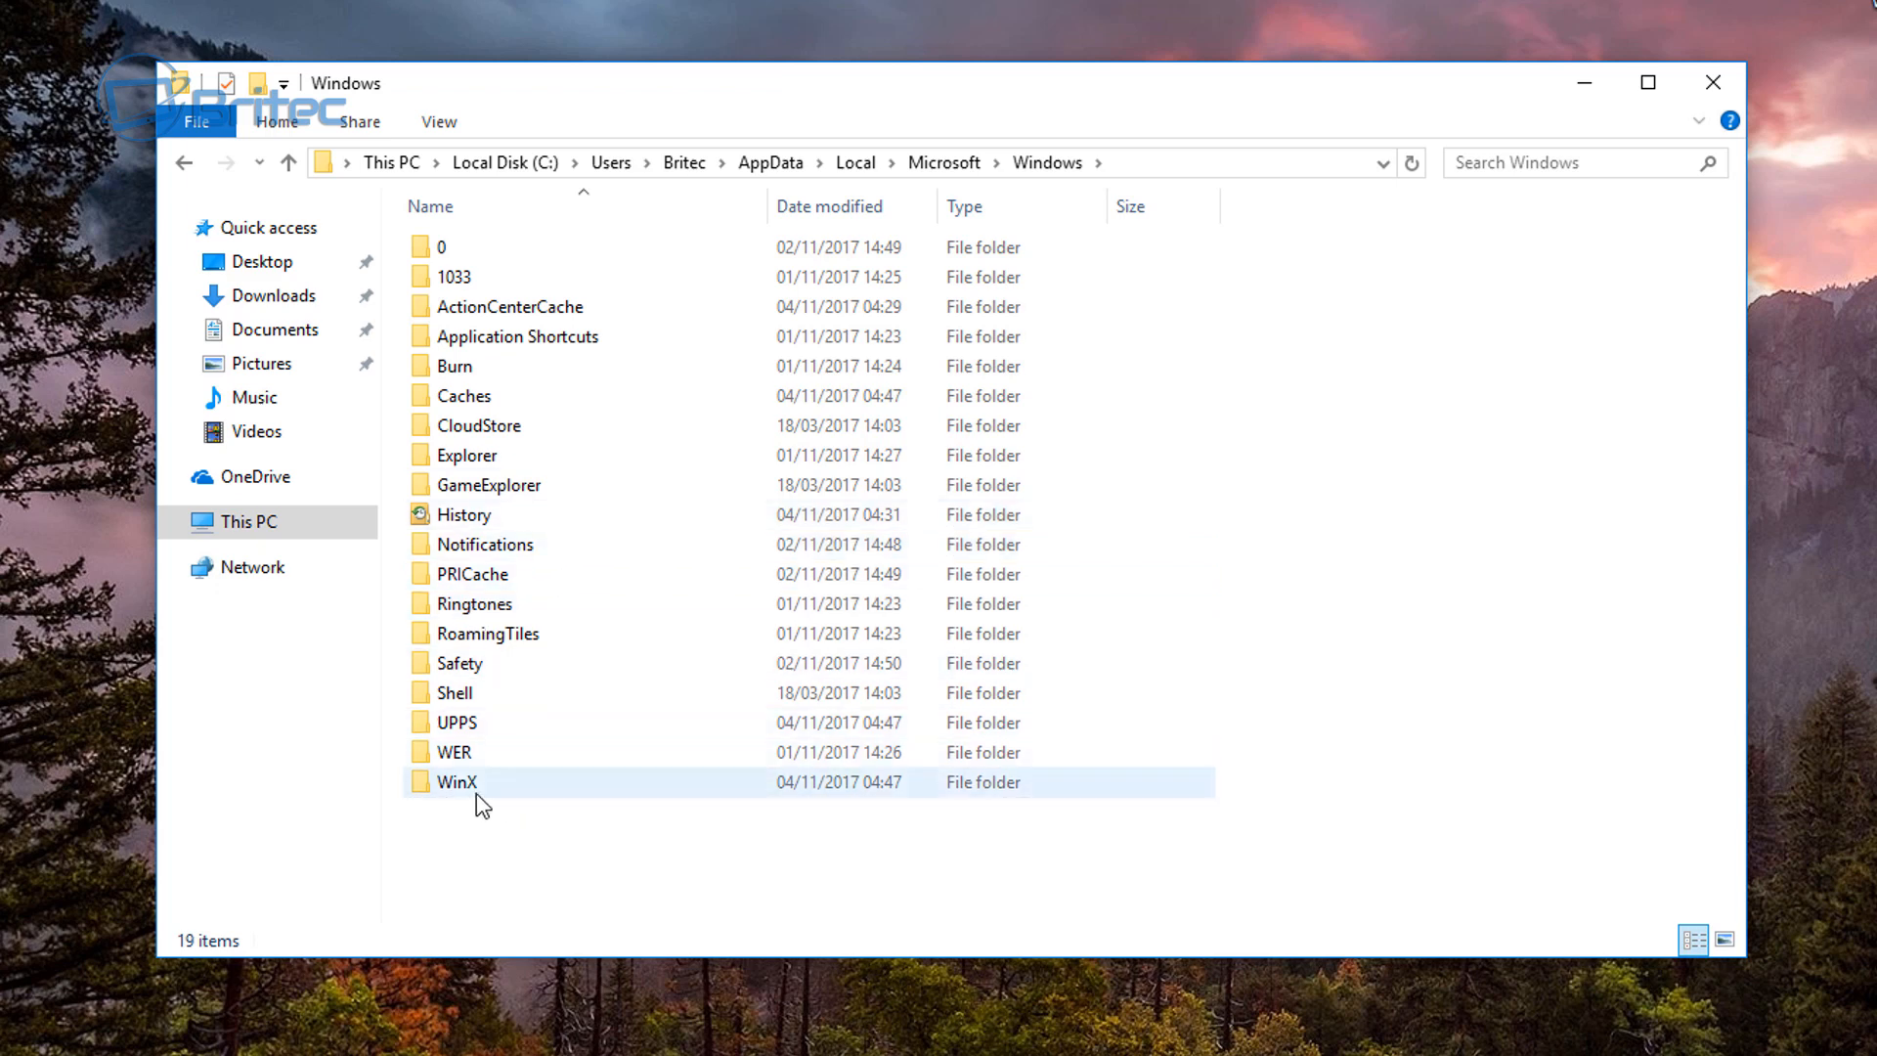
pyautogui.click(457, 782)
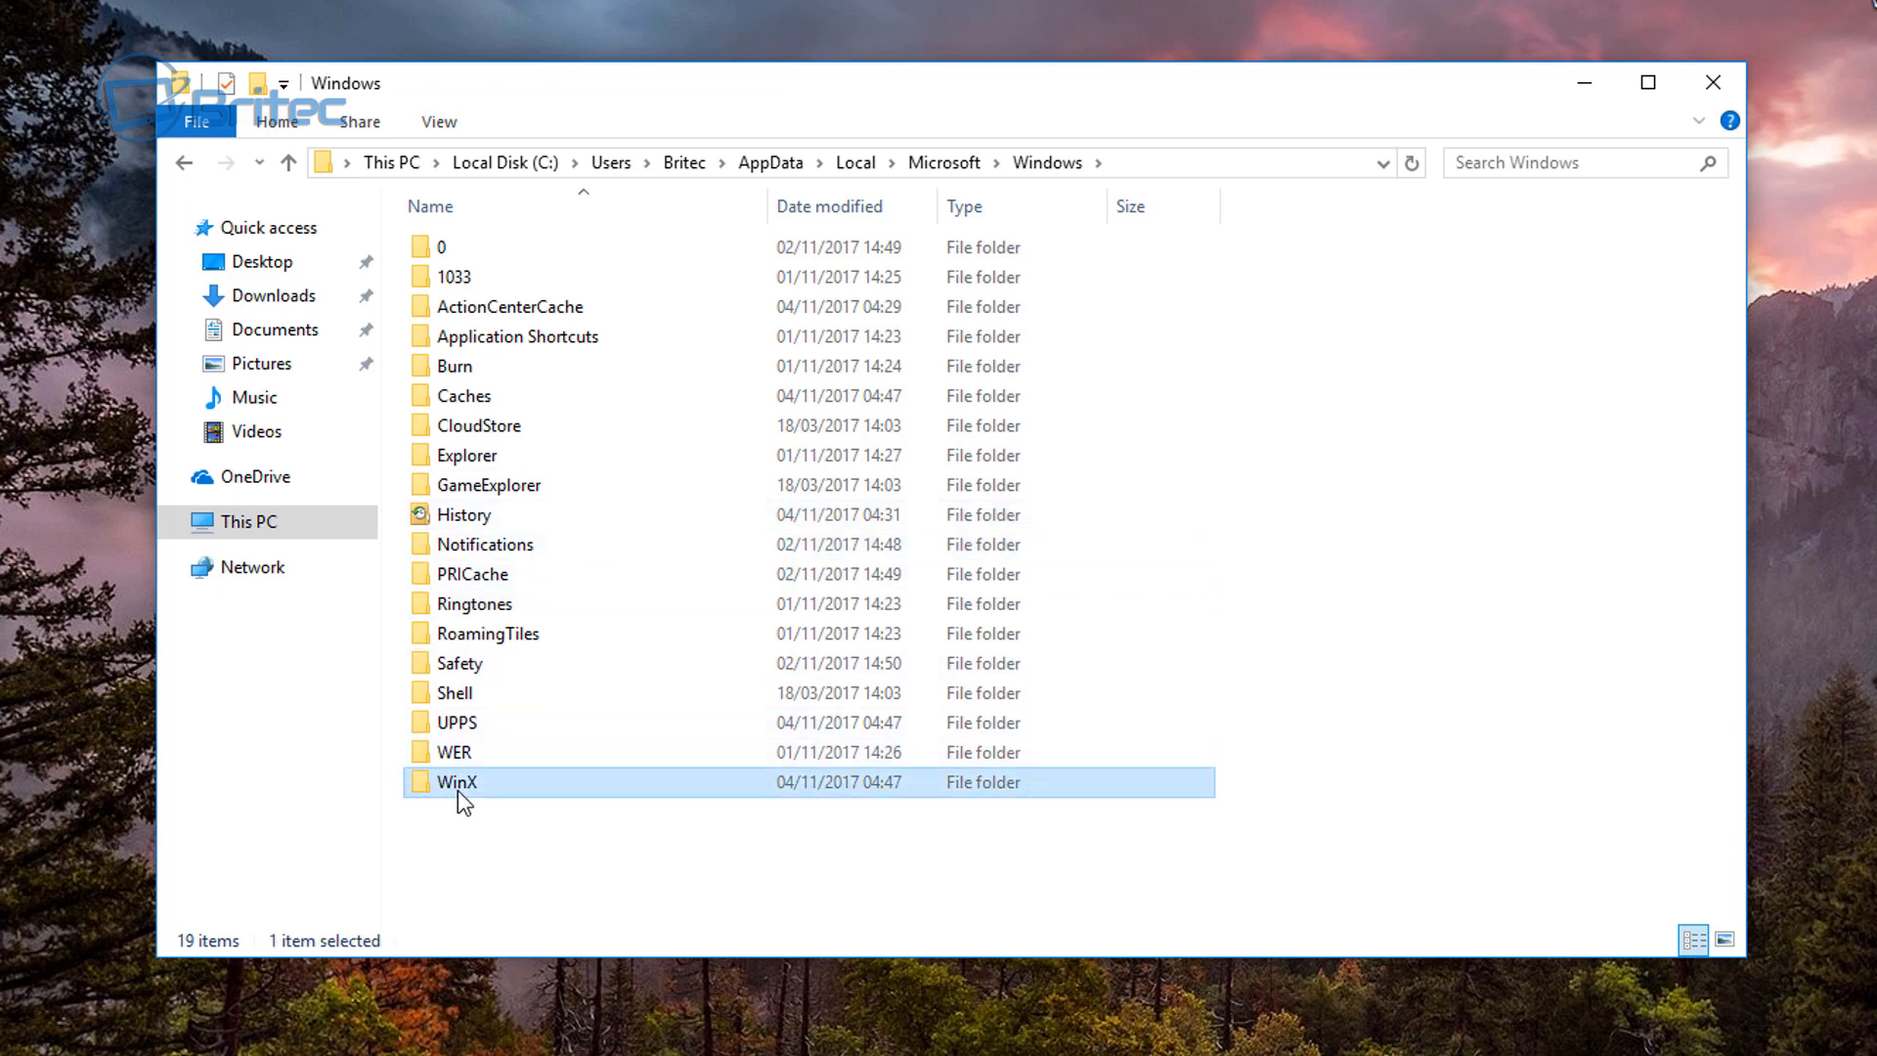
pyautogui.doubleClick(463, 782)
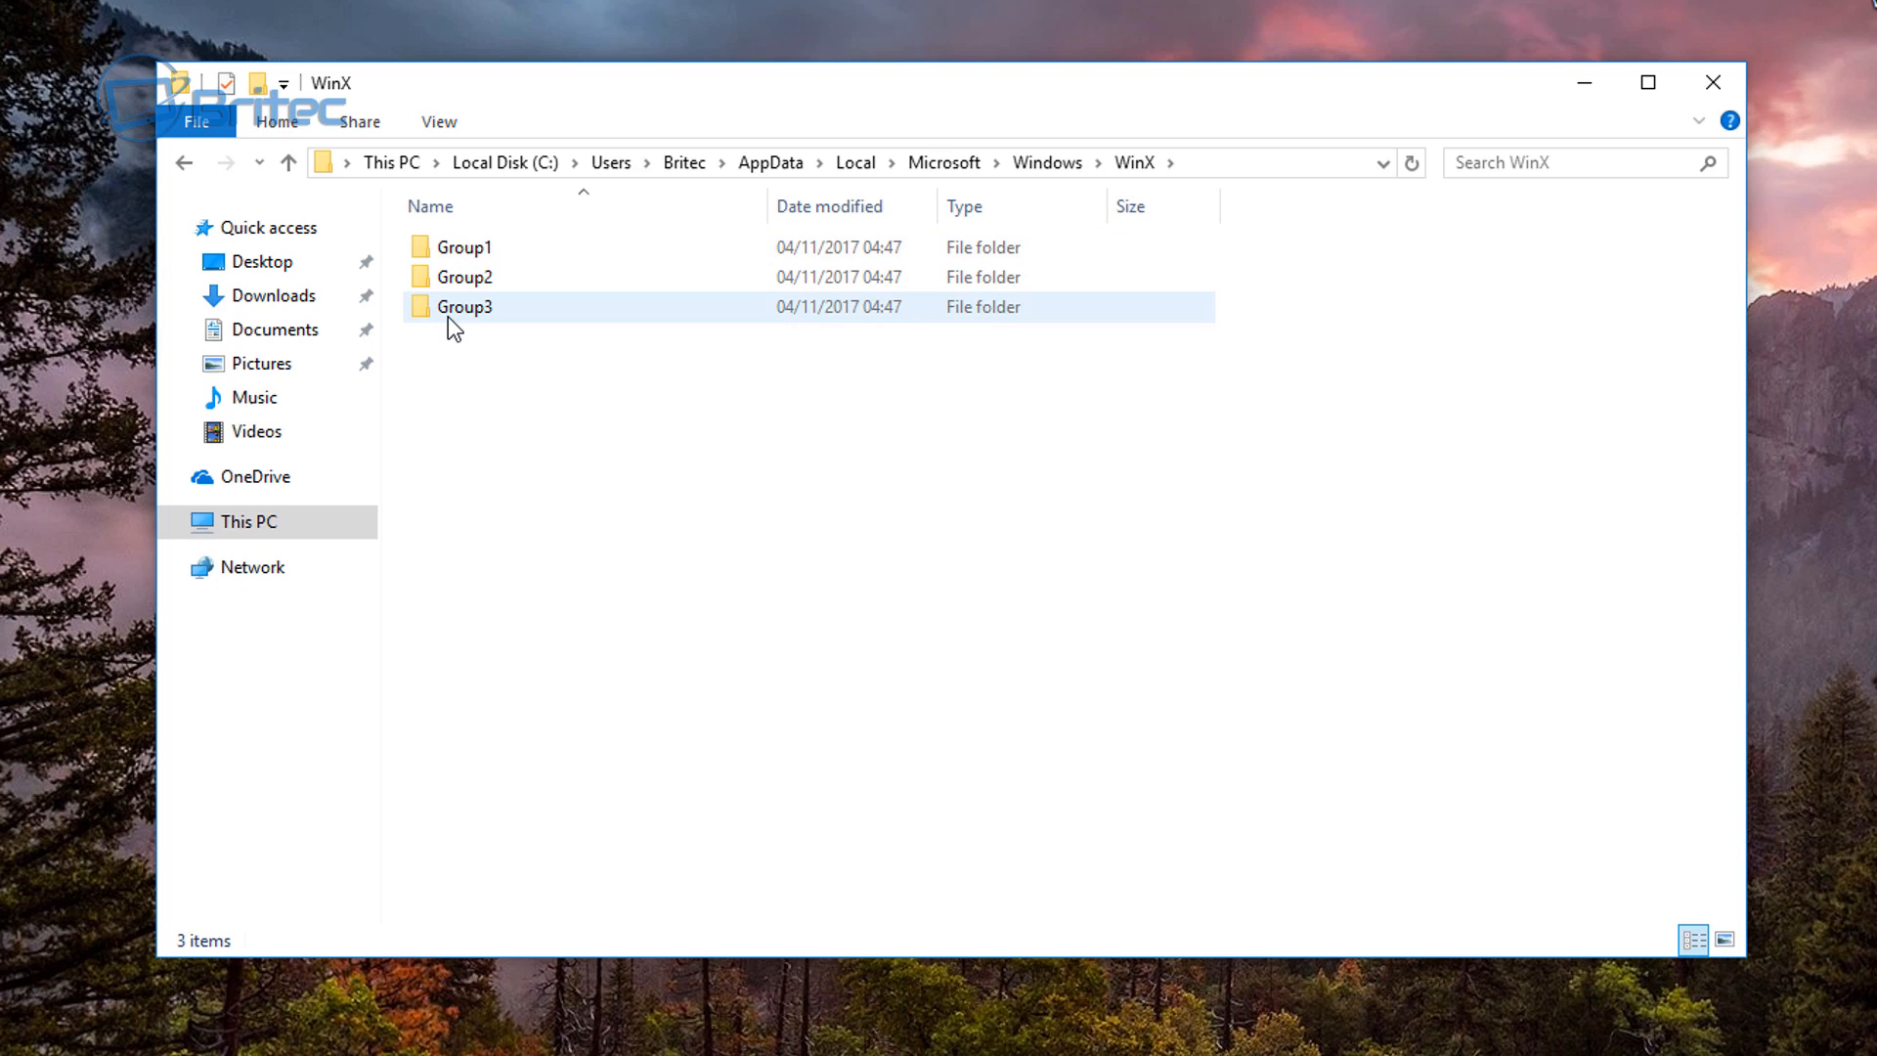
pyautogui.doubleClick(461, 276)
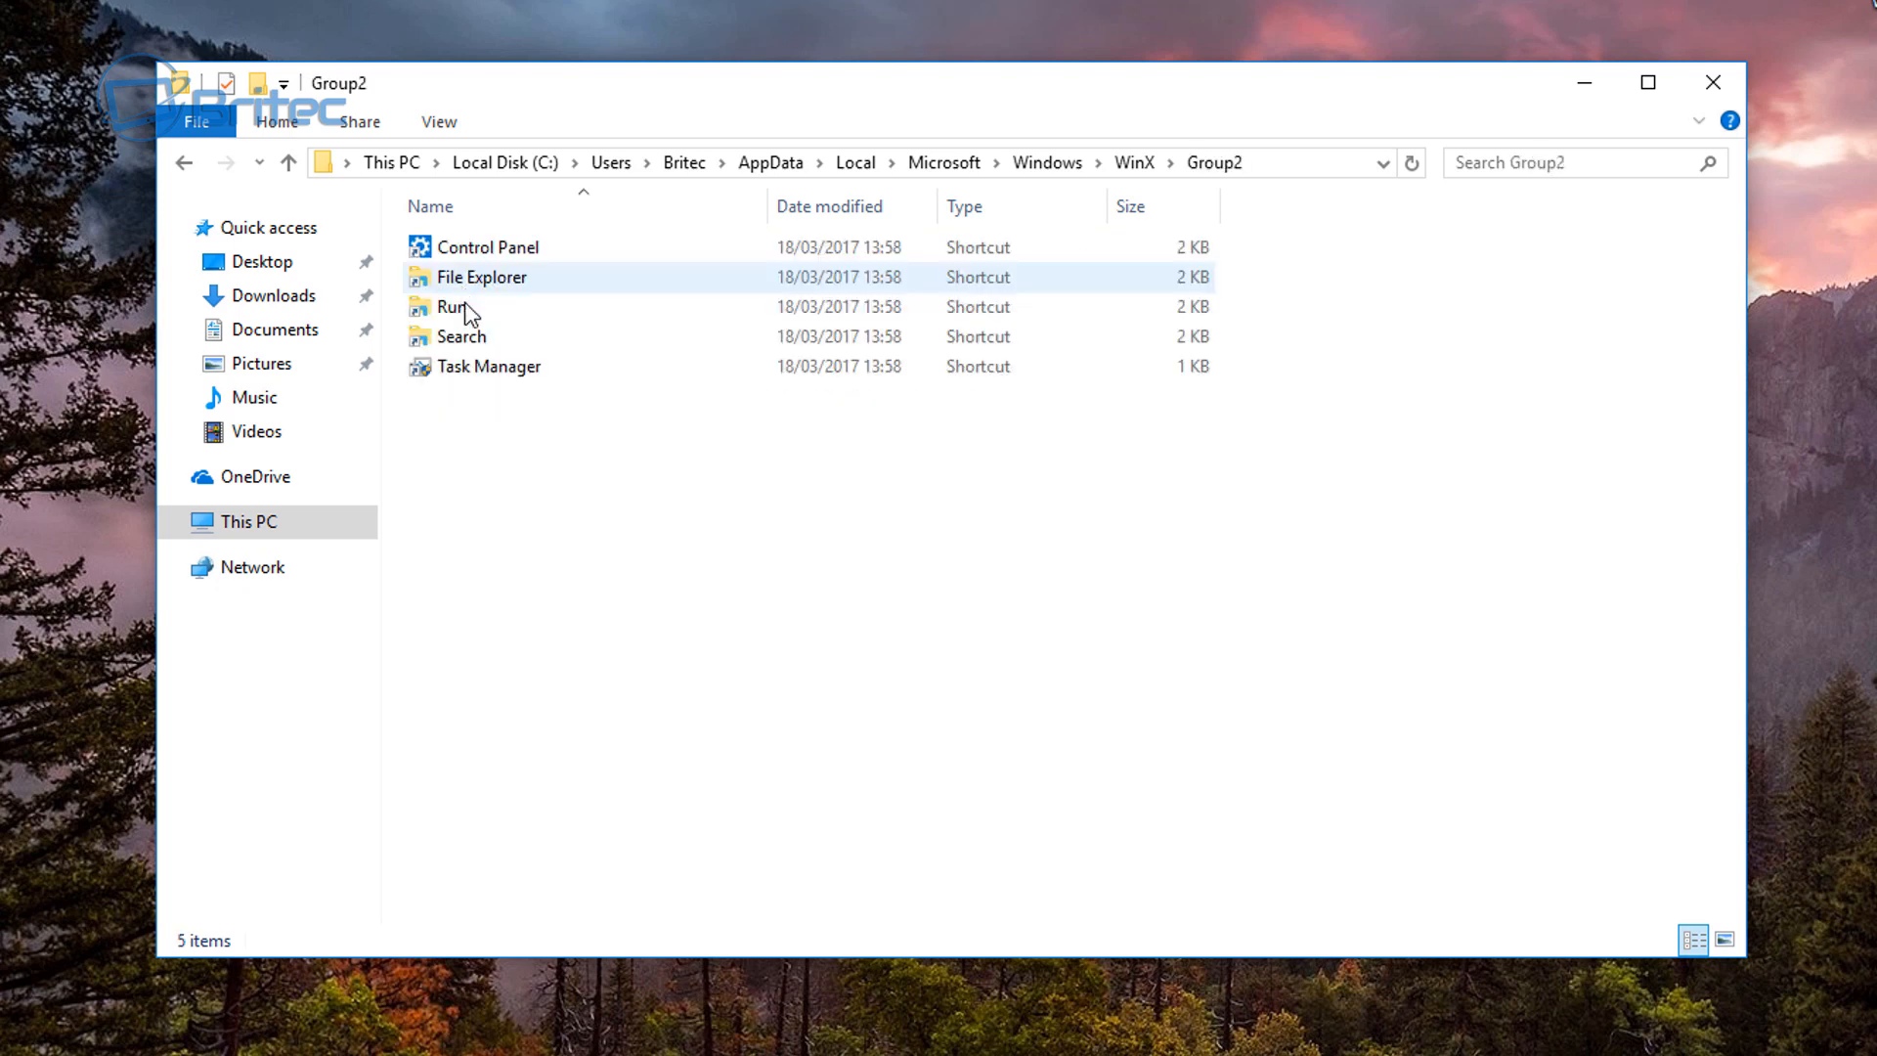
pyautogui.click(487, 247)
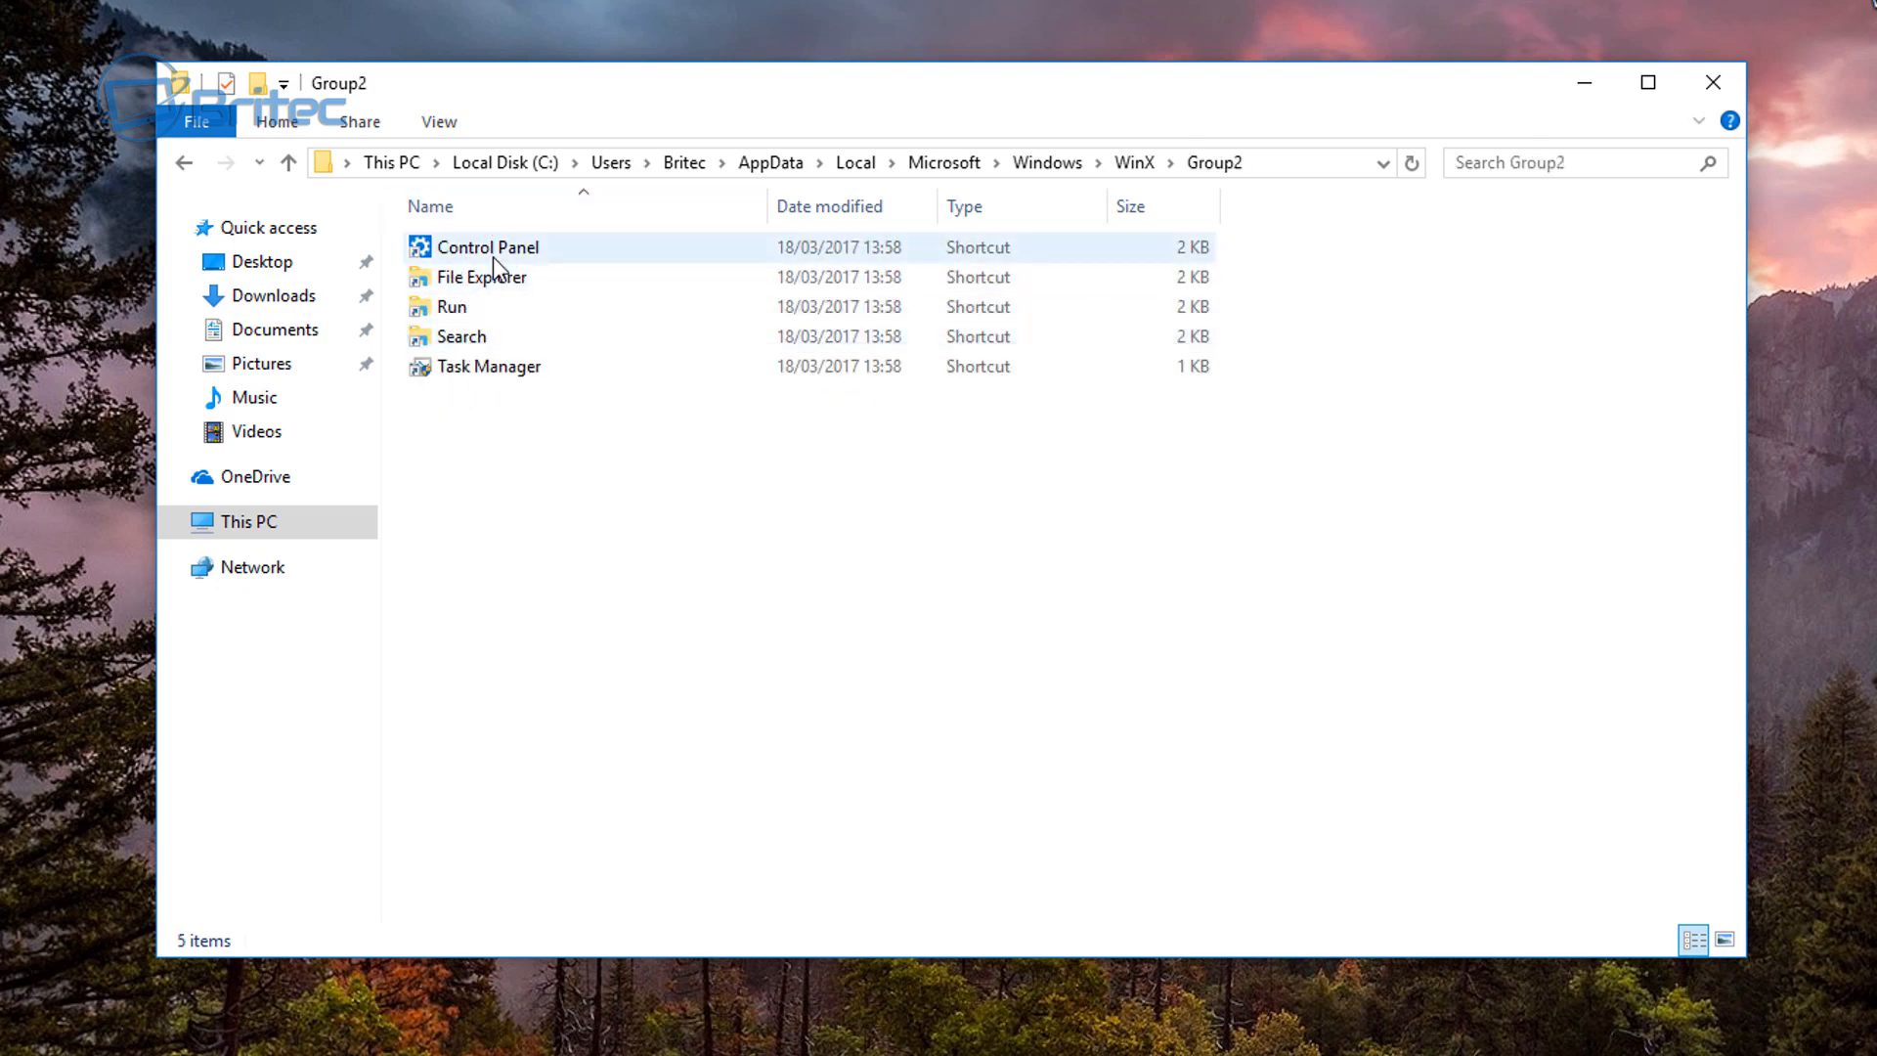
pyautogui.doubleClick(487, 246)
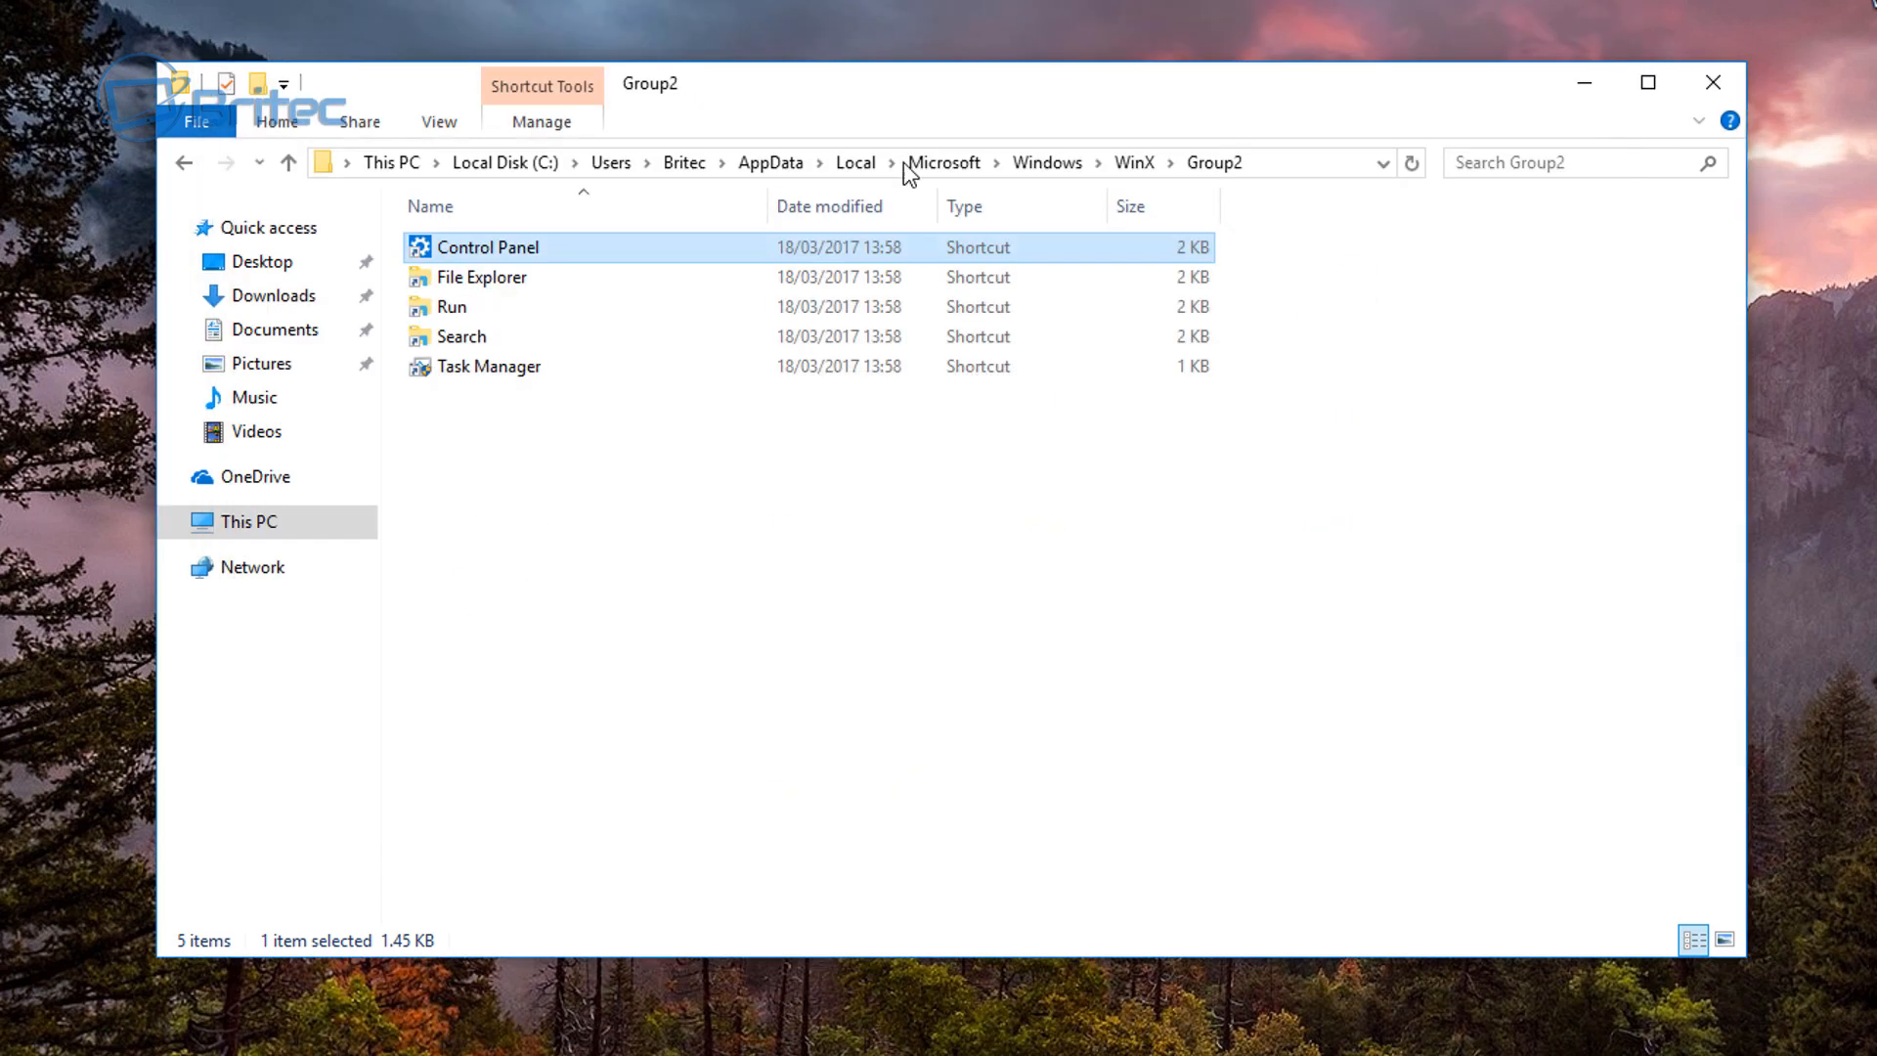
pyautogui.moveTo(532, 264)
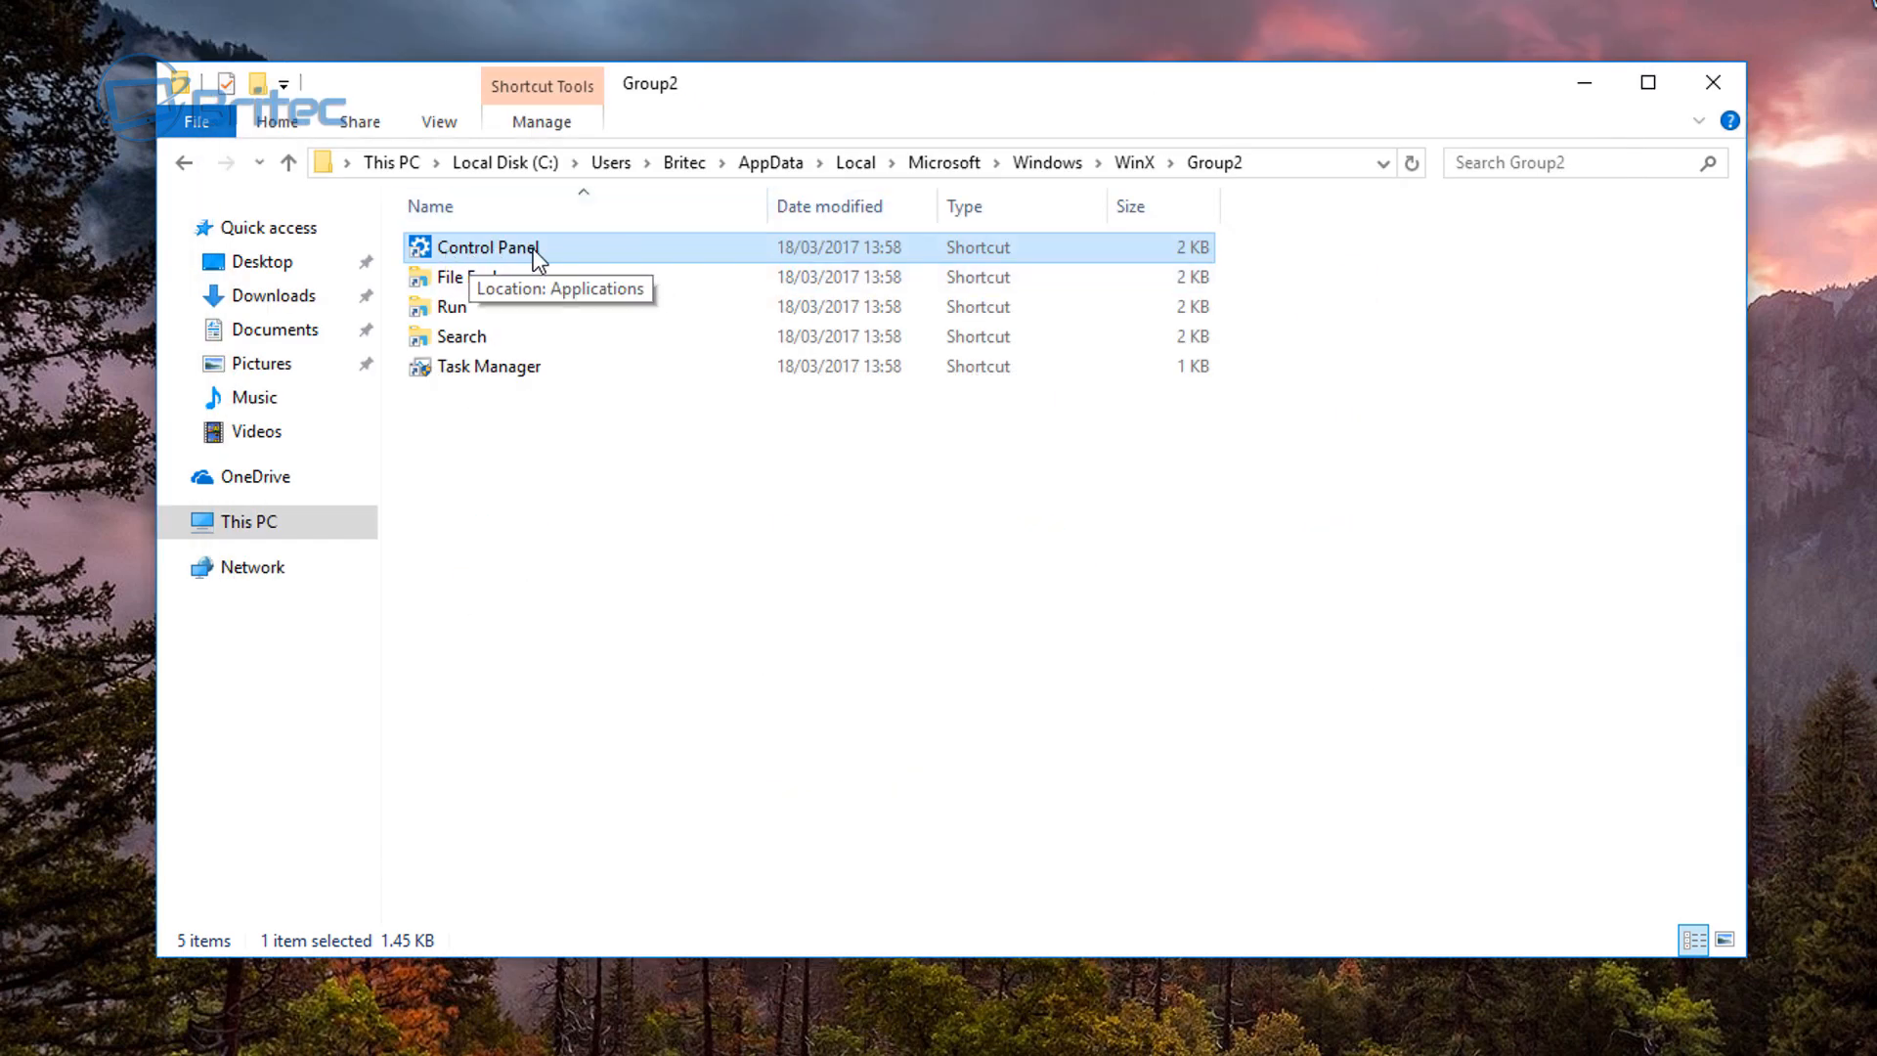
pyautogui.moveTo(488, 264)
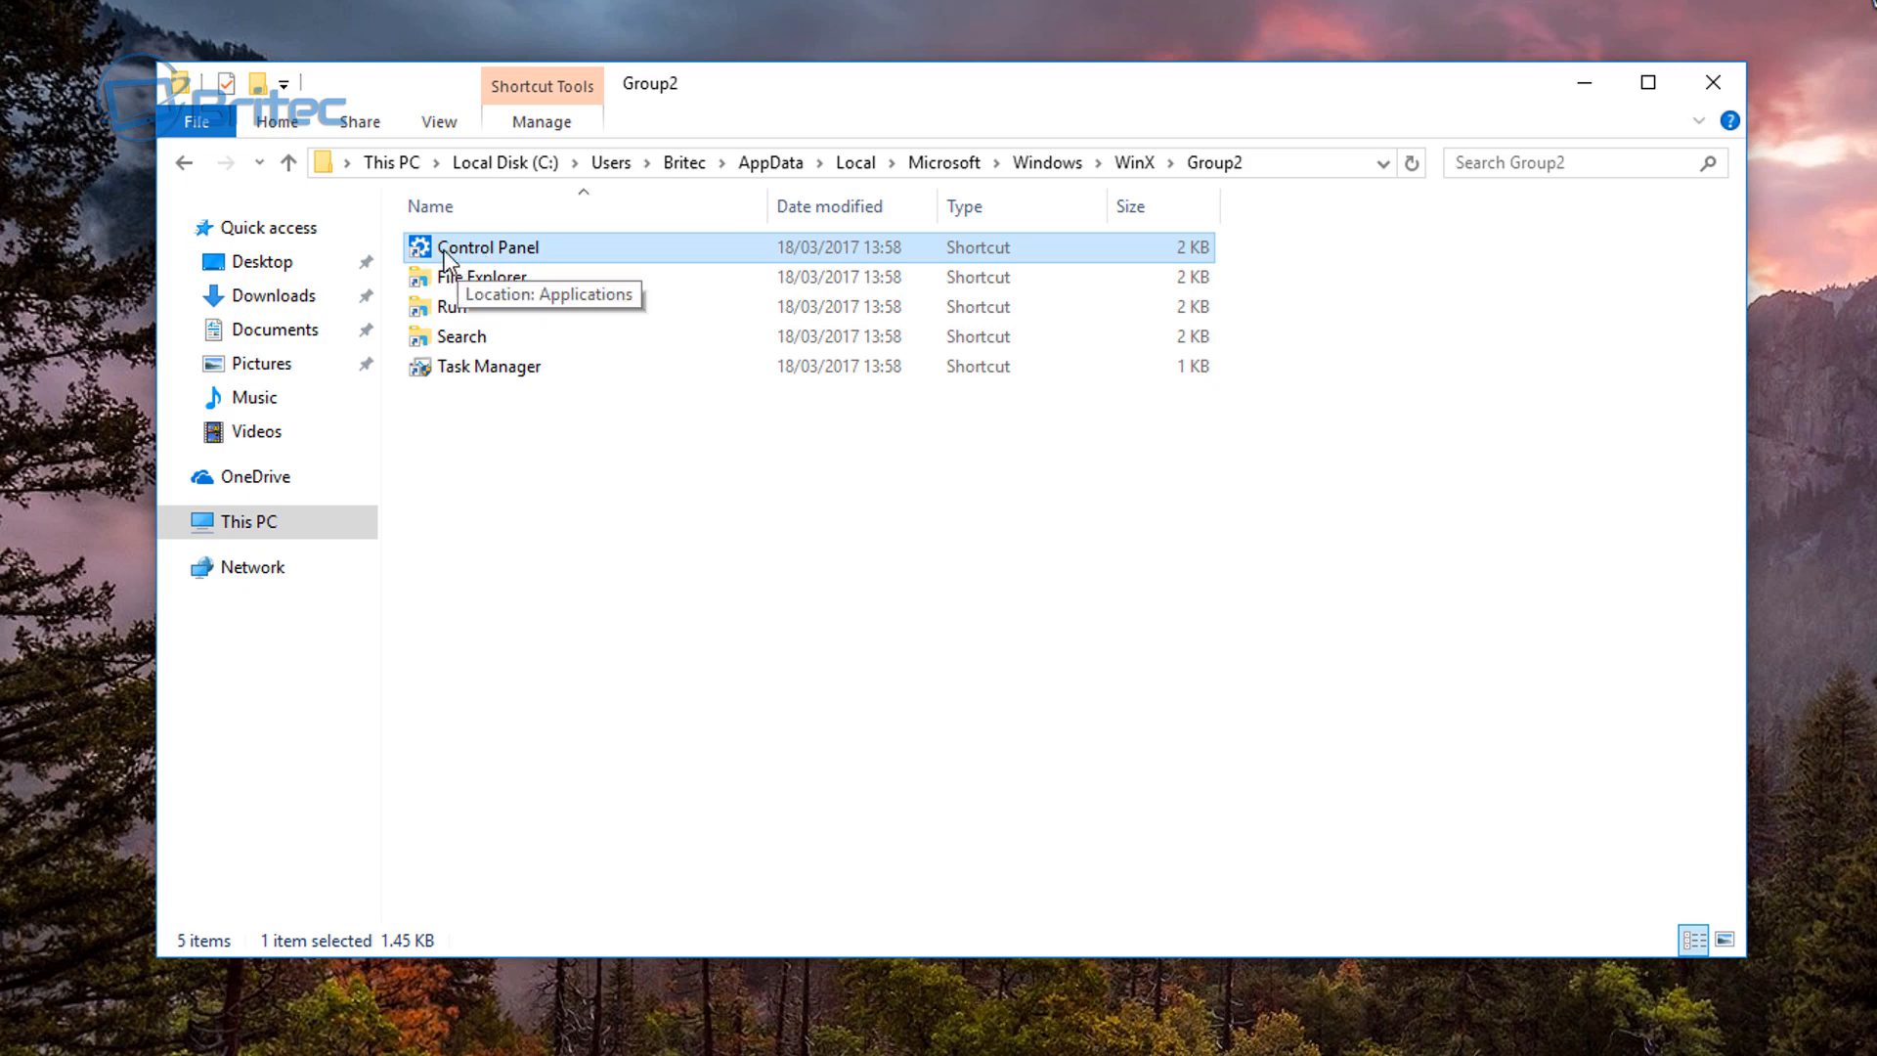
pyautogui.moveTo(1712, 83)
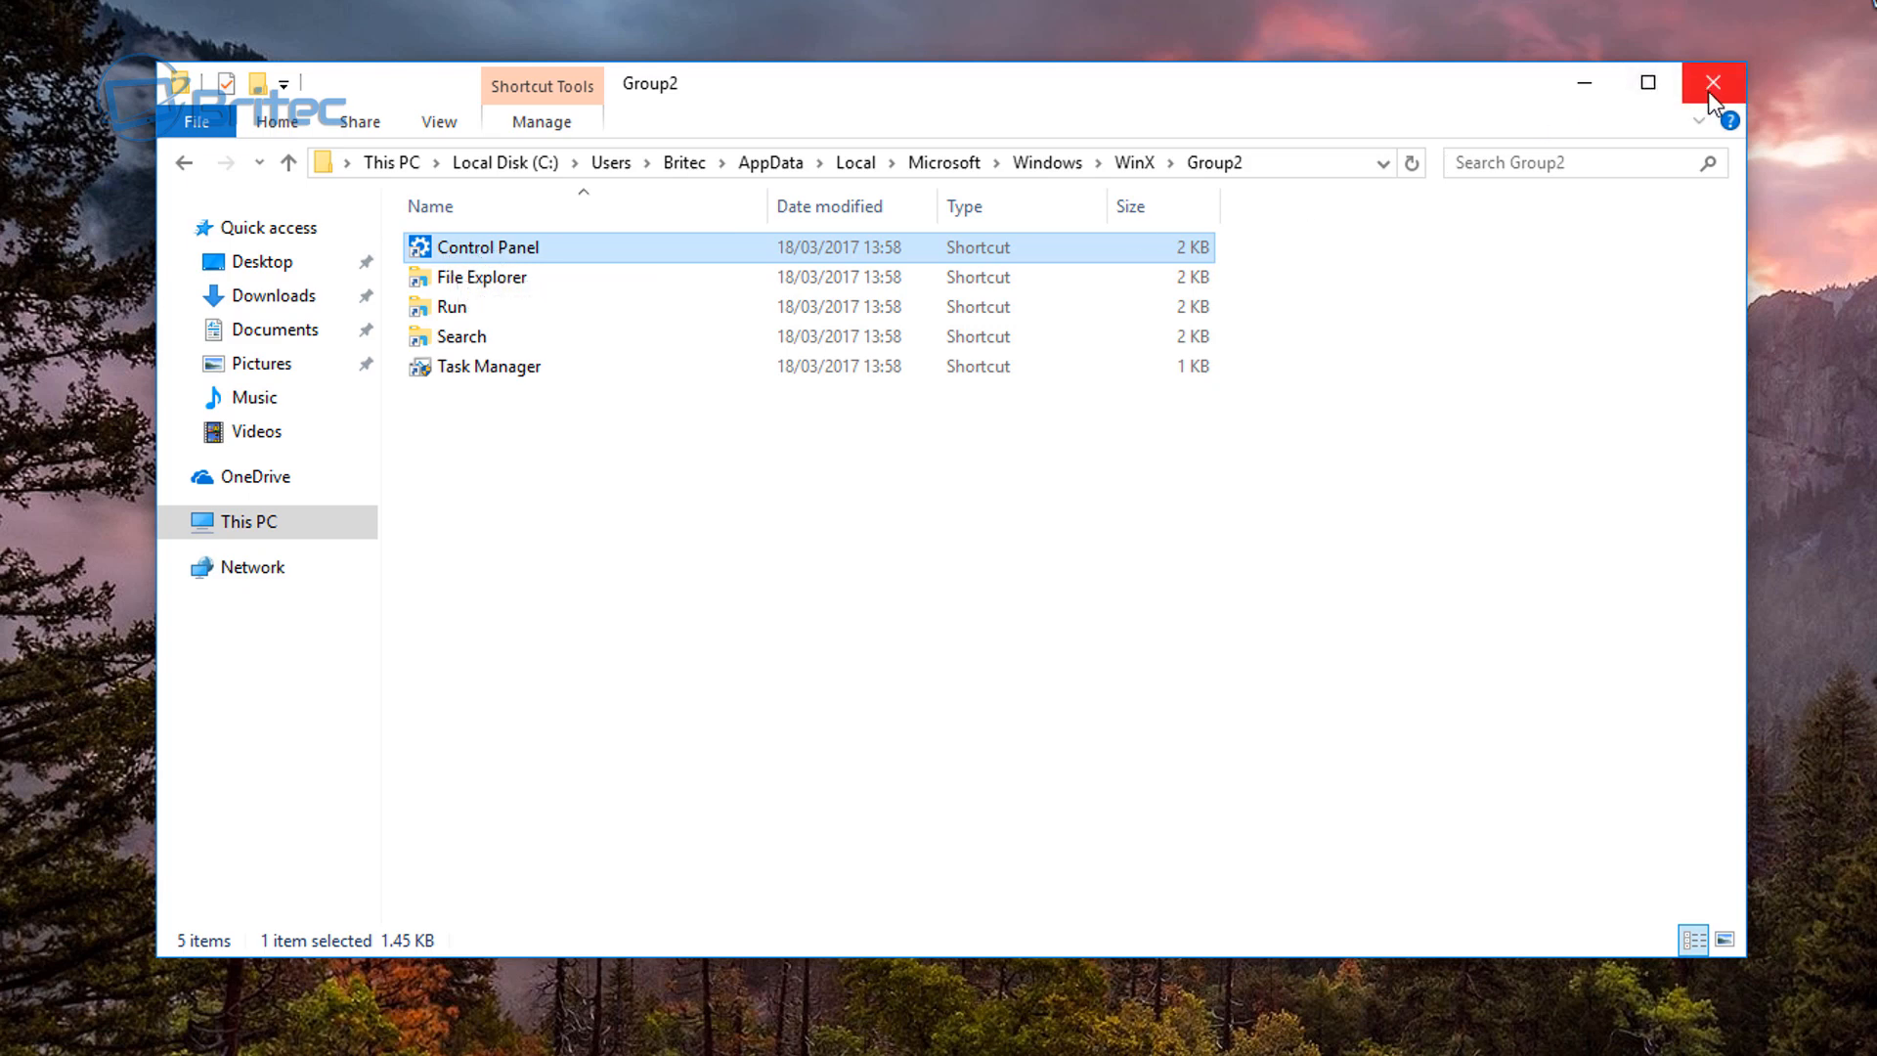
# Step: Close Explorer, move the WinX folder to the desktop, and launch WinXEditor from it
pyautogui.click(1712, 80)
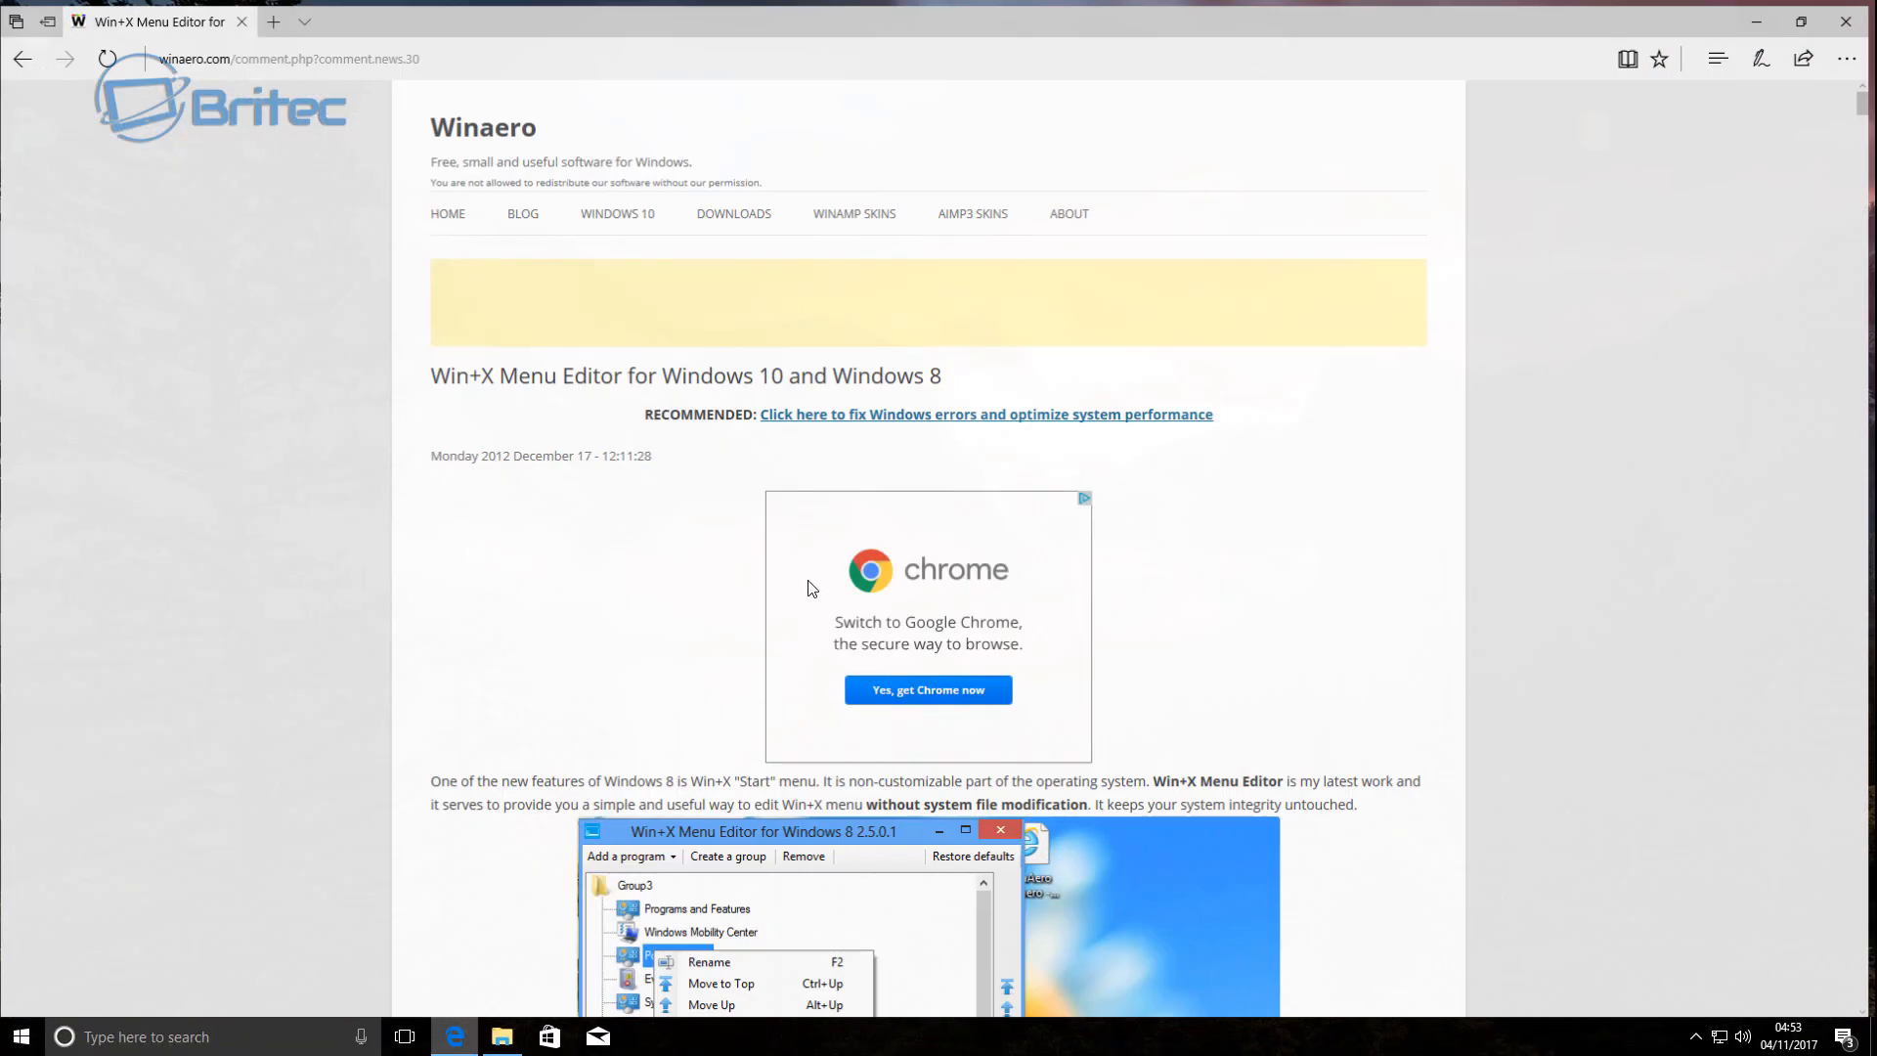
pyautogui.moveTo(503, 144)
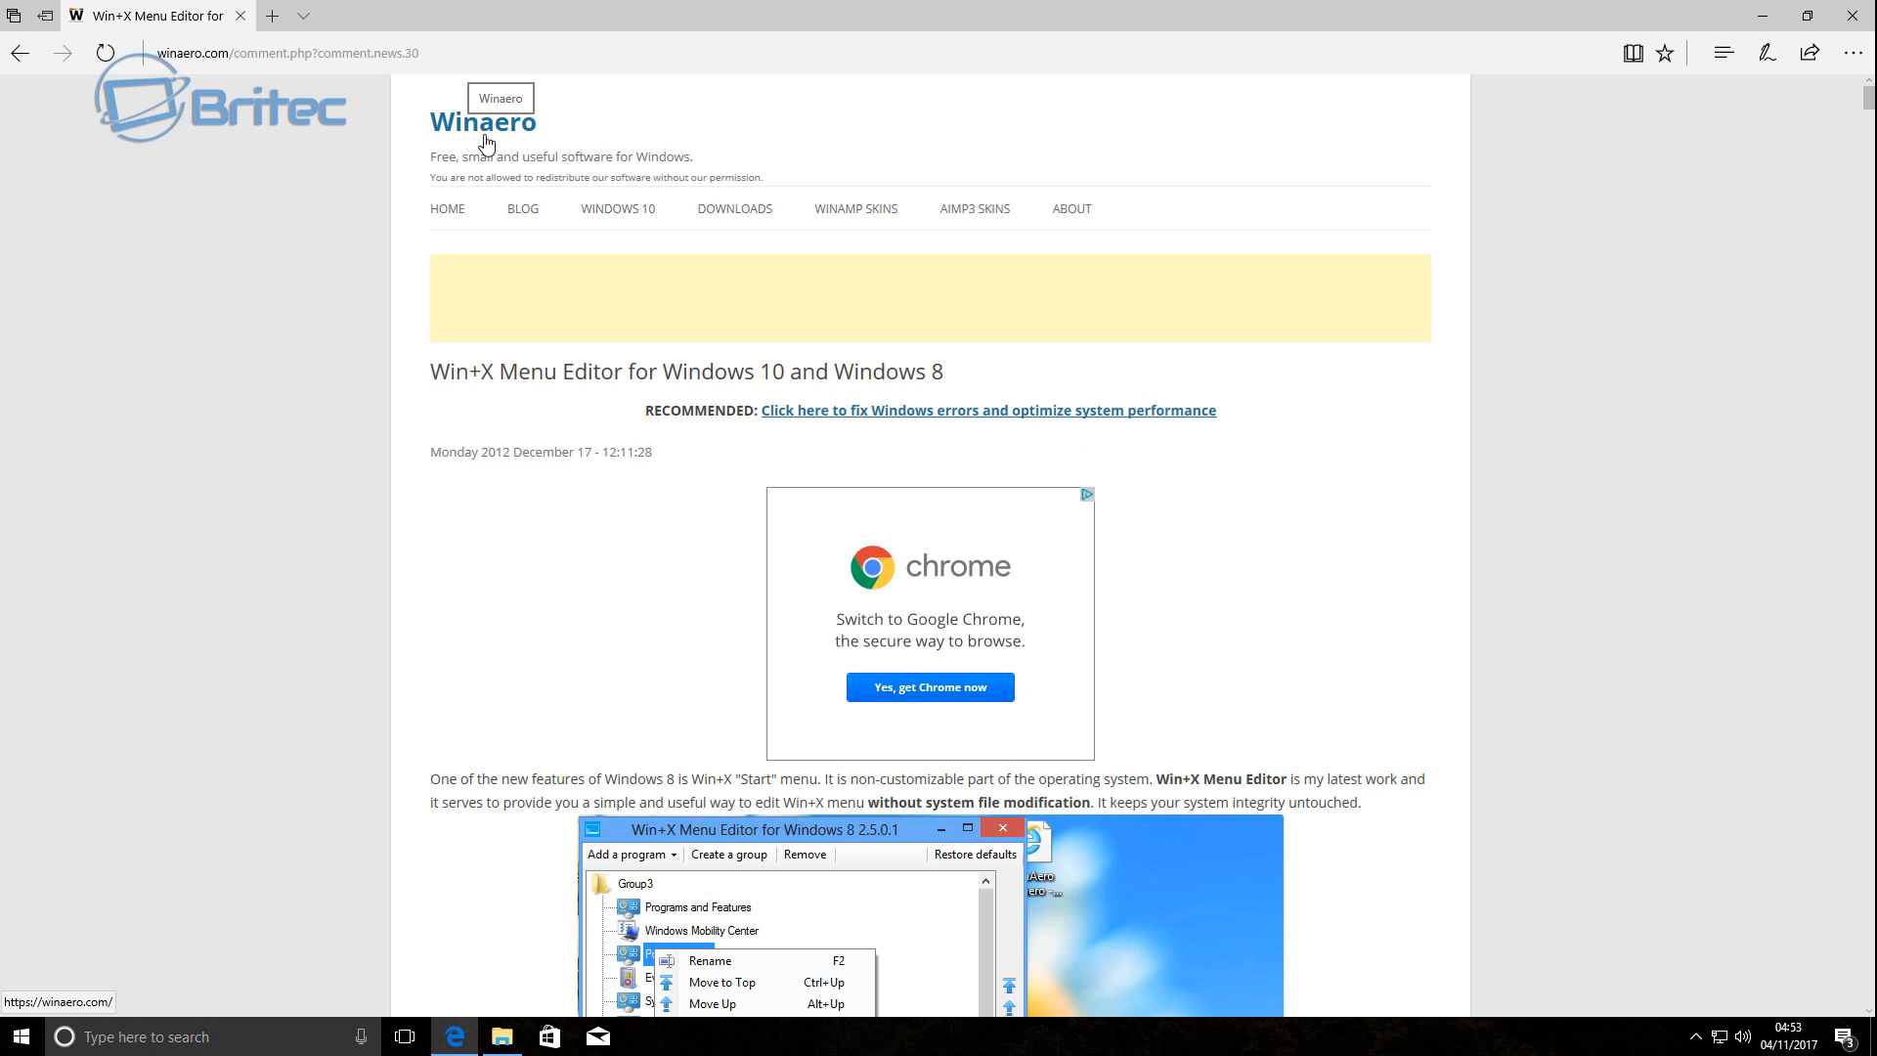
pyautogui.moveTo(1211, 190)
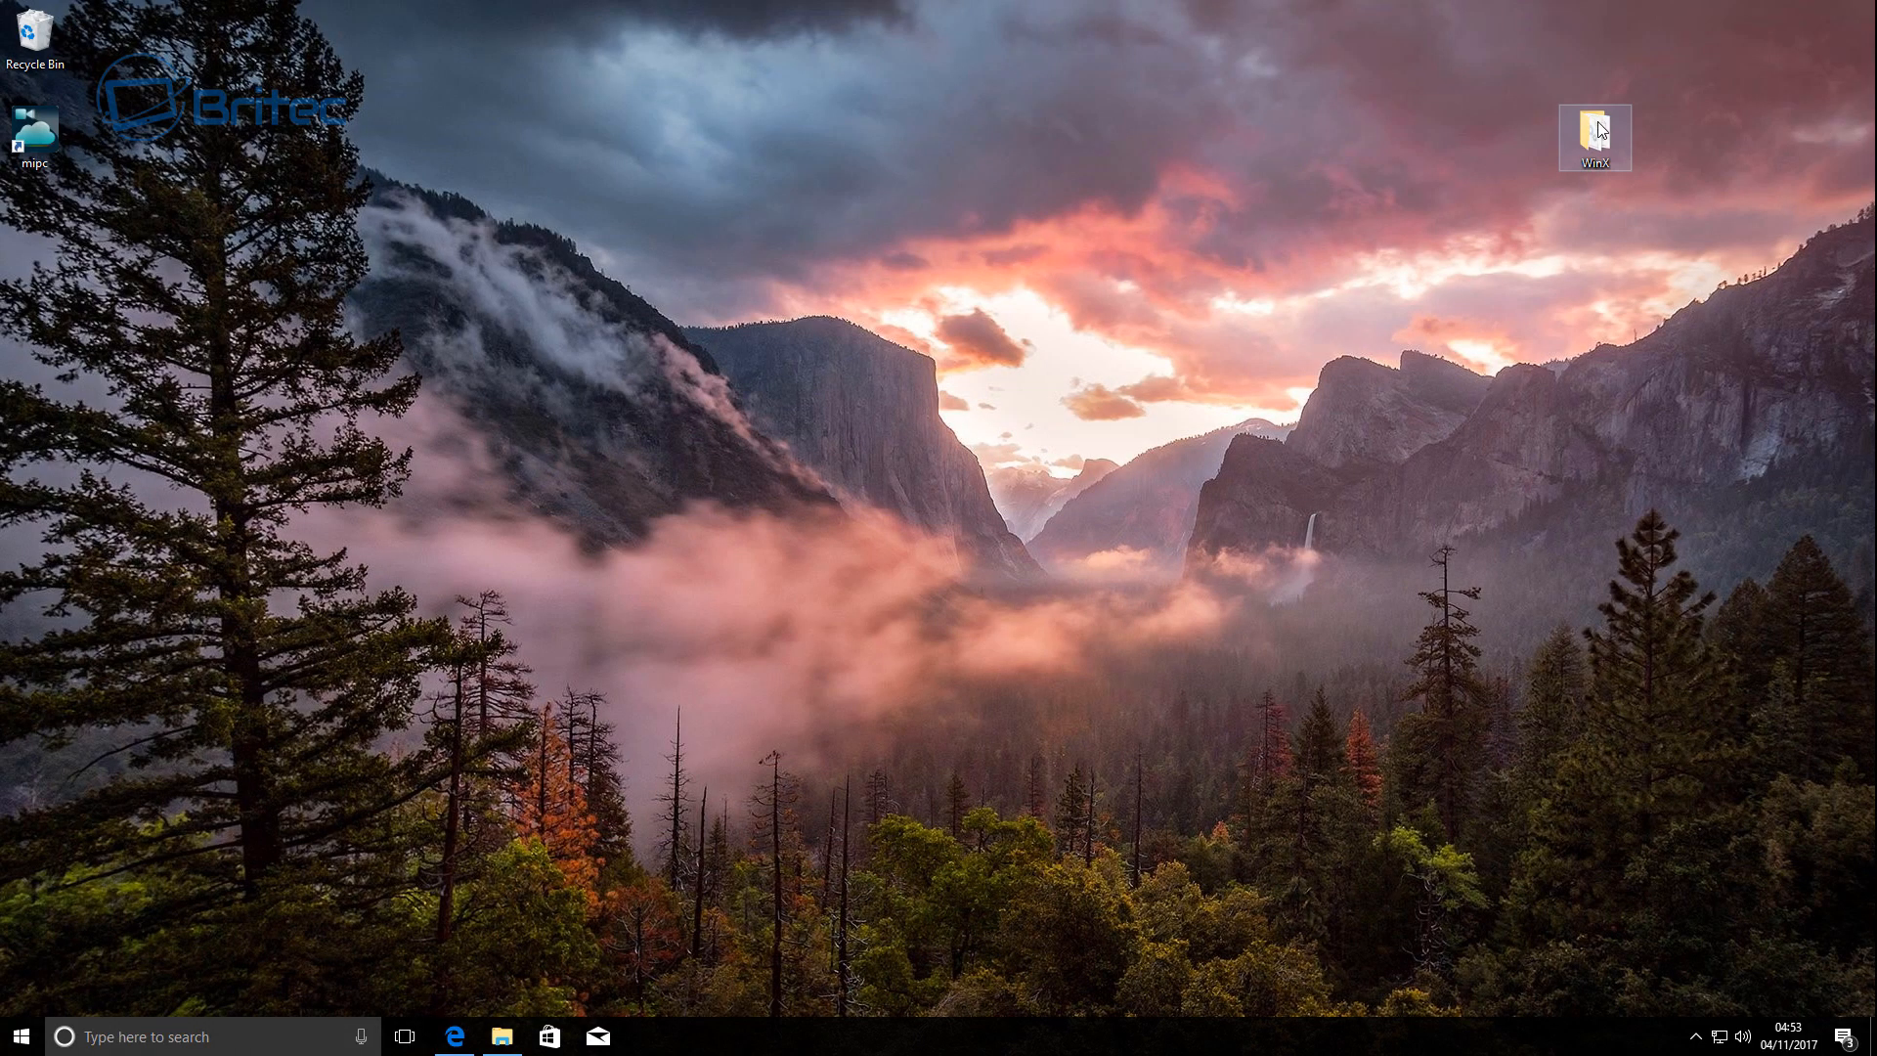
pyautogui.moveTo(1592, 137); pyautogui.dragTo(37, 228)
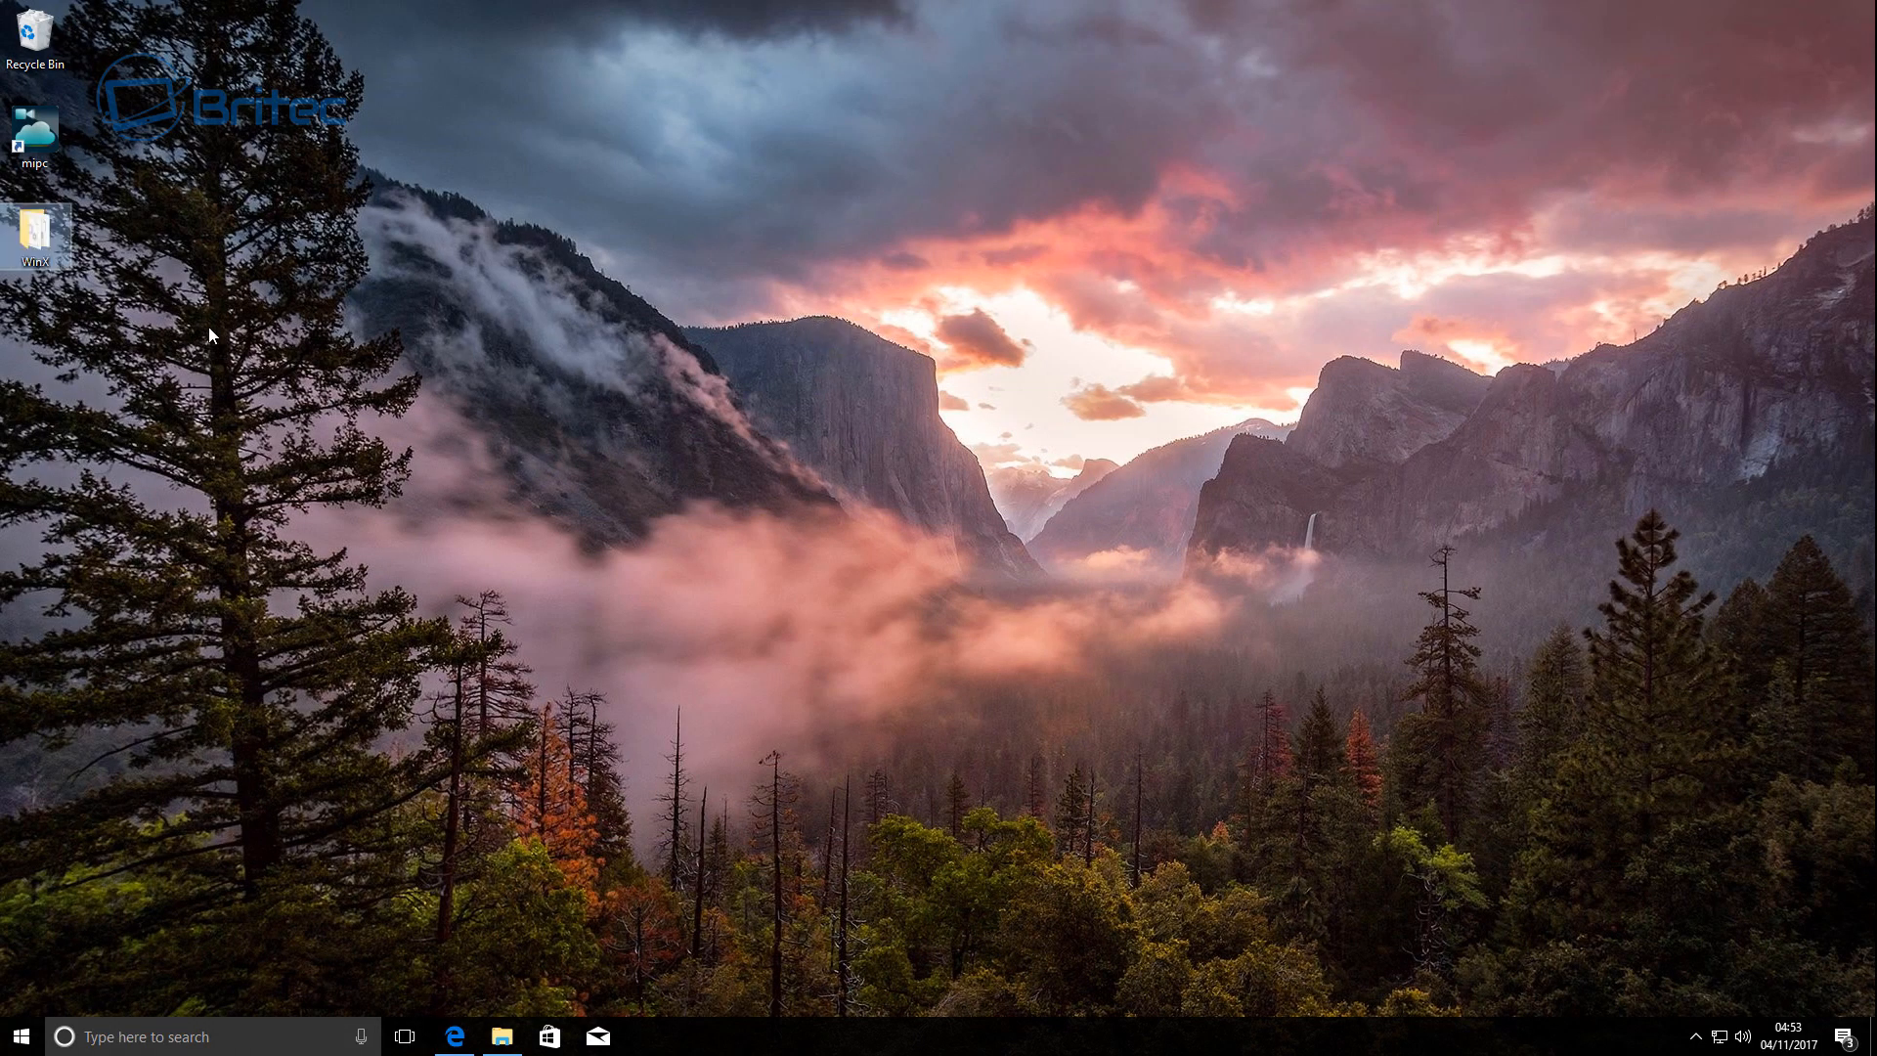
pyautogui.doubleClick(36, 230)
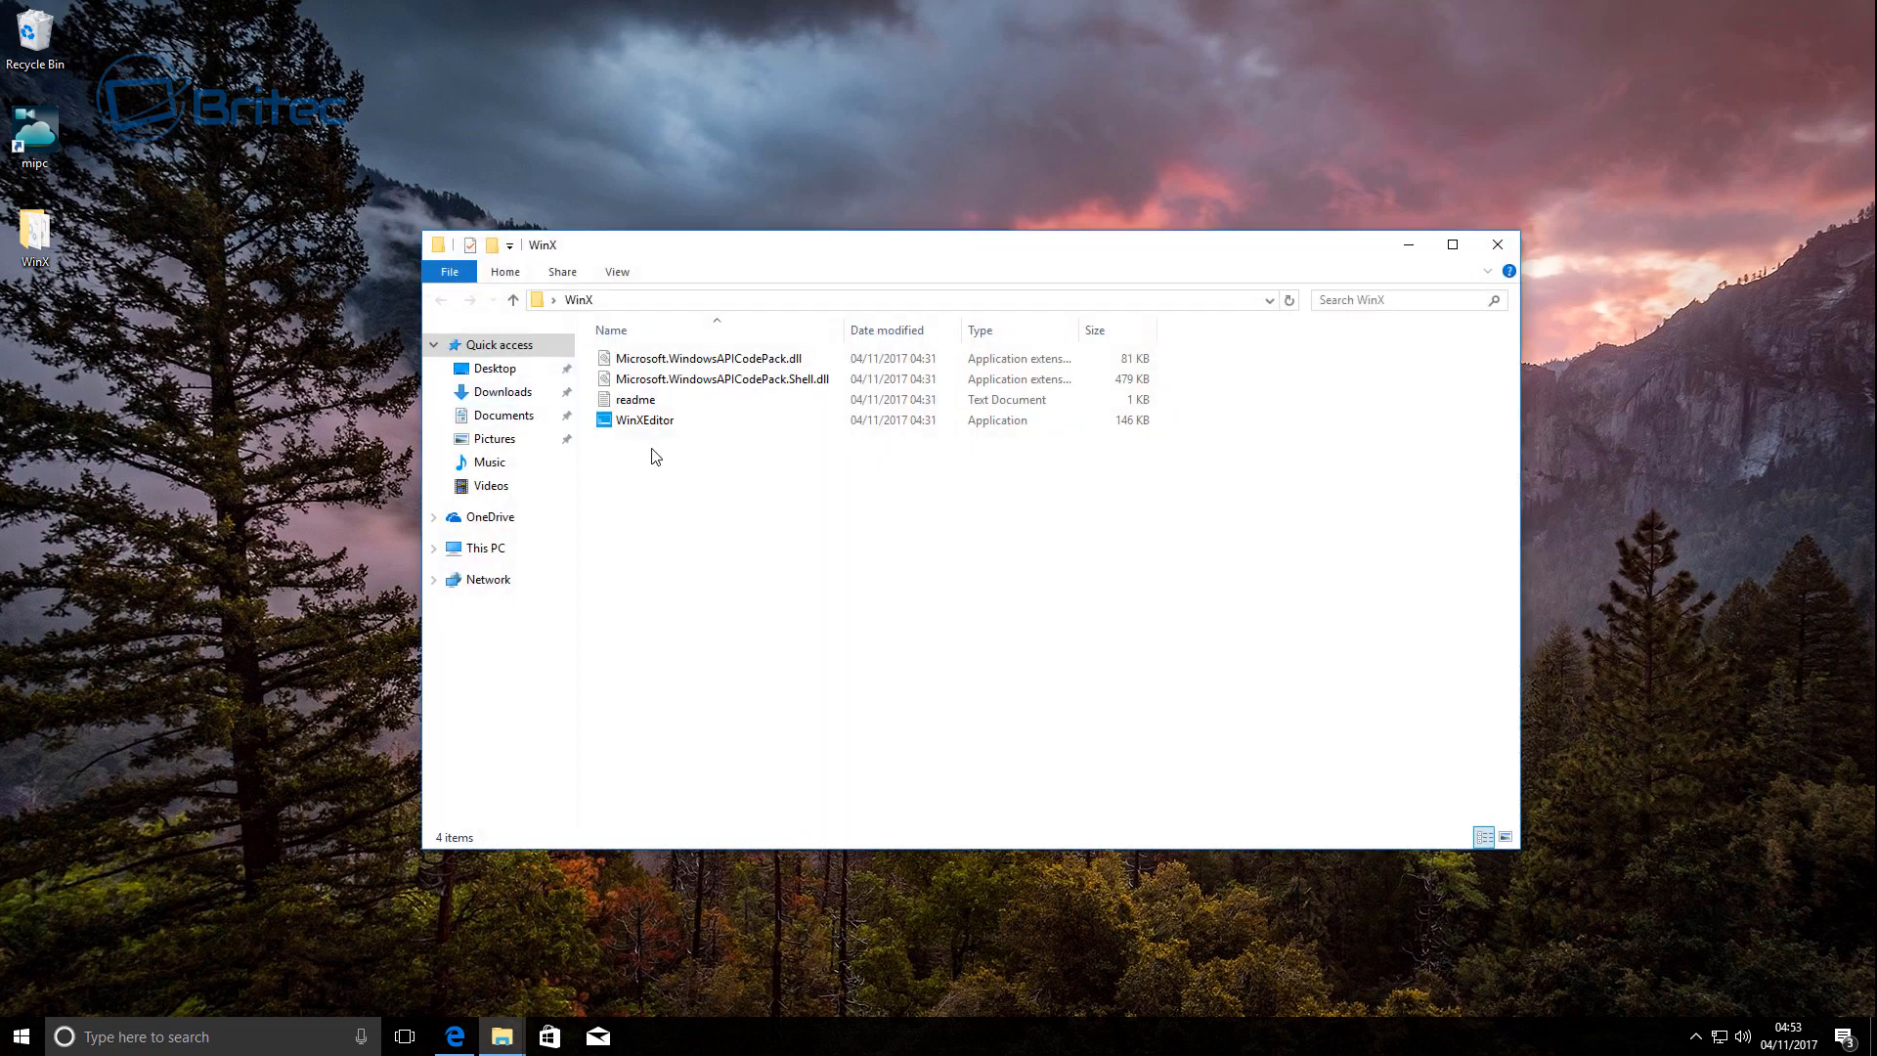
pyautogui.click(644, 419)
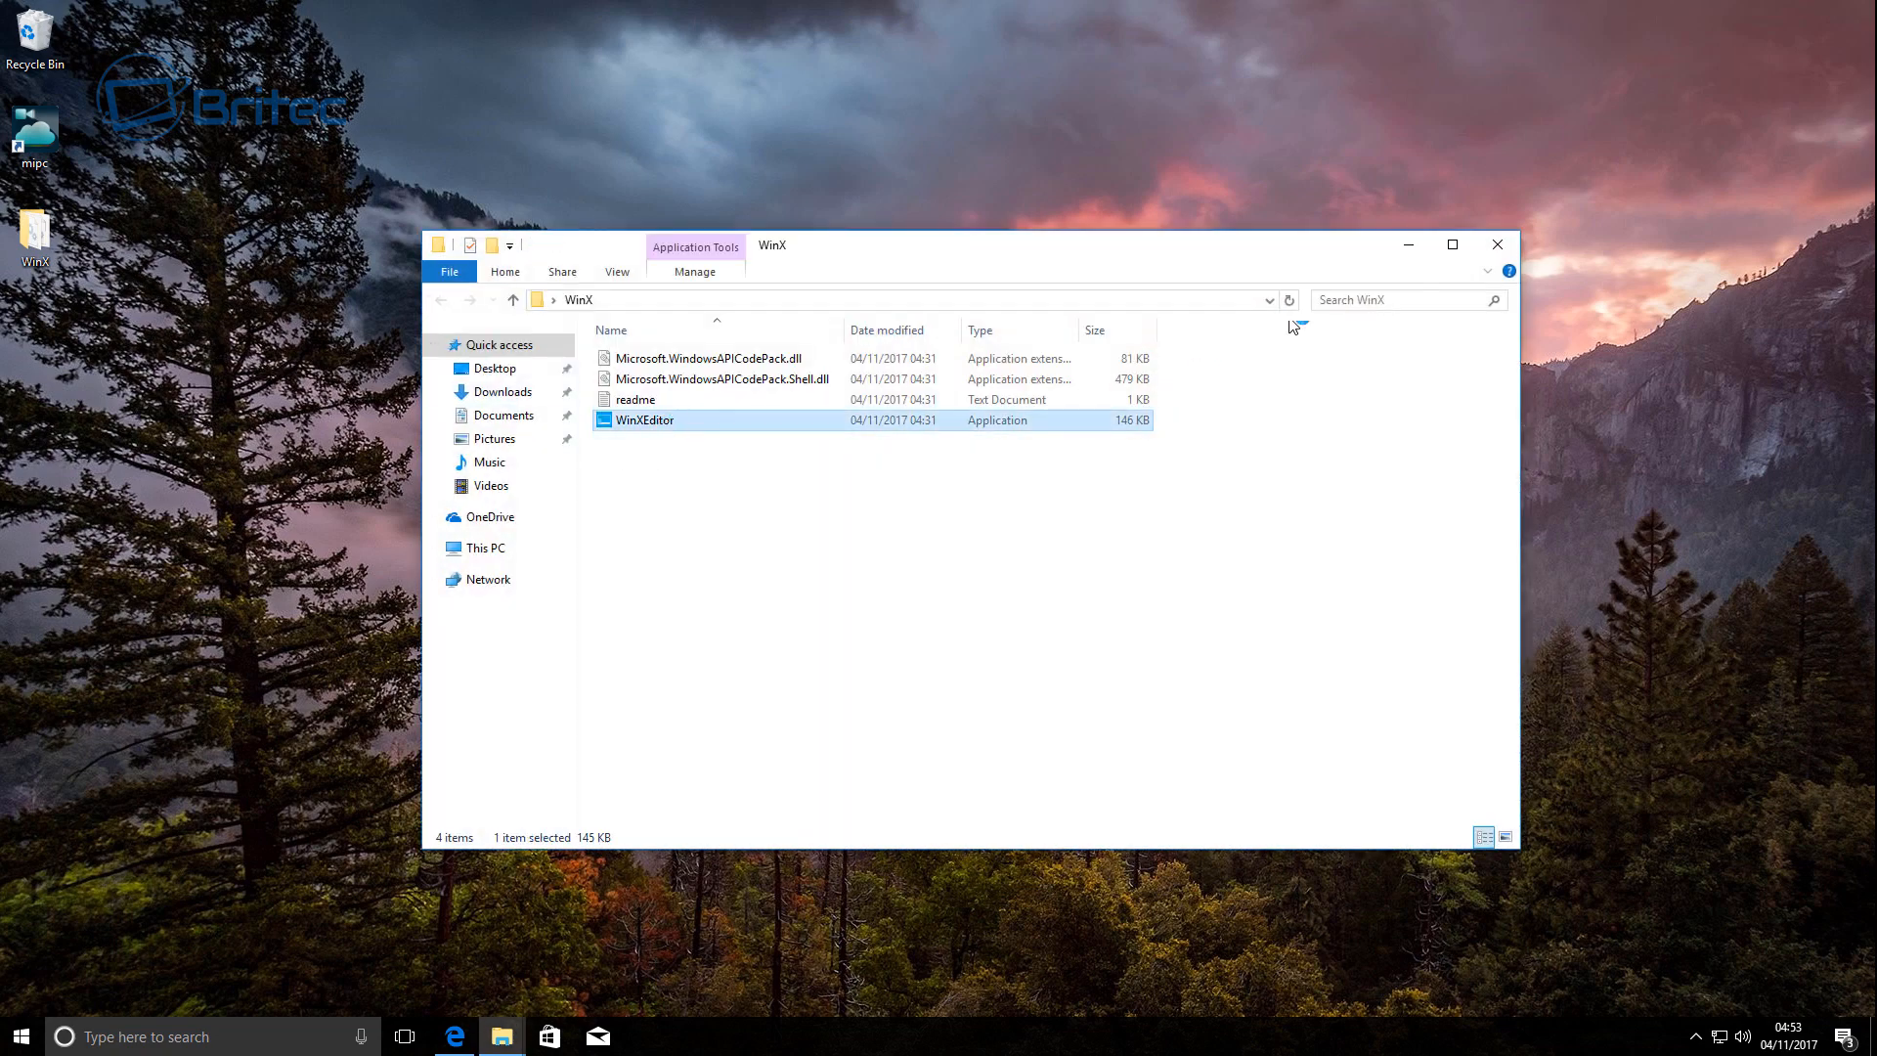
pyautogui.doubleClick(644, 419)
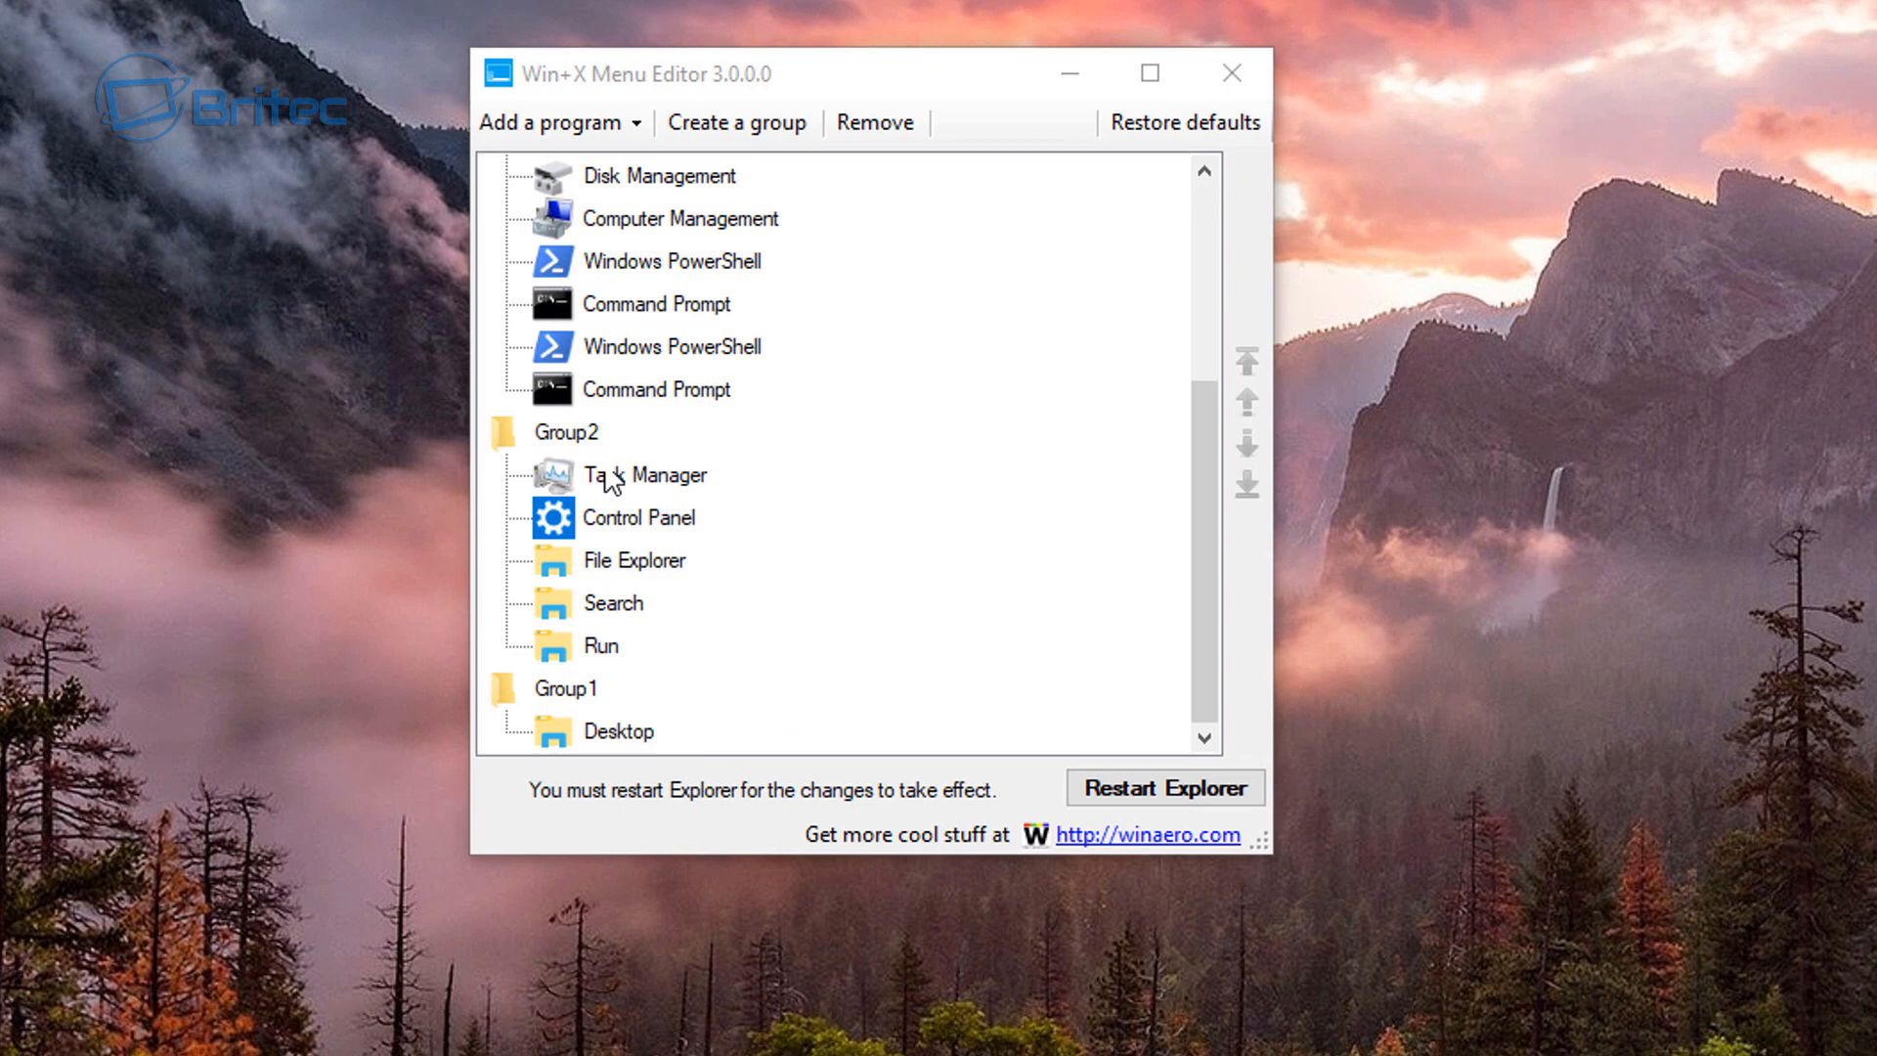
pyautogui.moveTo(674, 643)
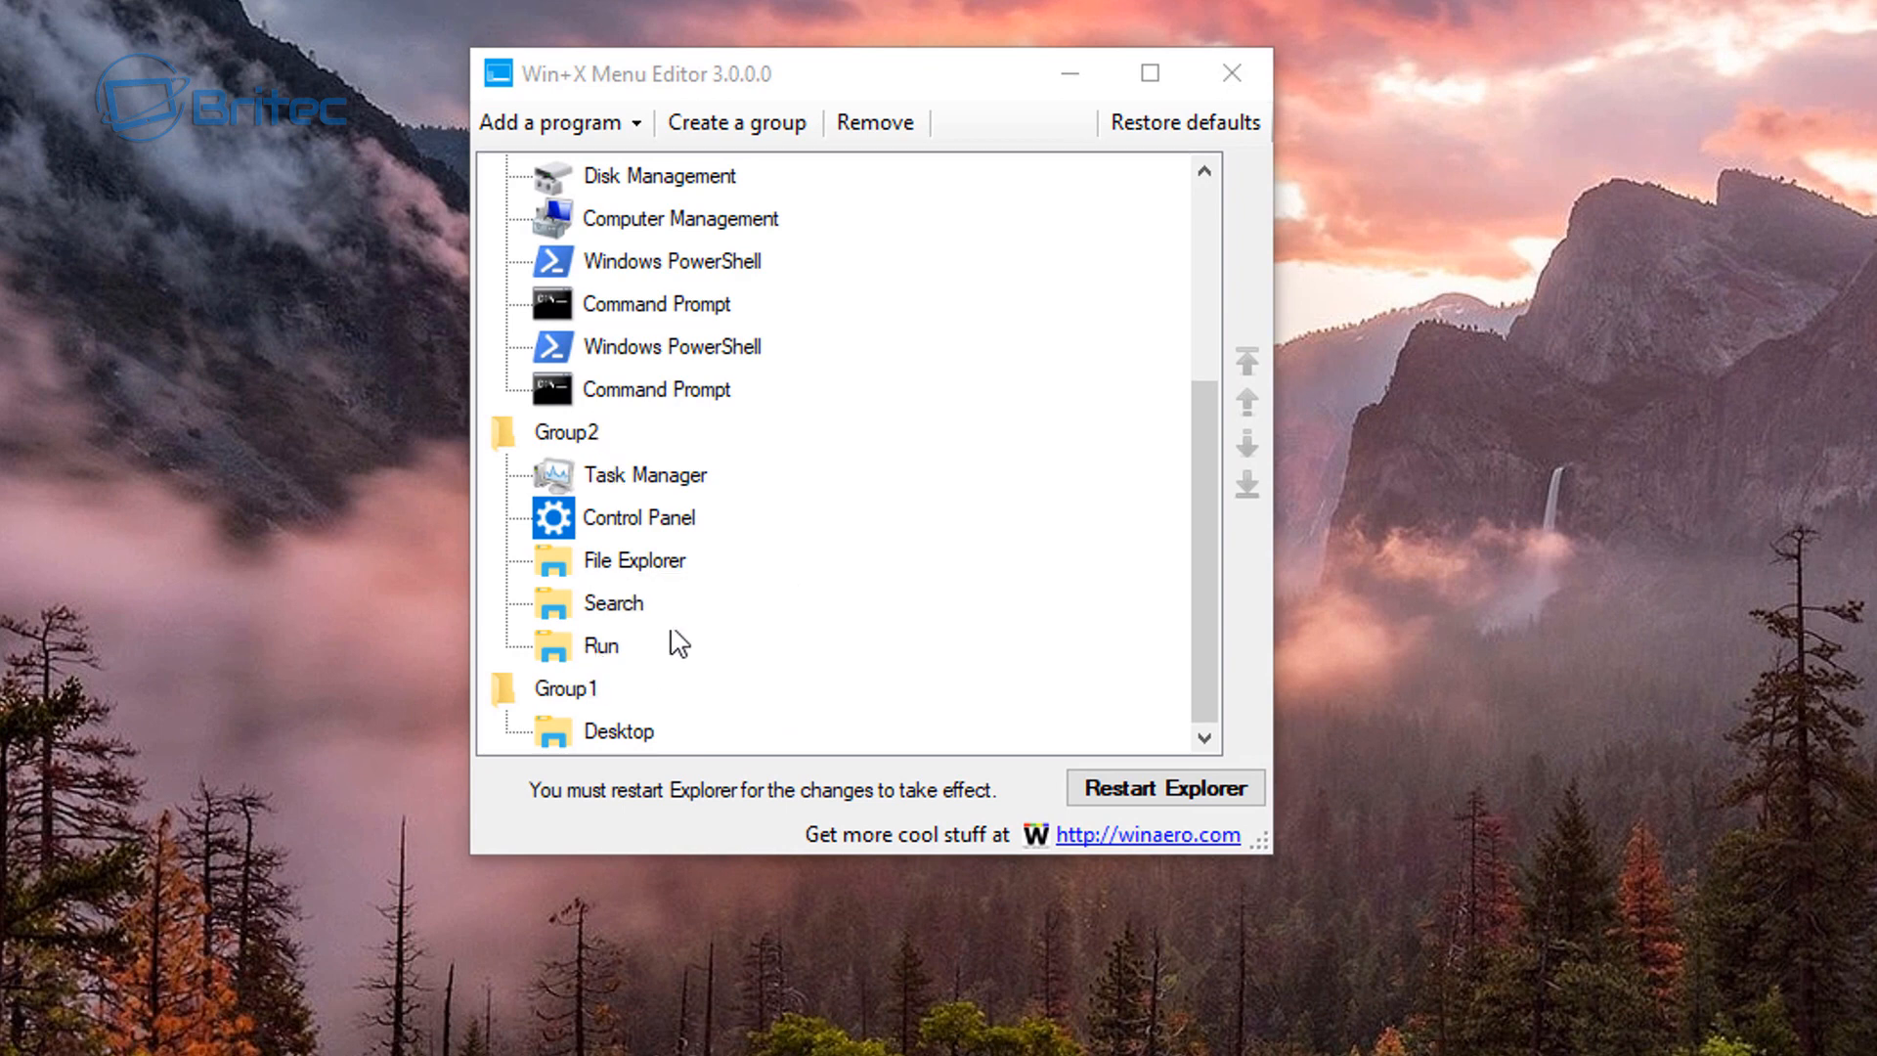
pyautogui.click(566, 432)
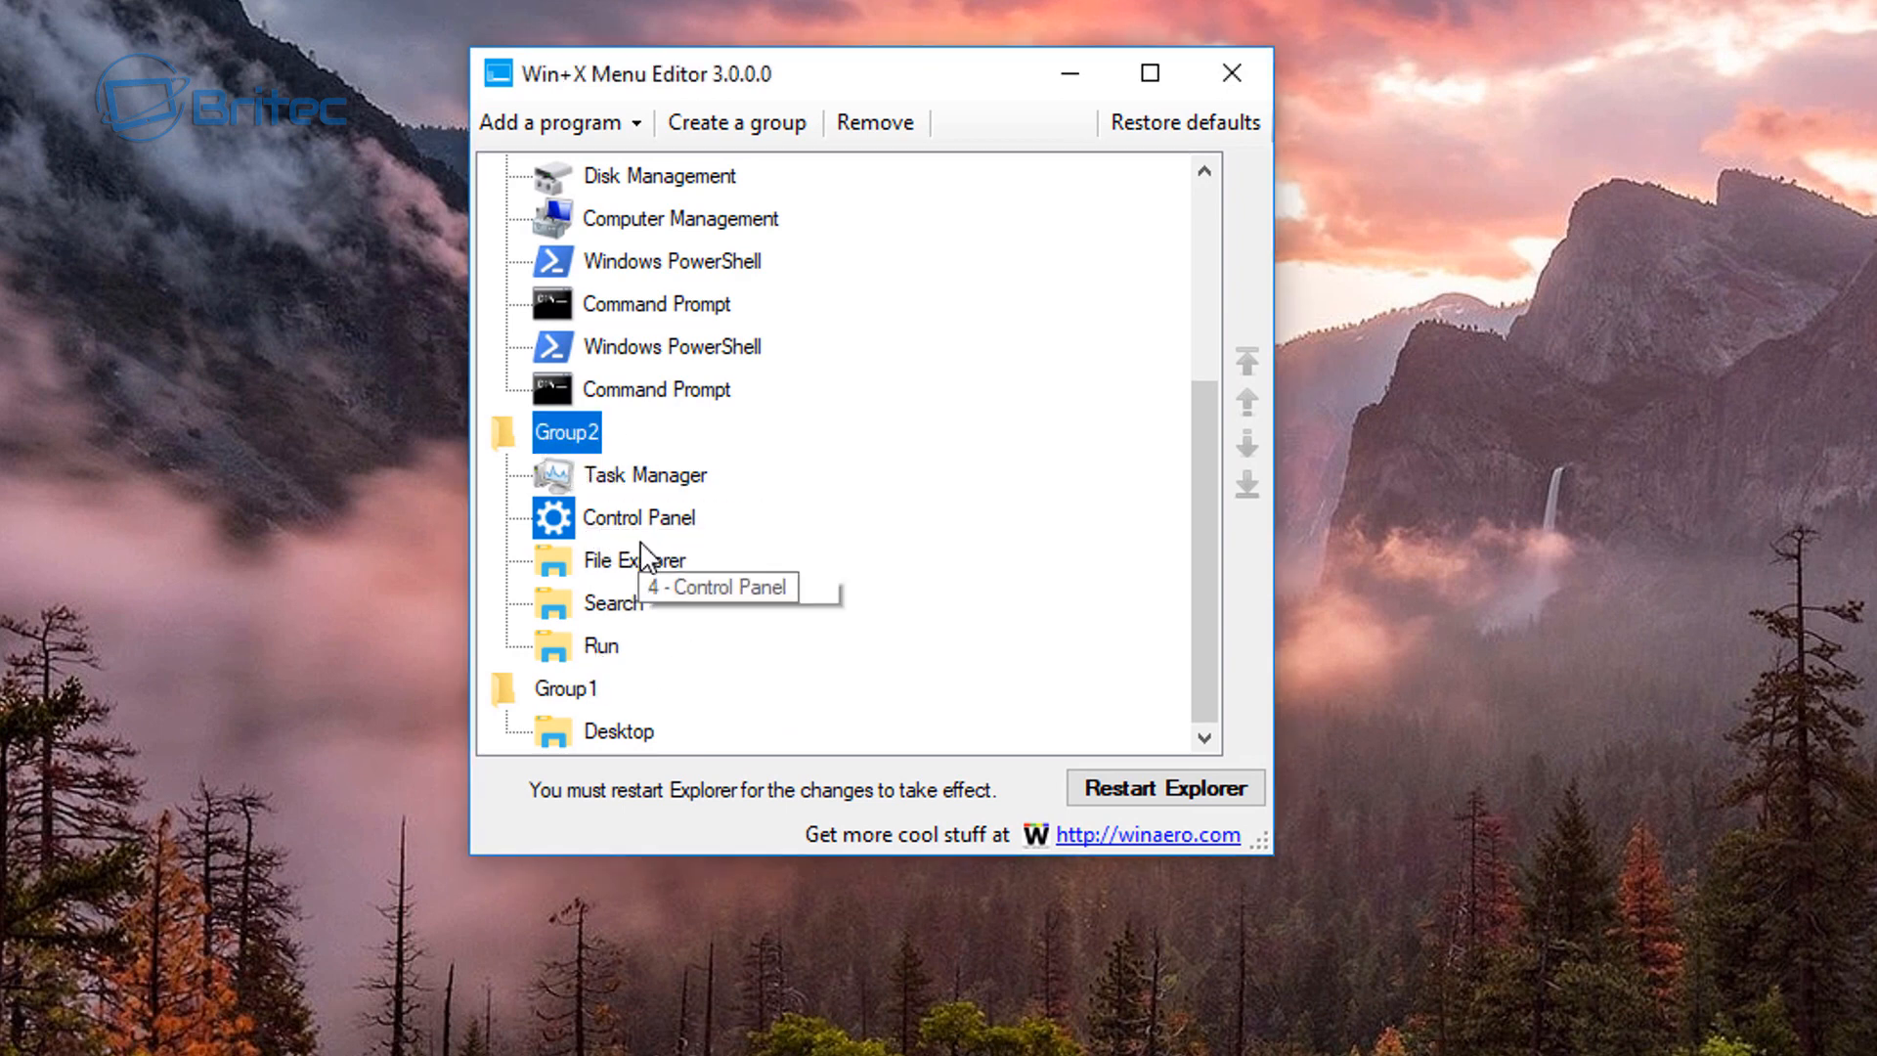
pyautogui.click(640, 517)
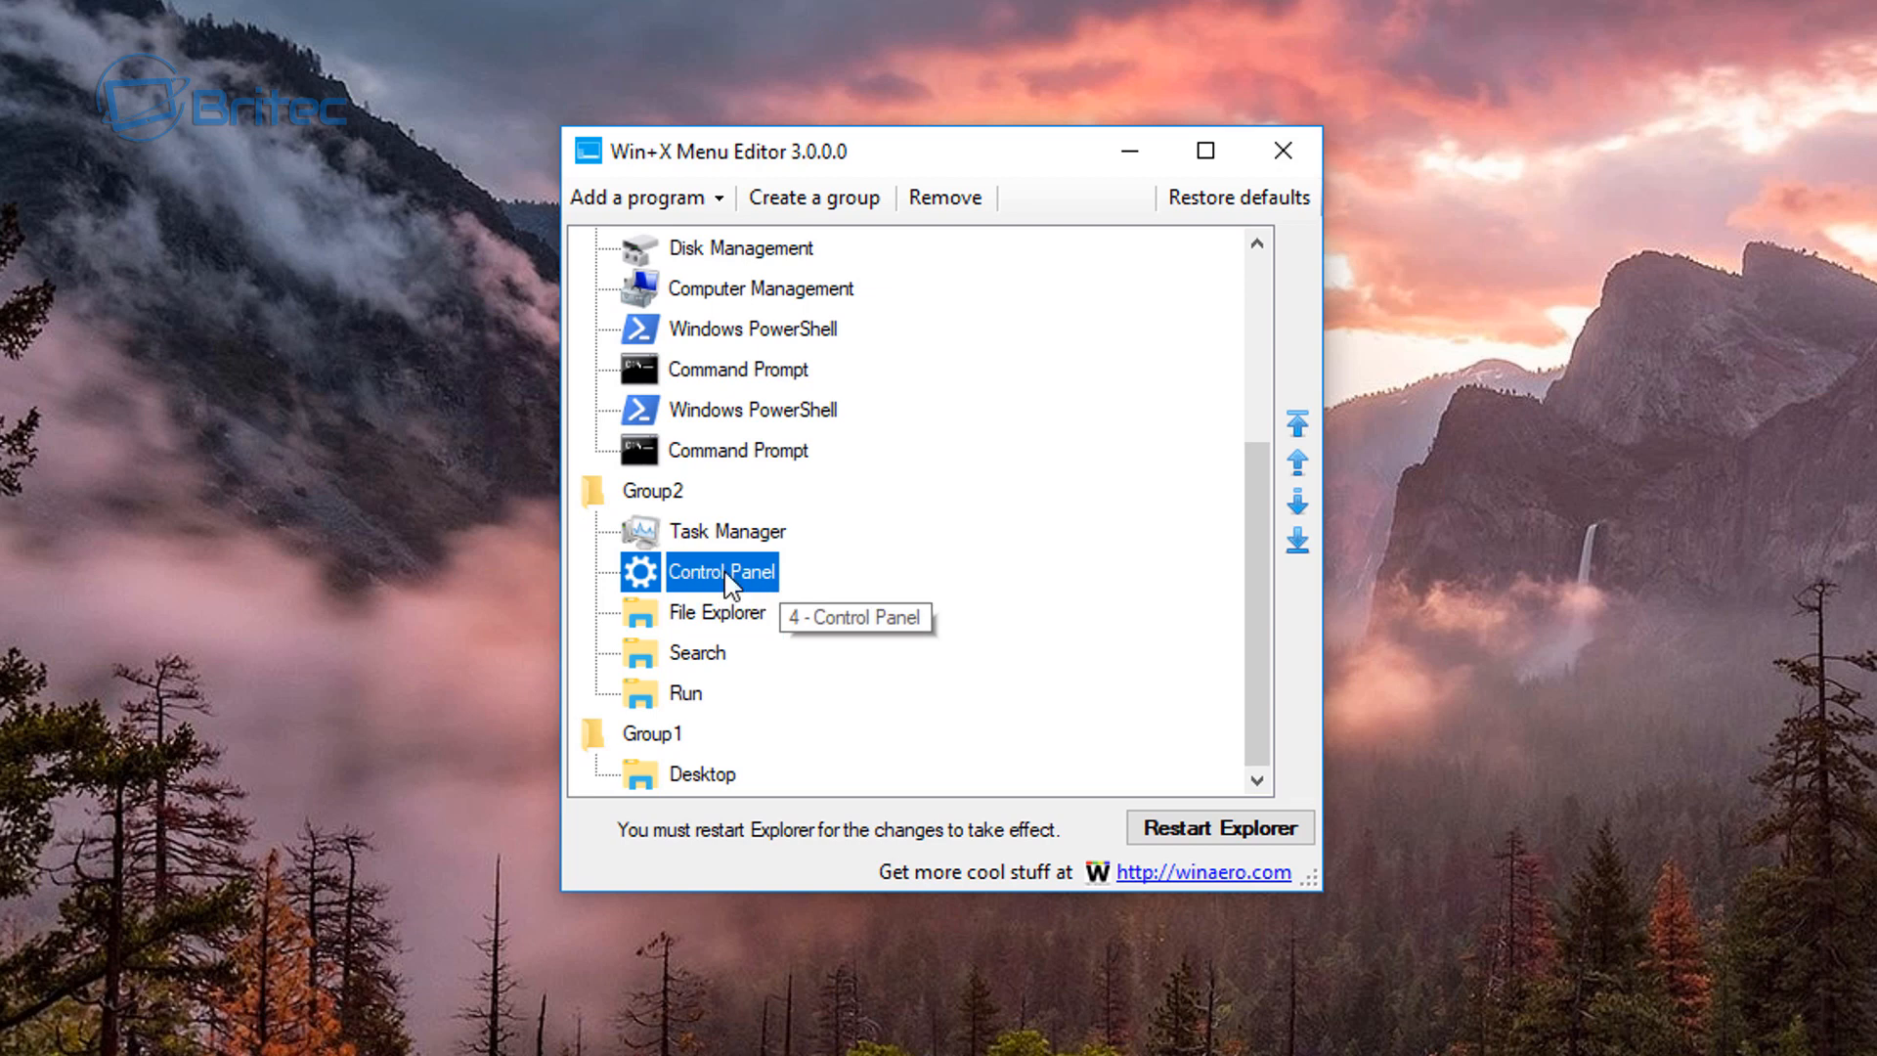
# Step: Rename Group2's Control Panel entry to 'Settings', then select Group2
pyautogui.rightClick(729, 575)
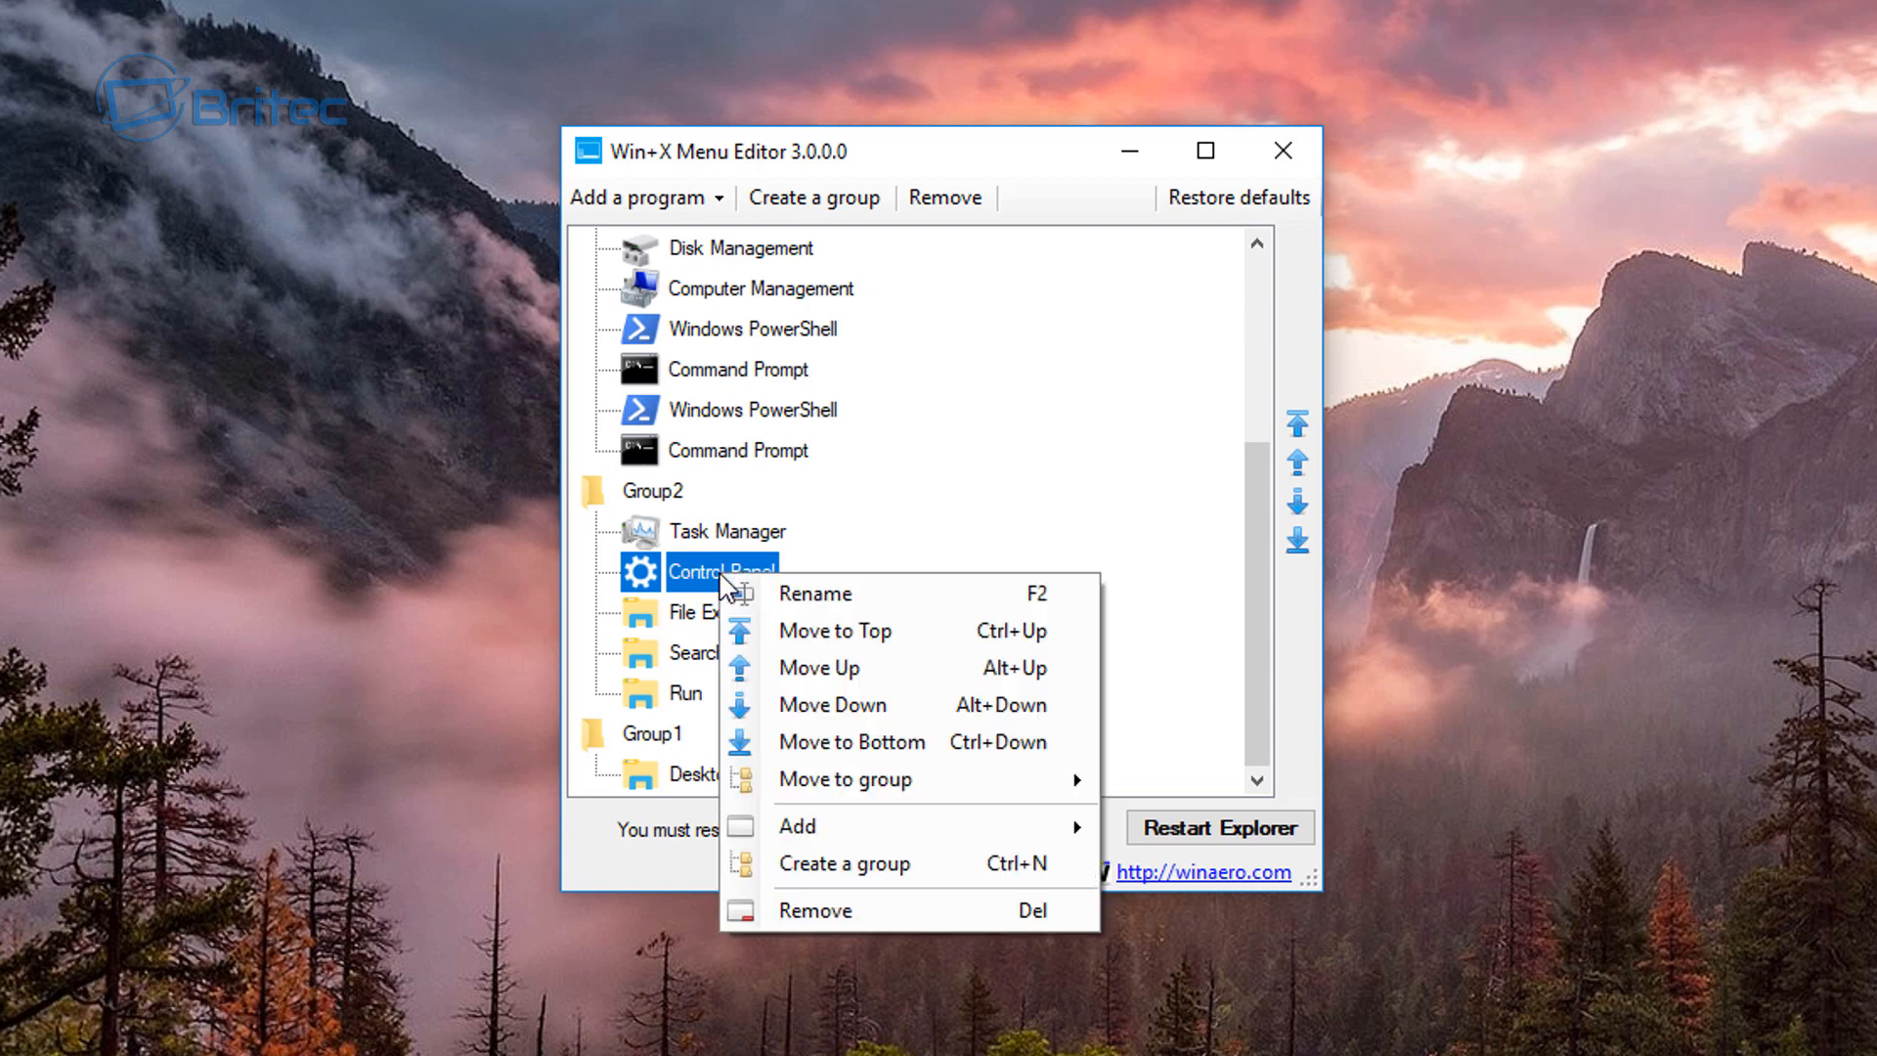
pyautogui.click(813, 593)
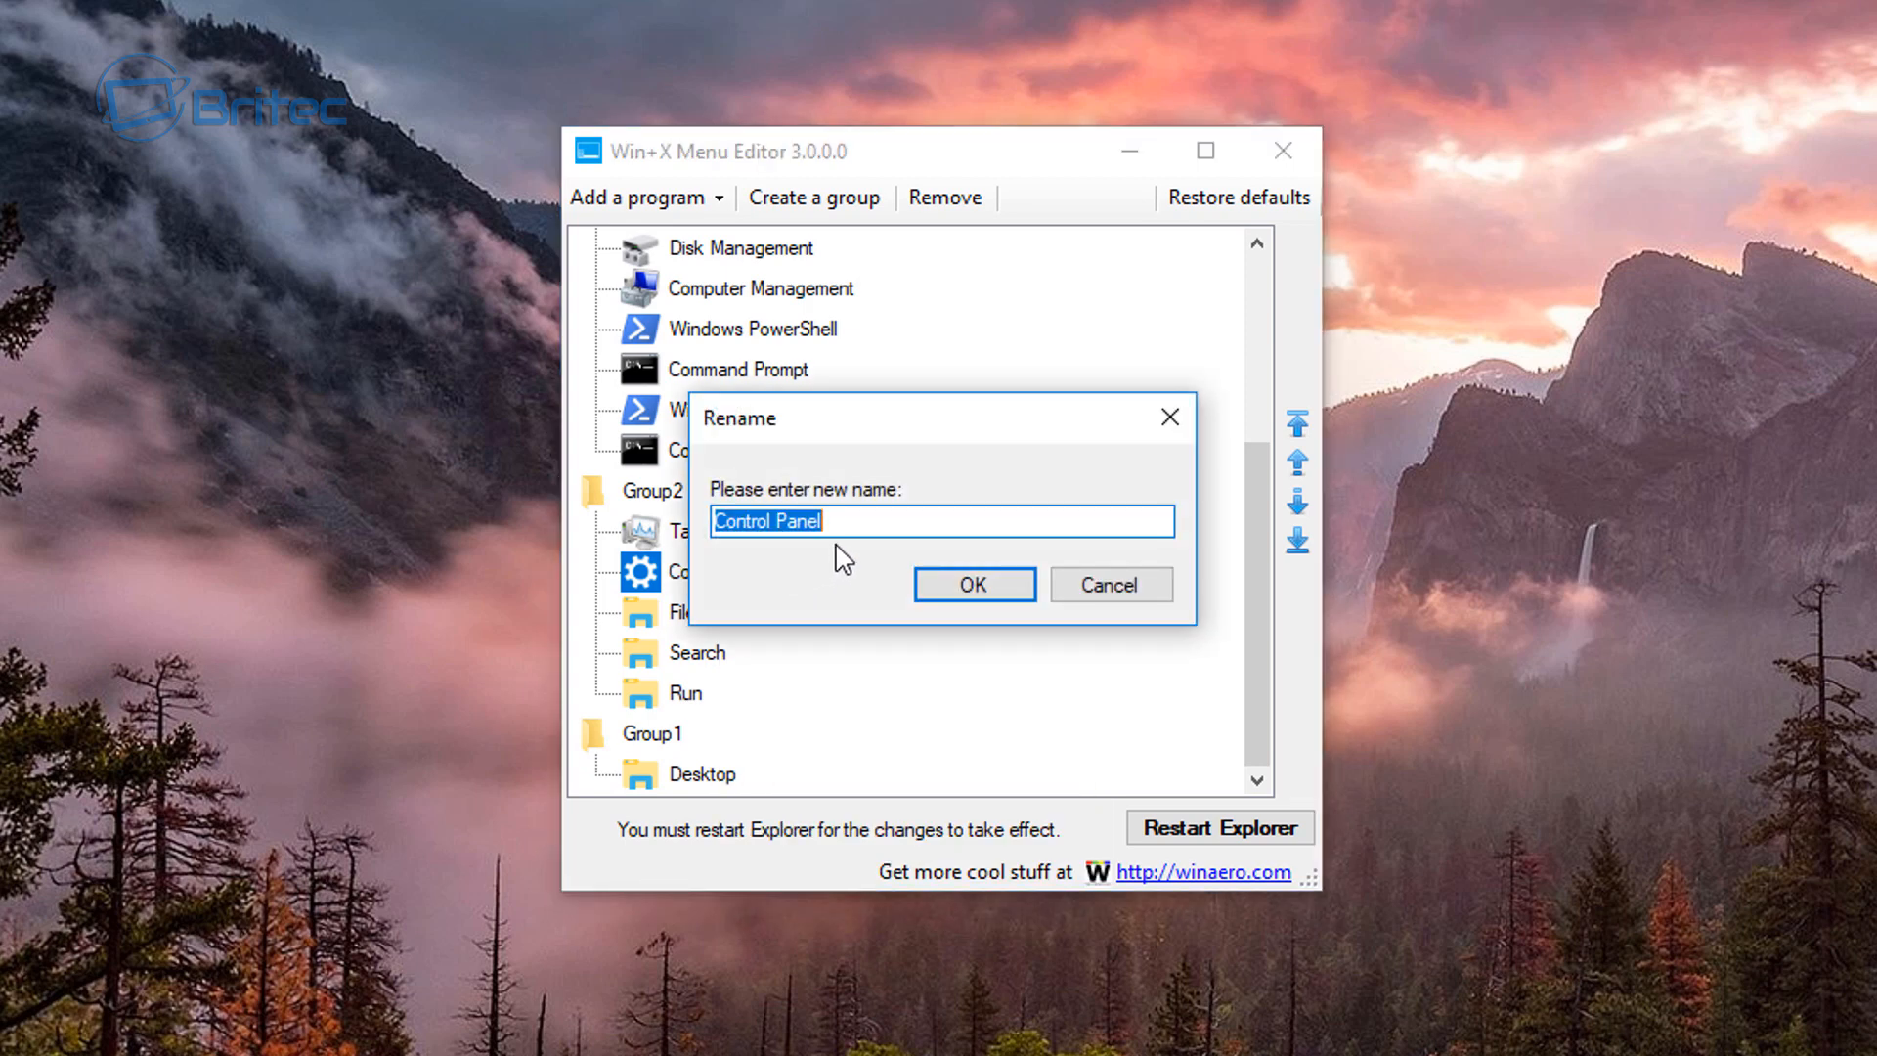
pyautogui.write('Settingd')
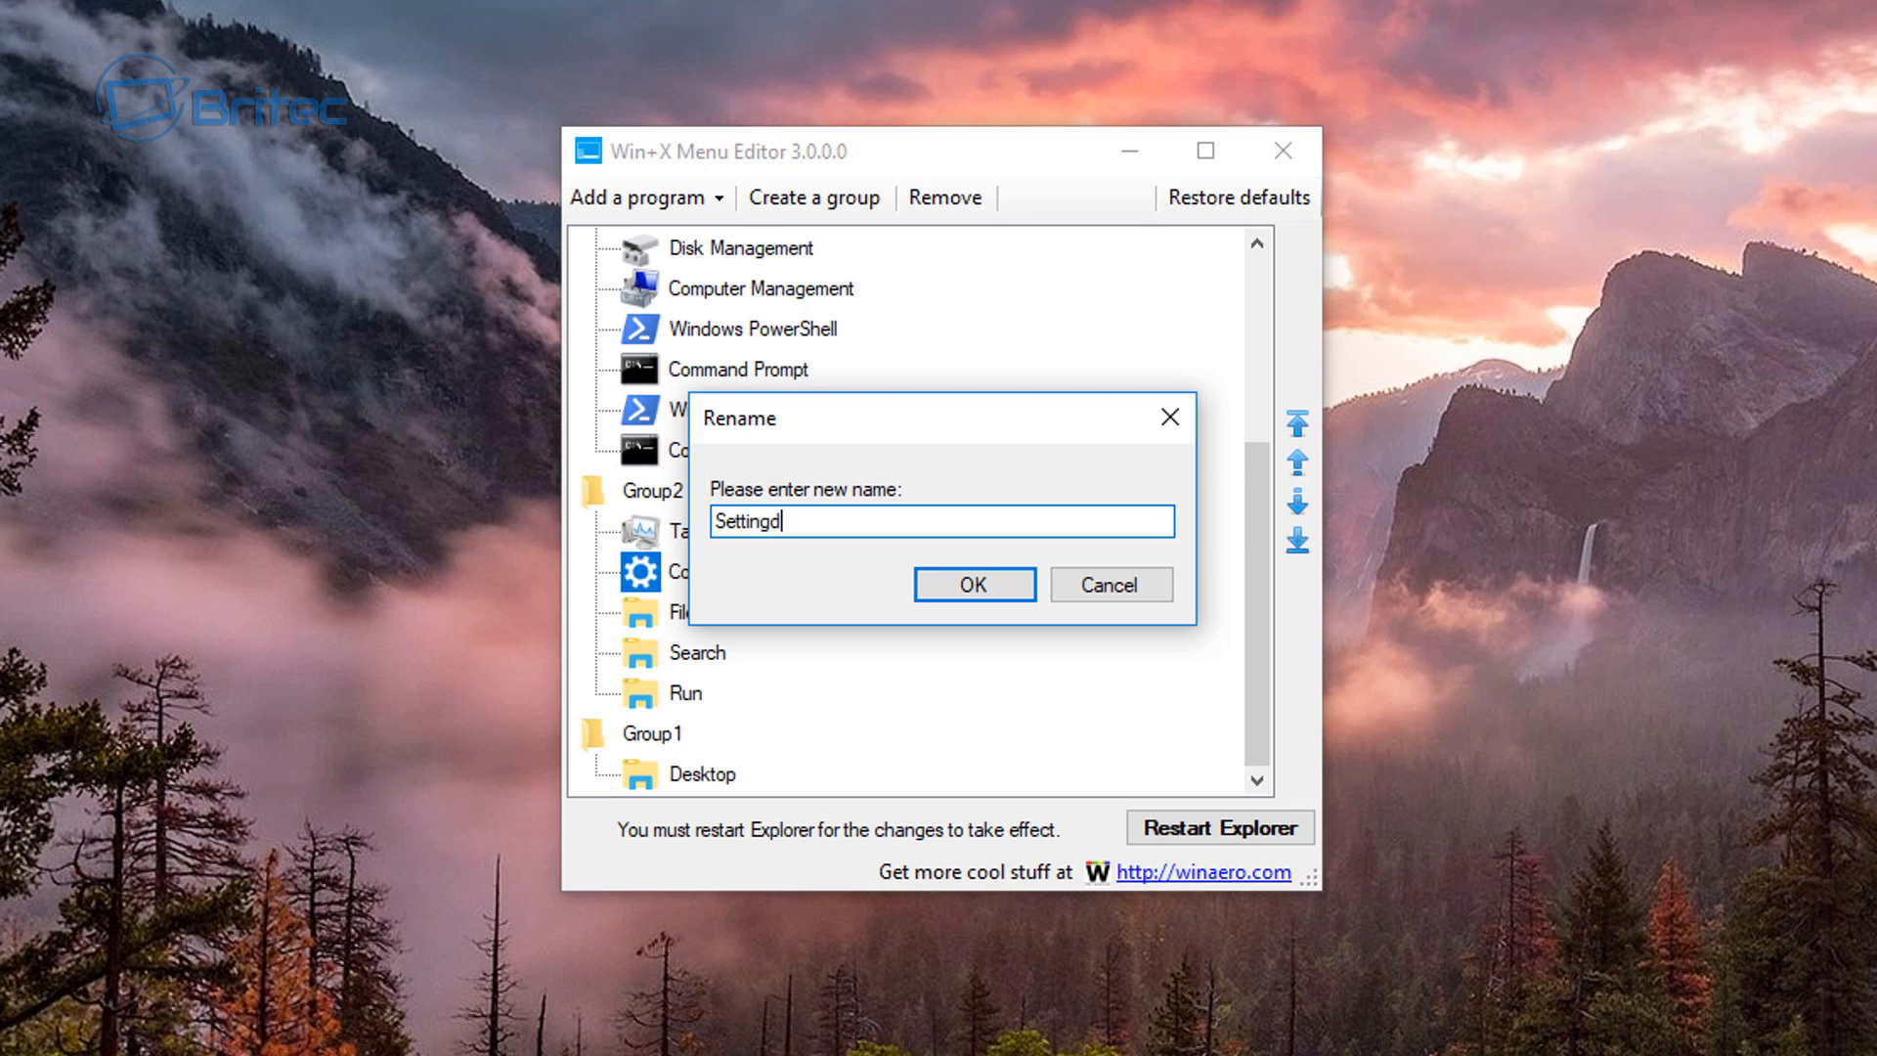
pyautogui.press('BackSpace')
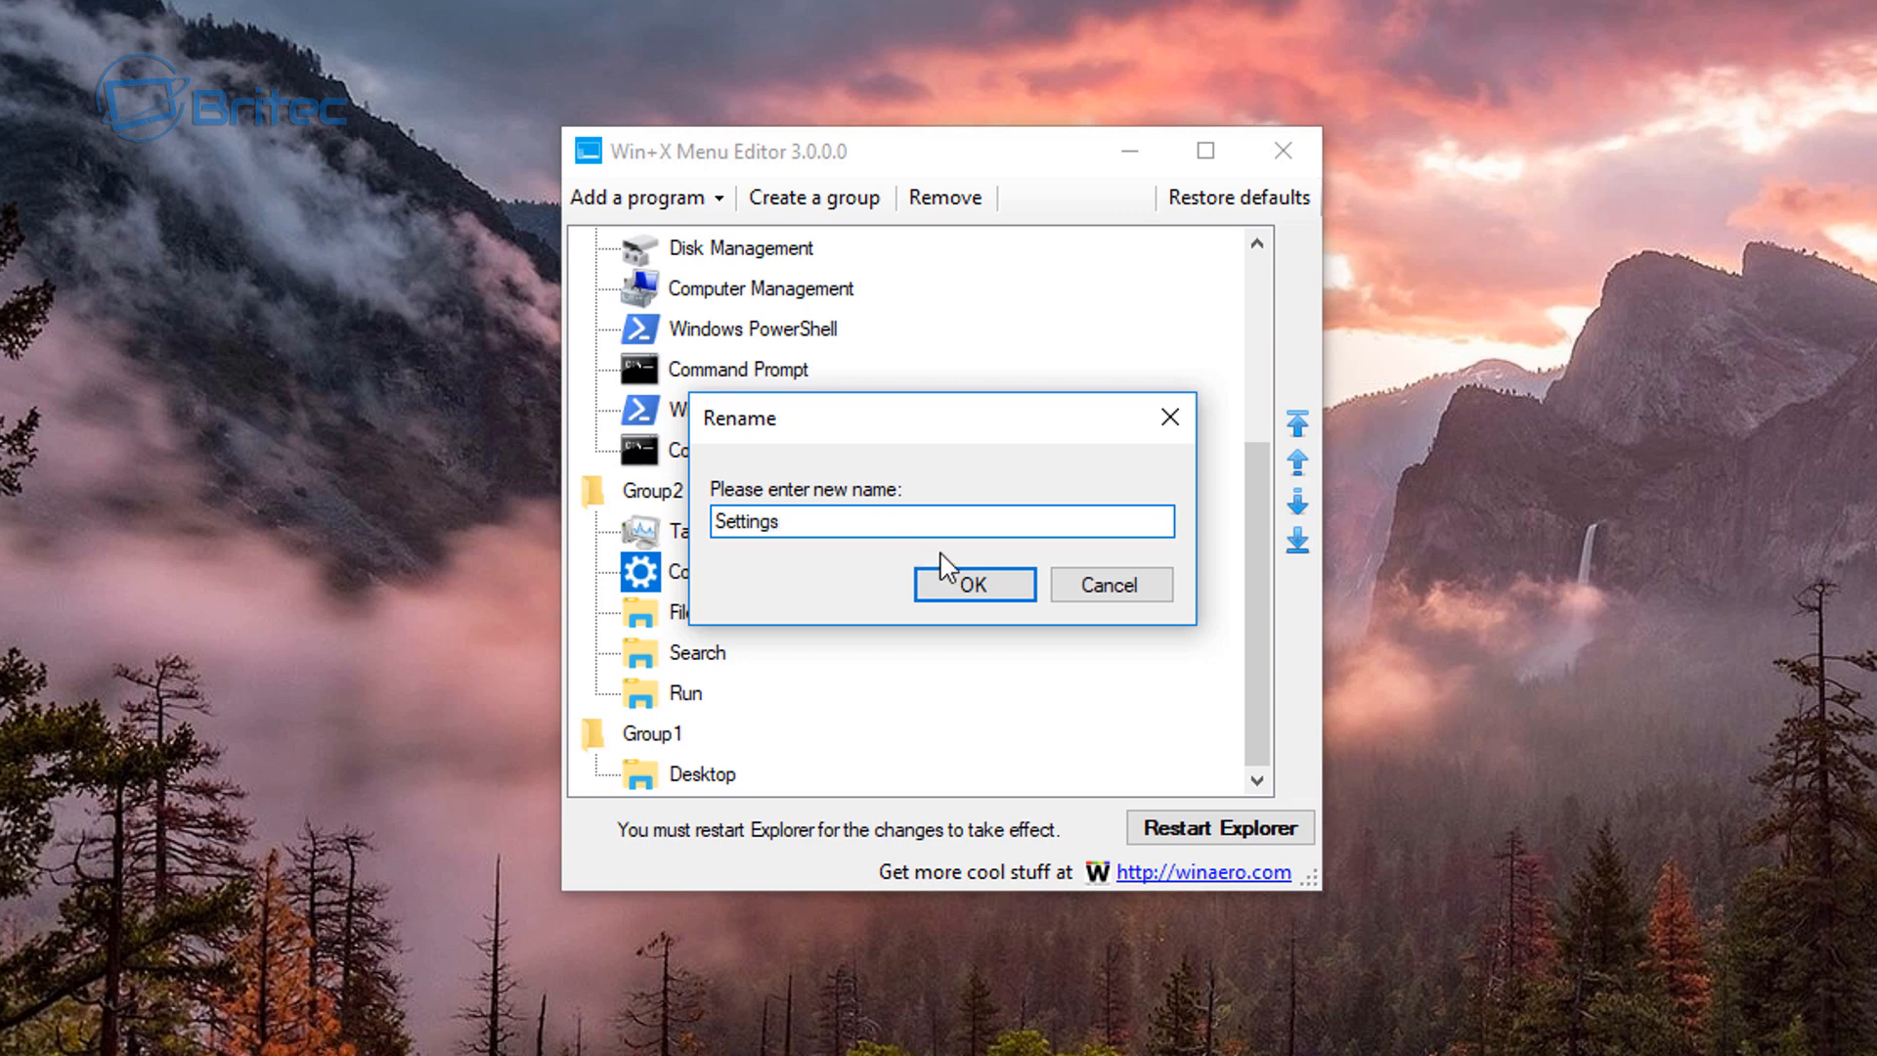
pyautogui.click(973, 584)
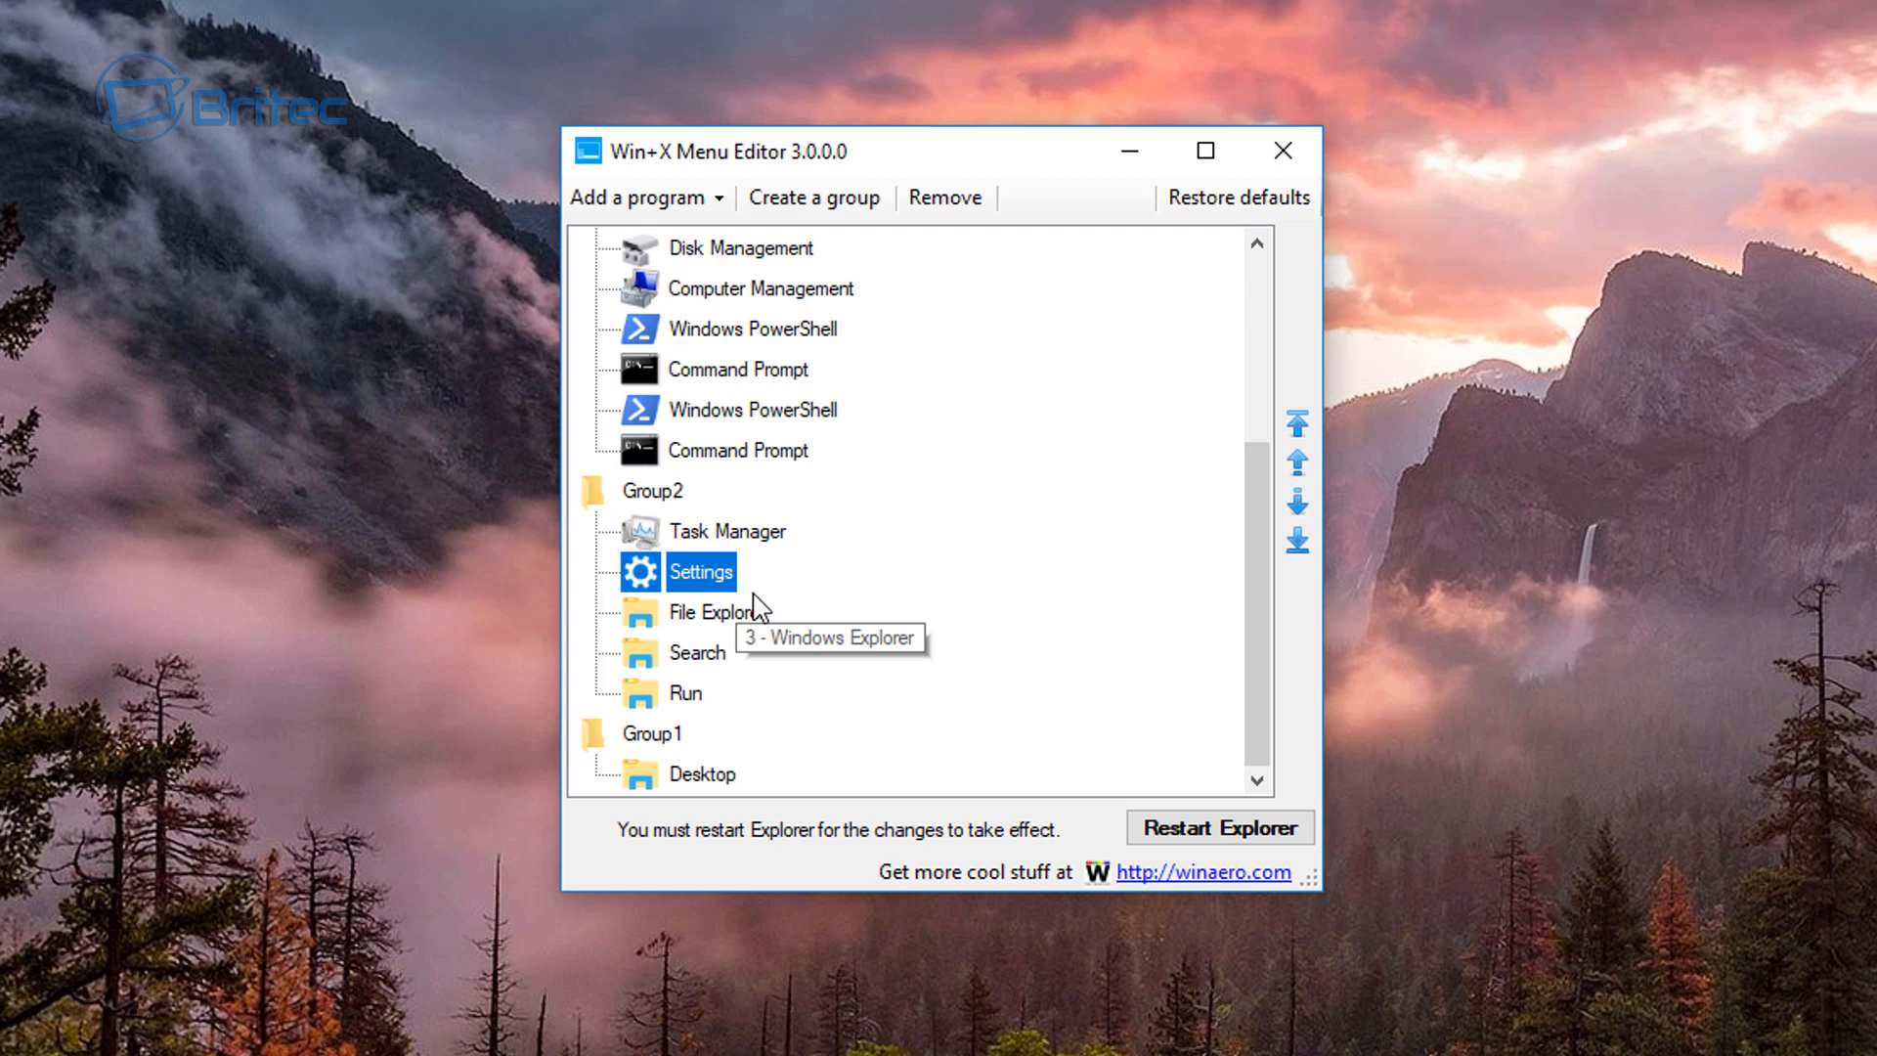
pyautogui.click(652, 490)
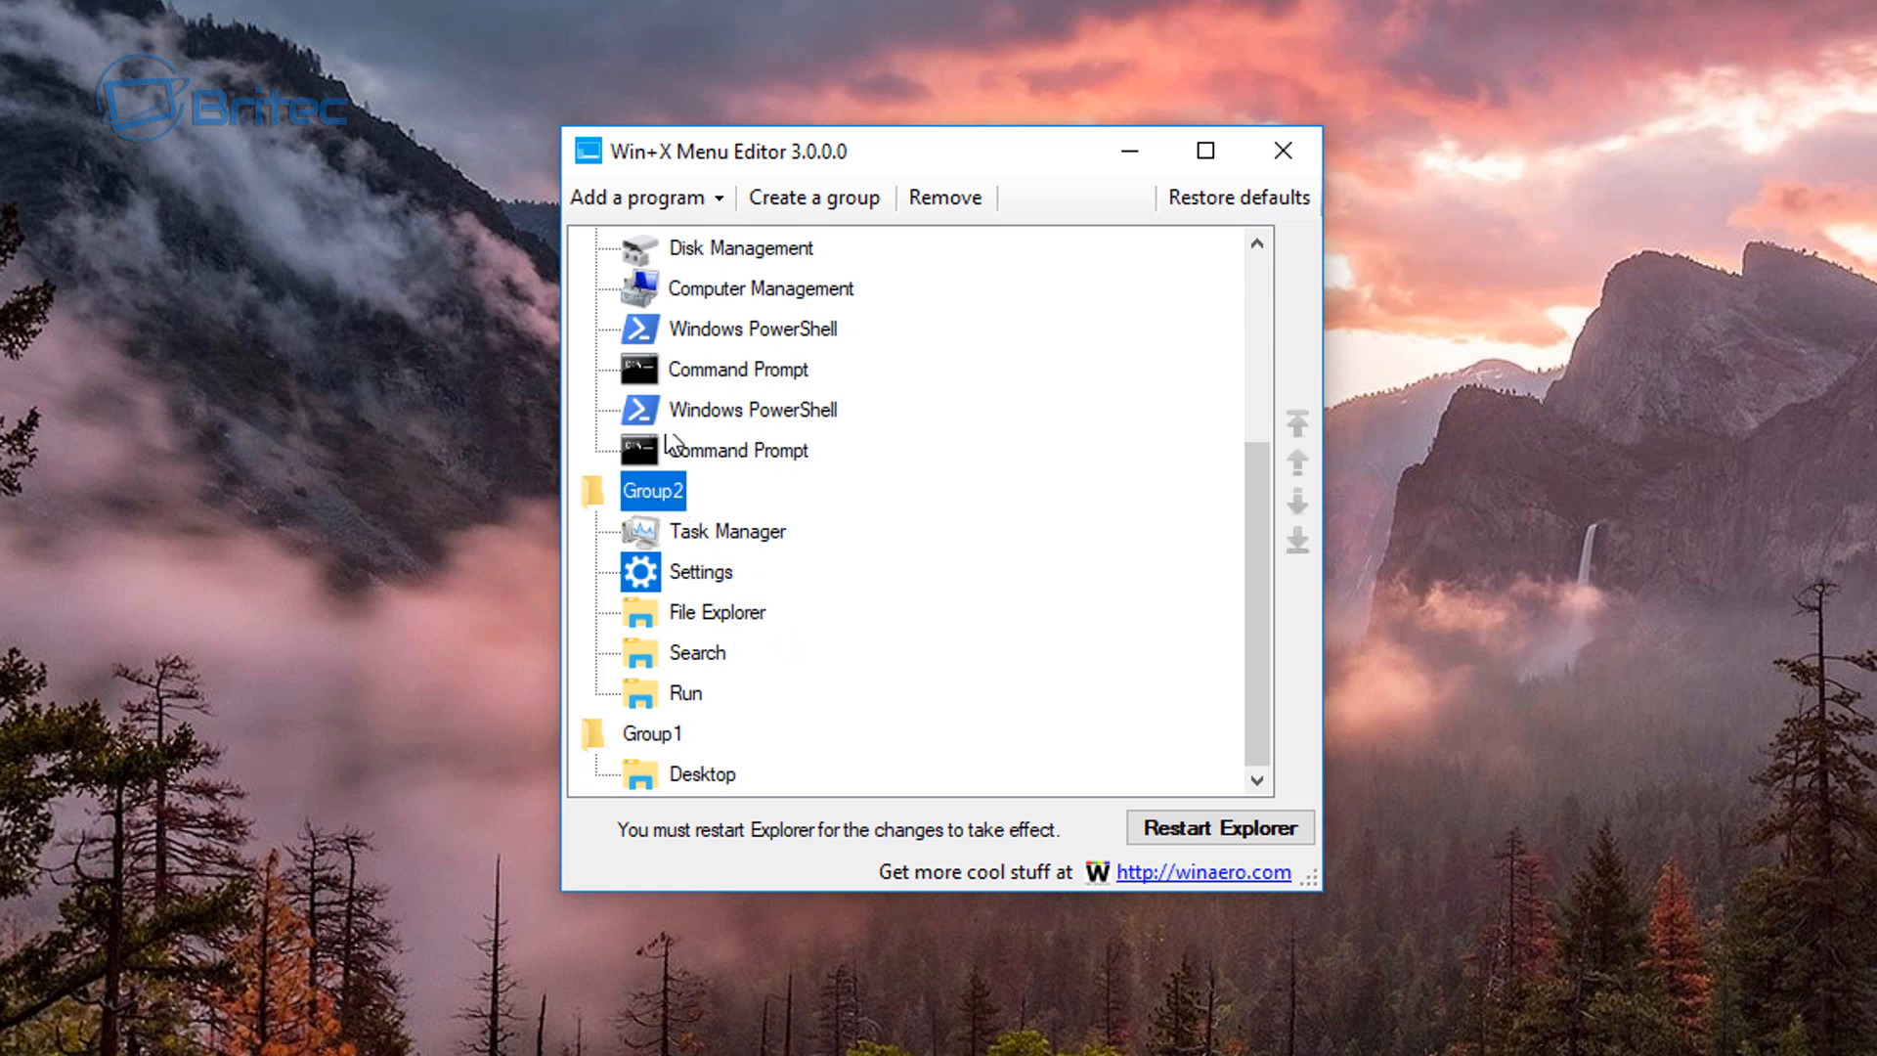
# Step: Add the Control Panel item to Group2 via Add a program
pyautogui.click(694, 197)
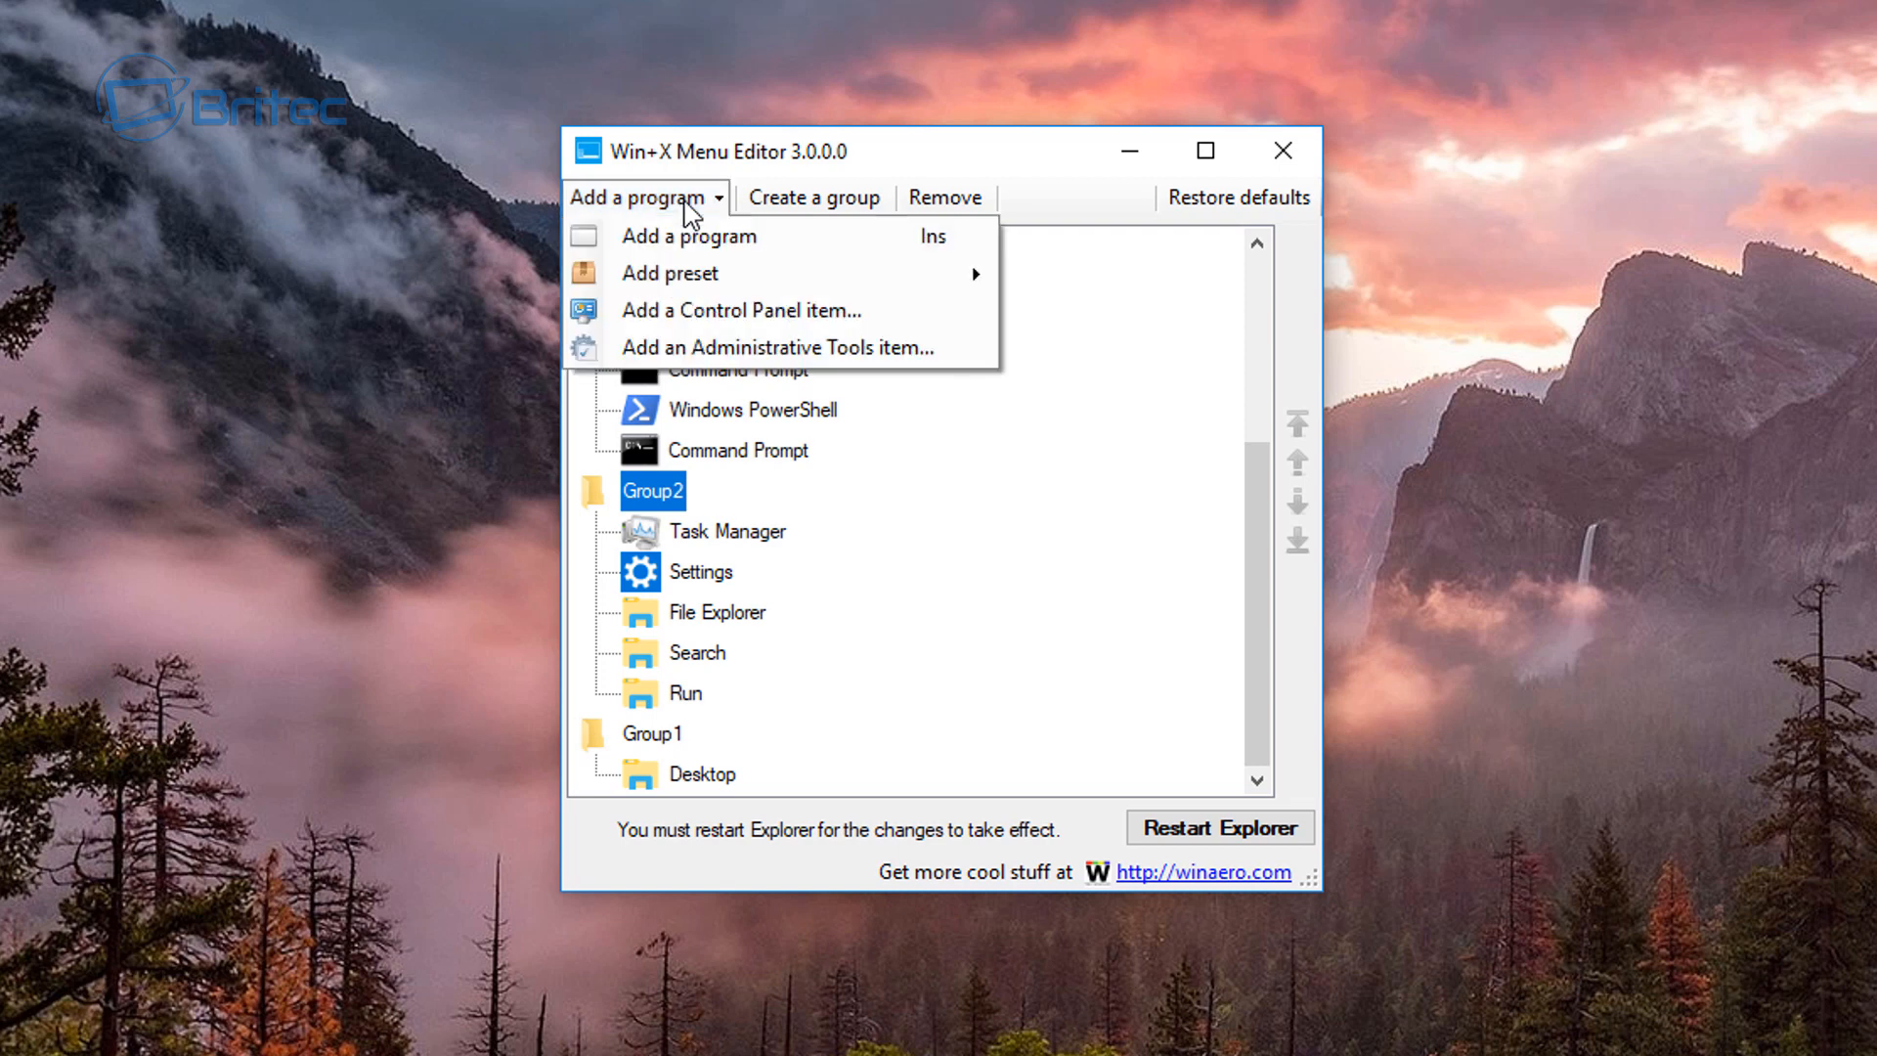
pyautogui.moveTo(686, 236)
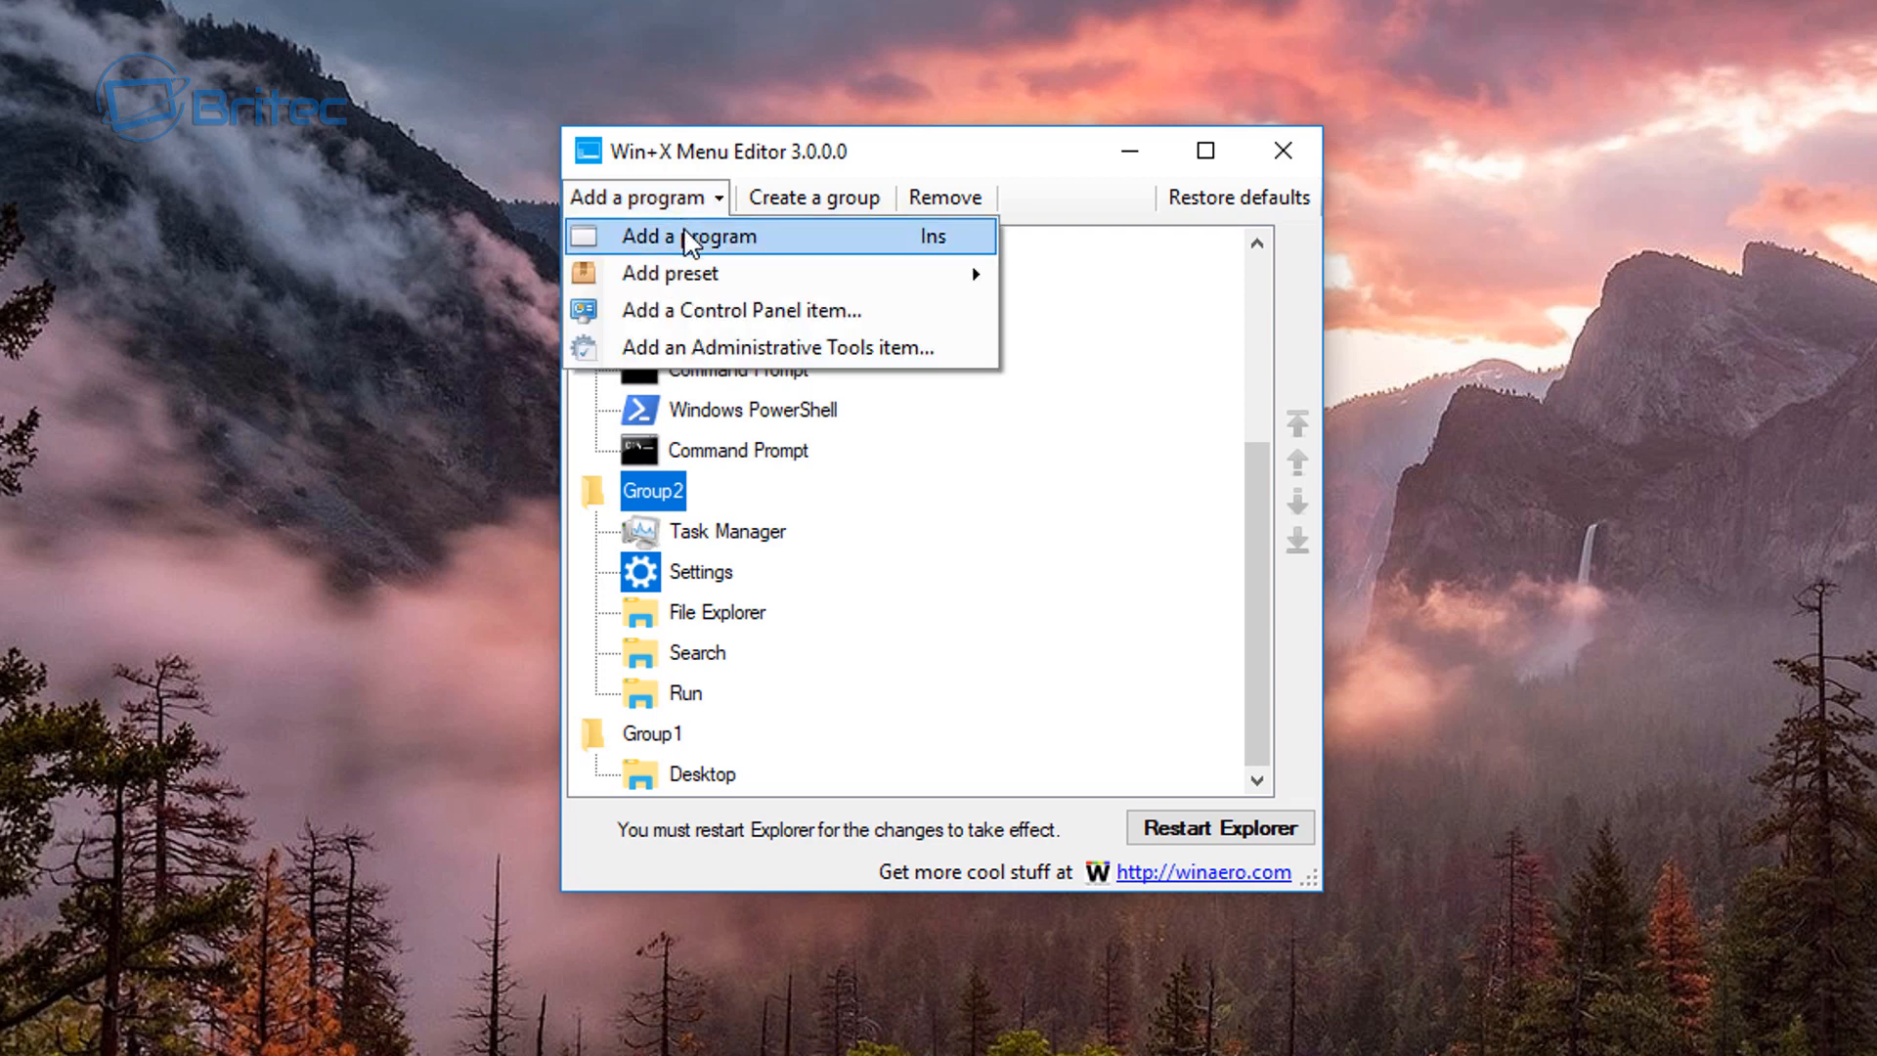
pyautogui.moveTo(682, 268)
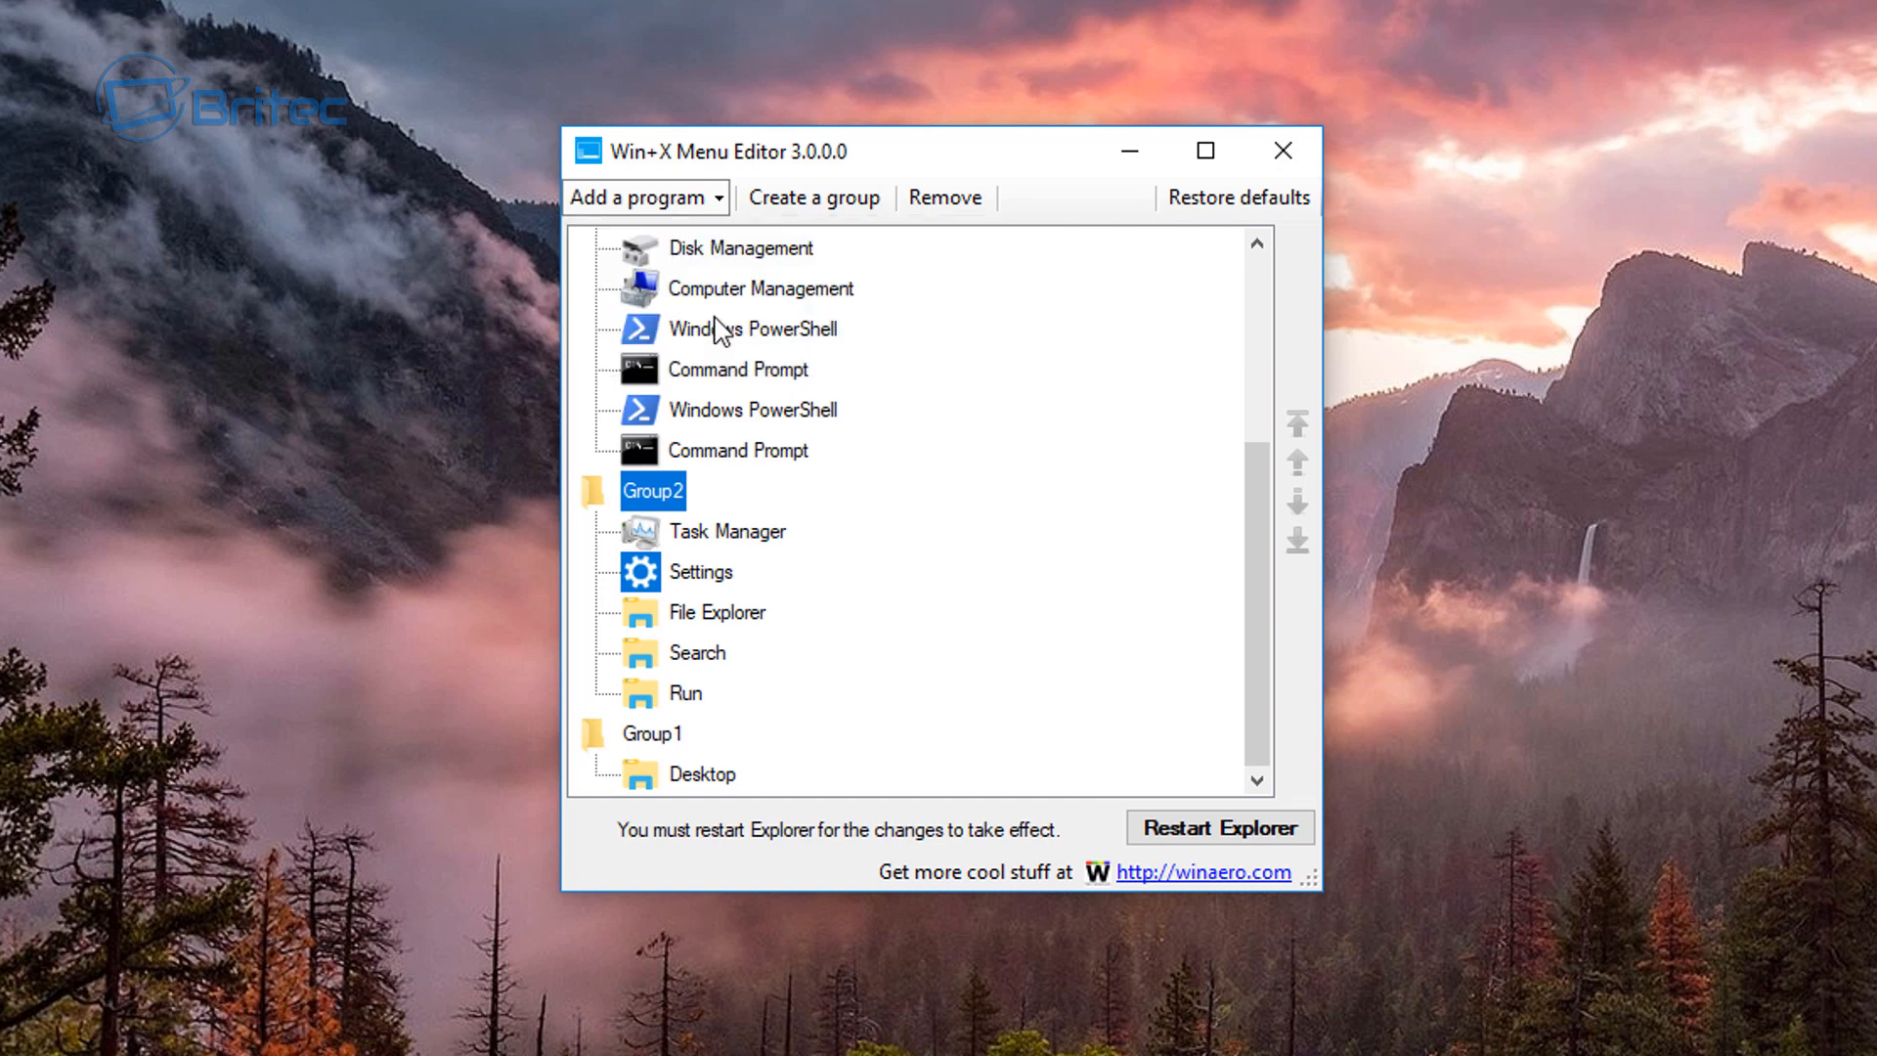
pyautogui.moveTo(825, 463)
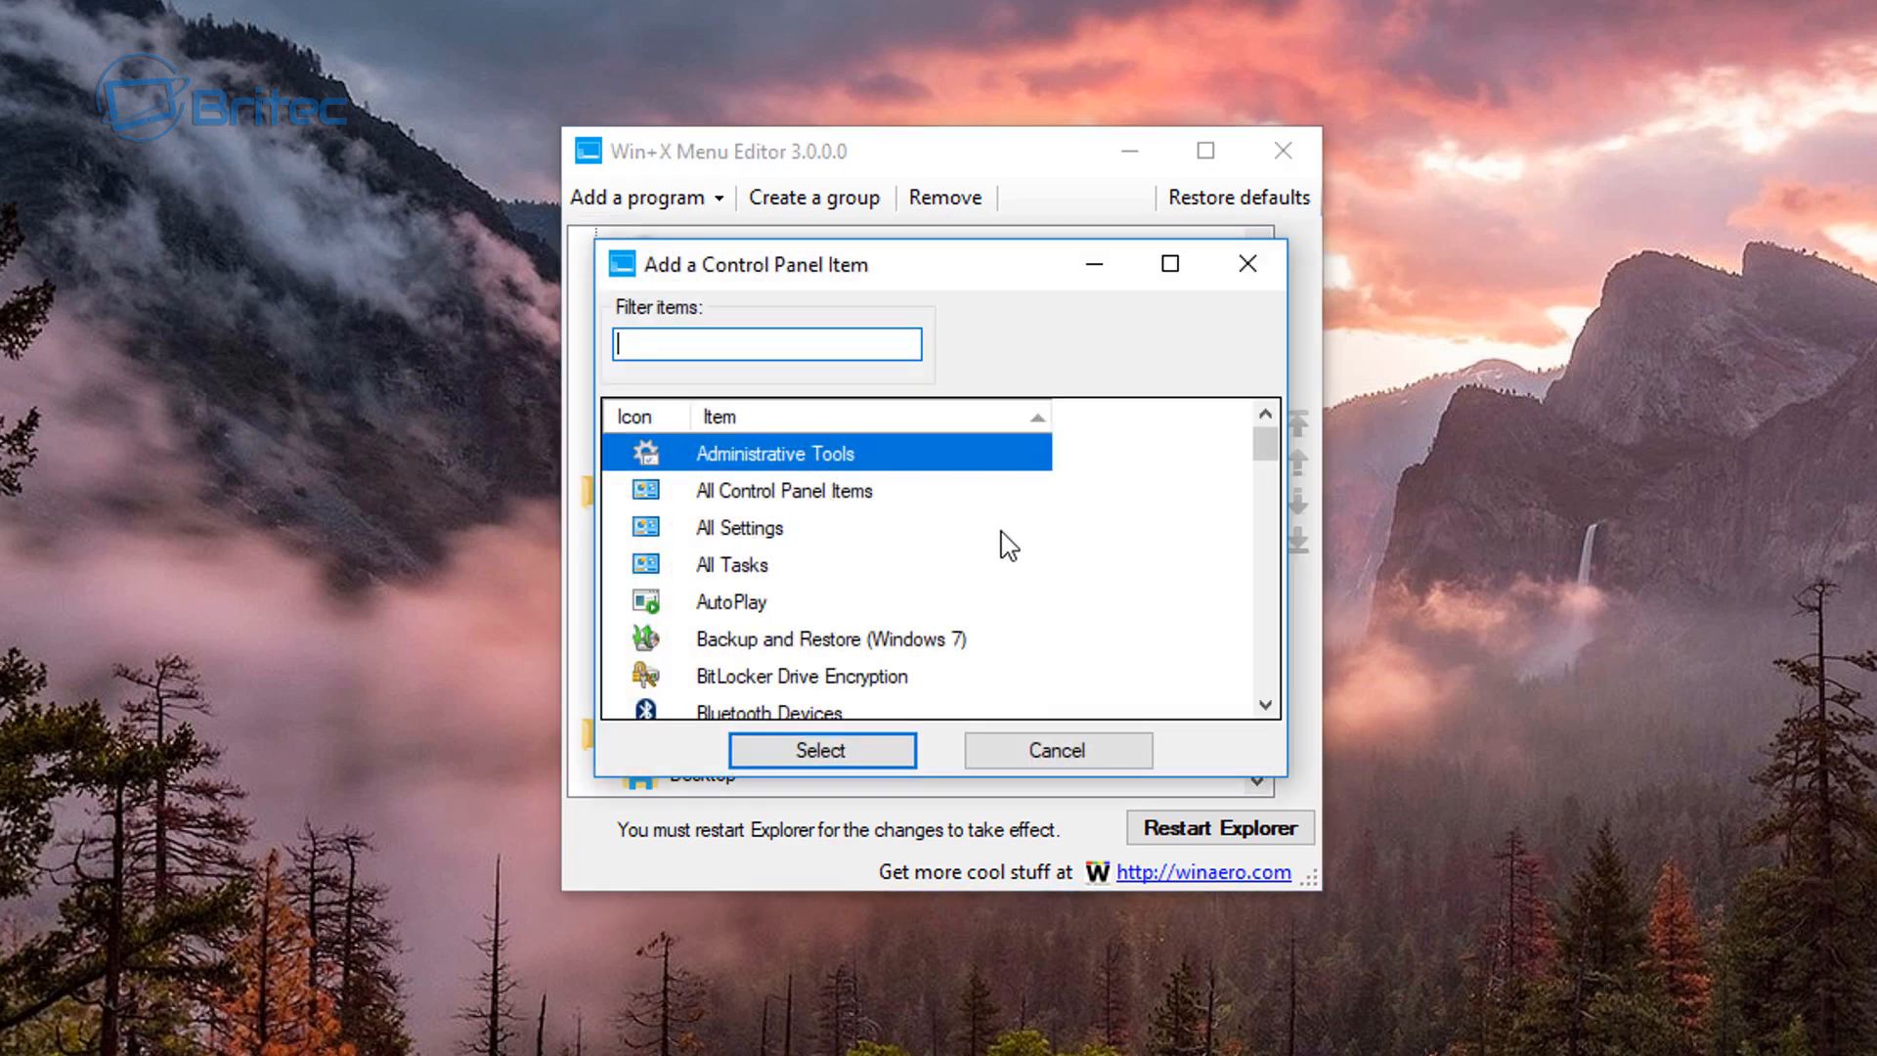
pyautogui.moveTo(762, 570)
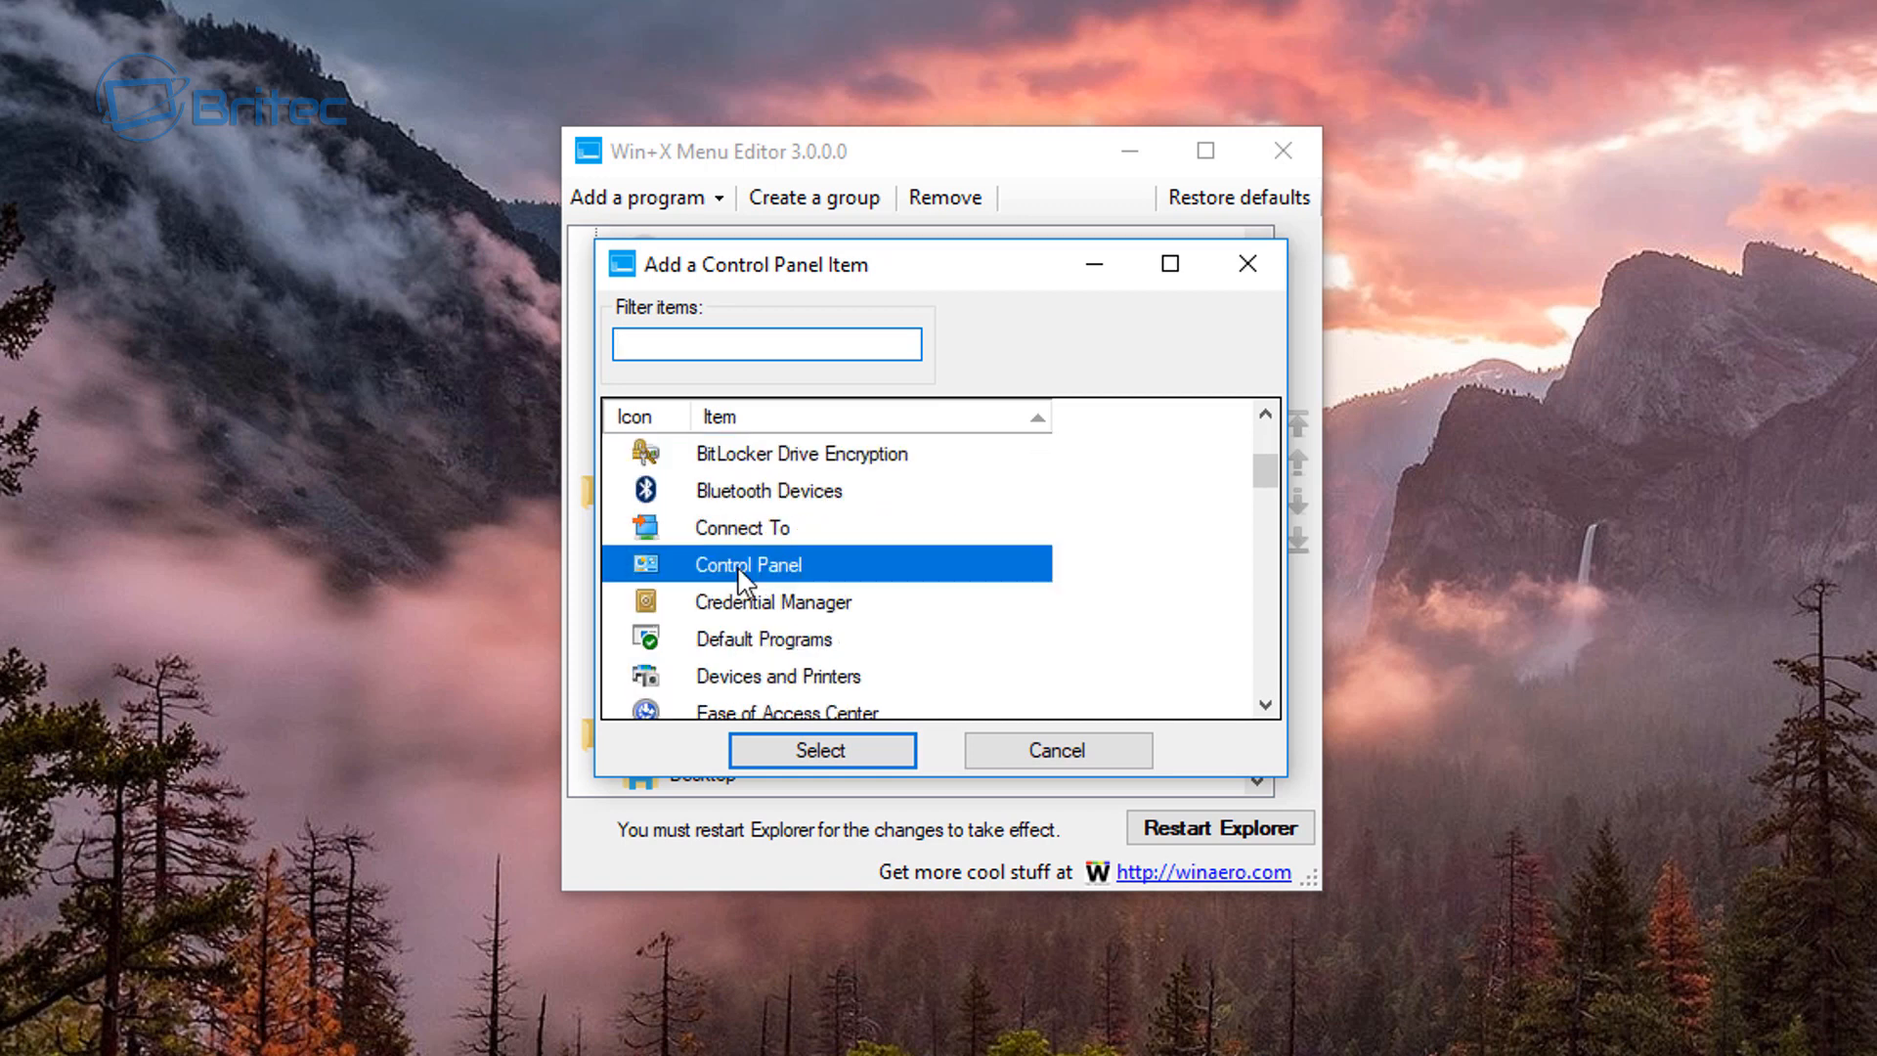
pyautogui.moveTo(765, 571)
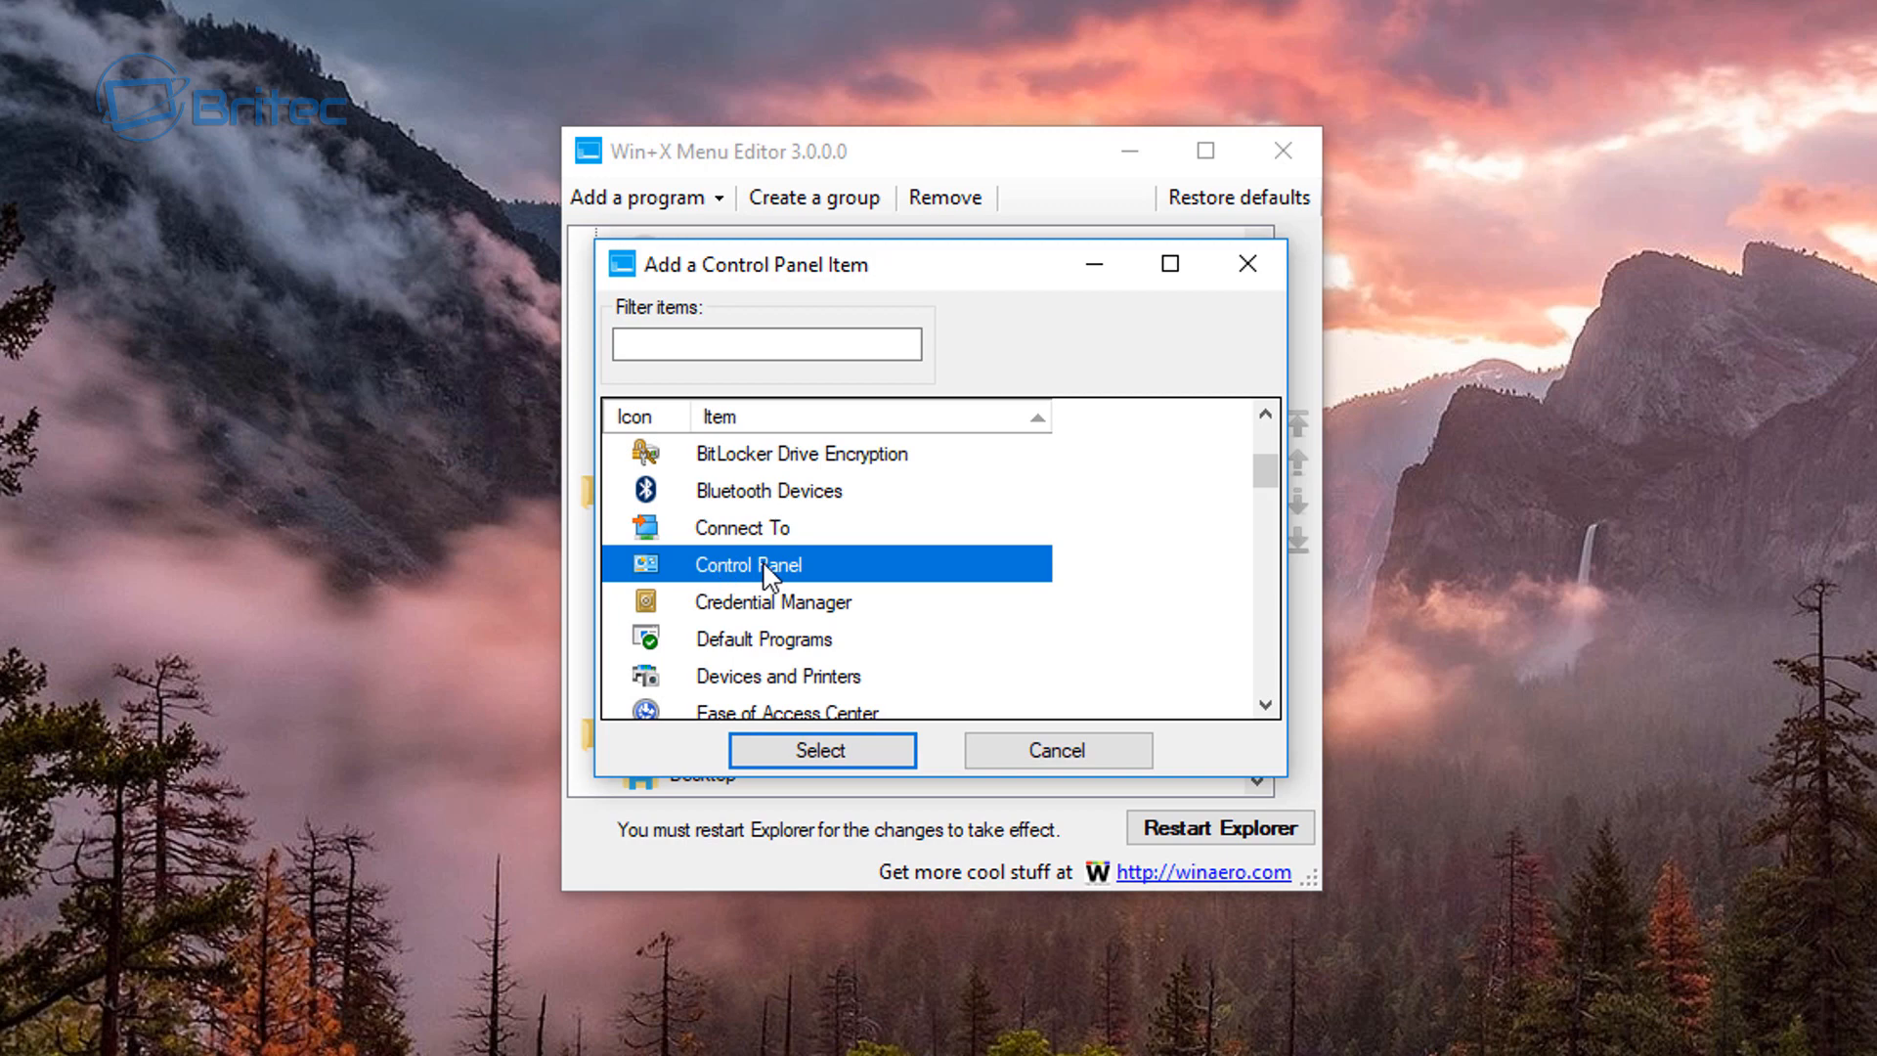
pyautogui.click(822, 750)
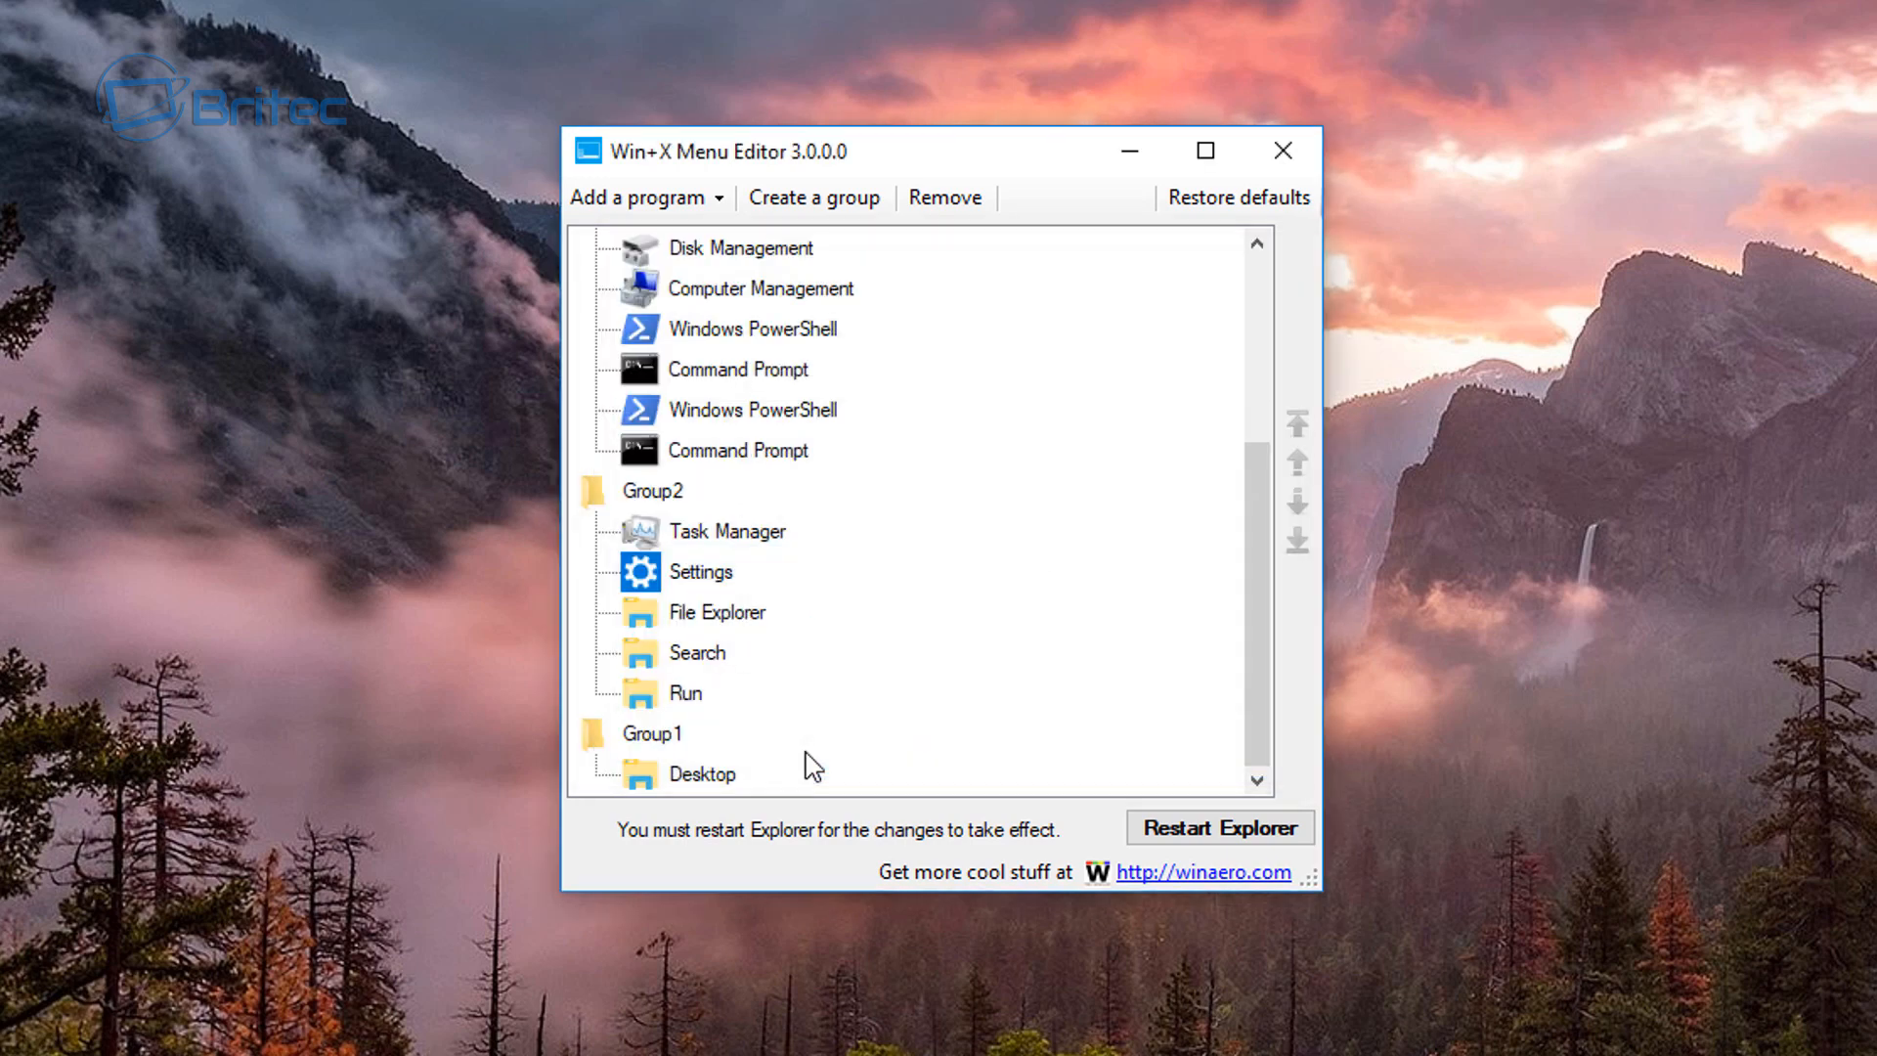
# Step: Select the new Control Panel entry at the top of Group2
pyautogui.click(652, 491)
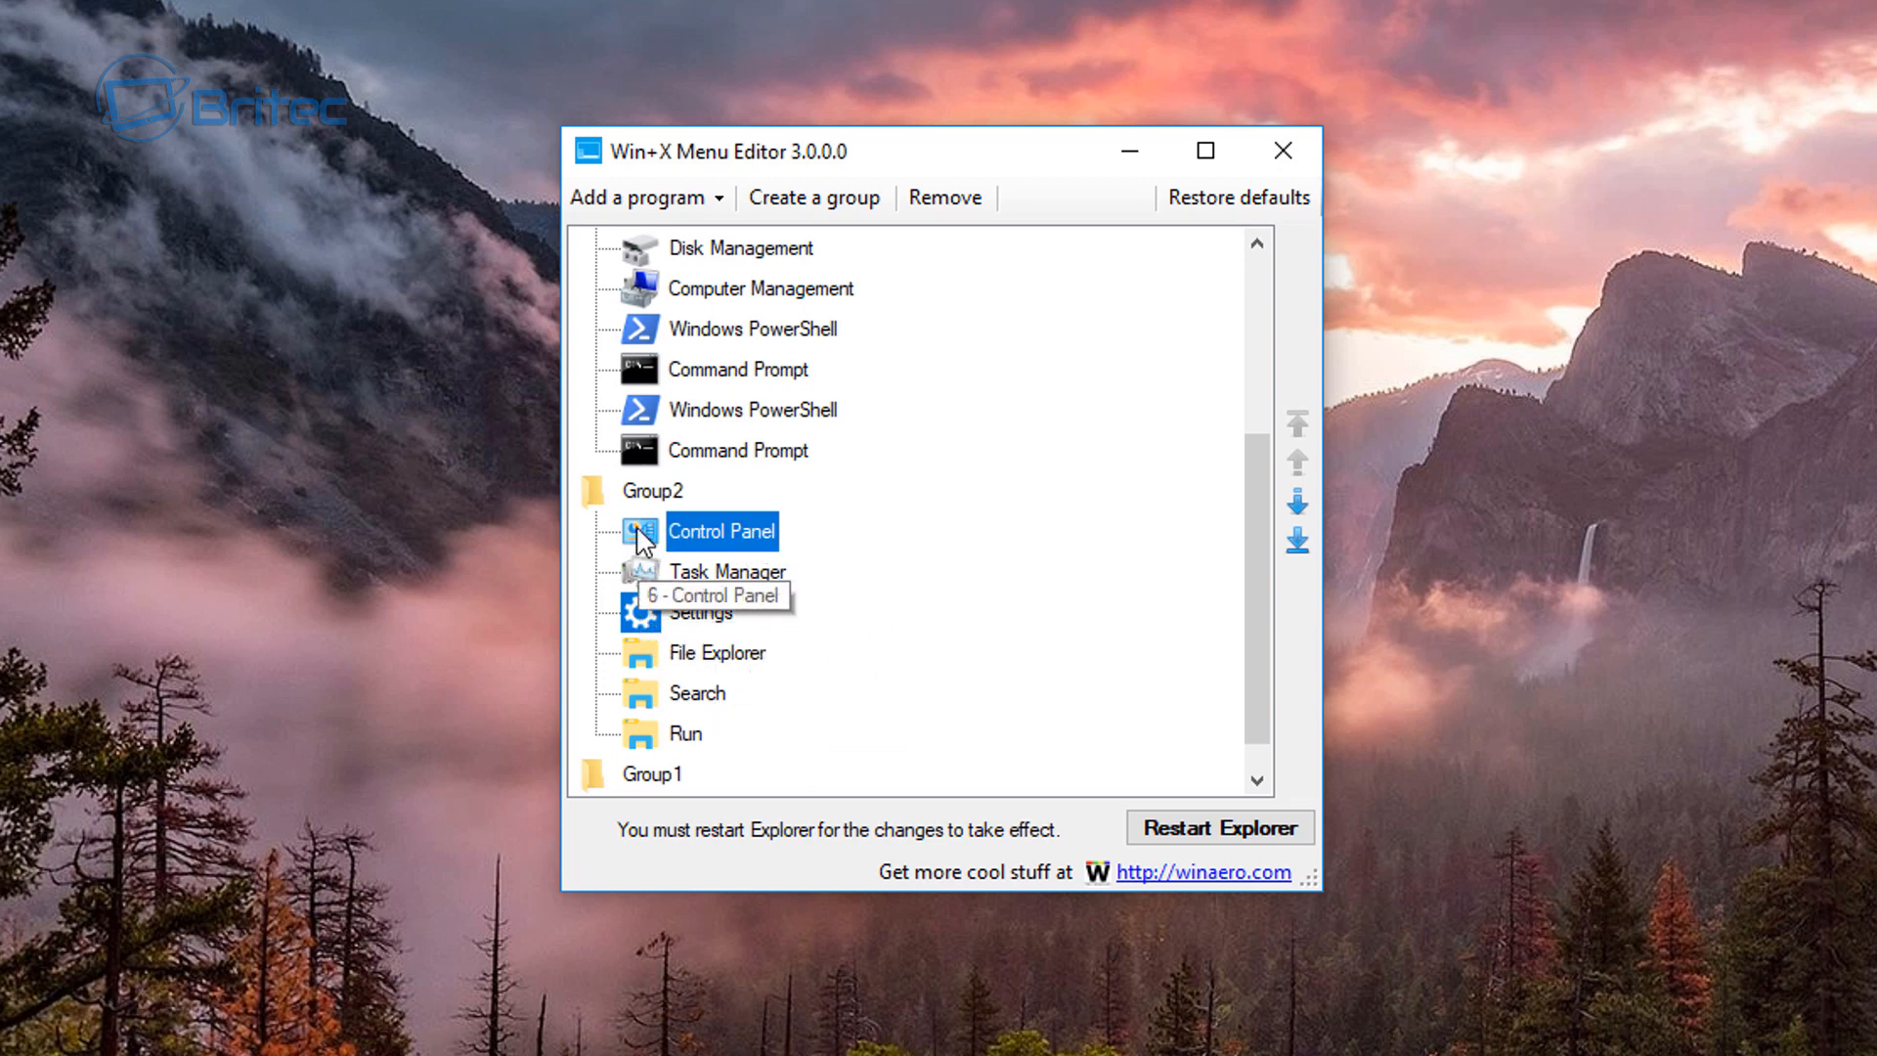
pyautogui.moveTo(710, 574)
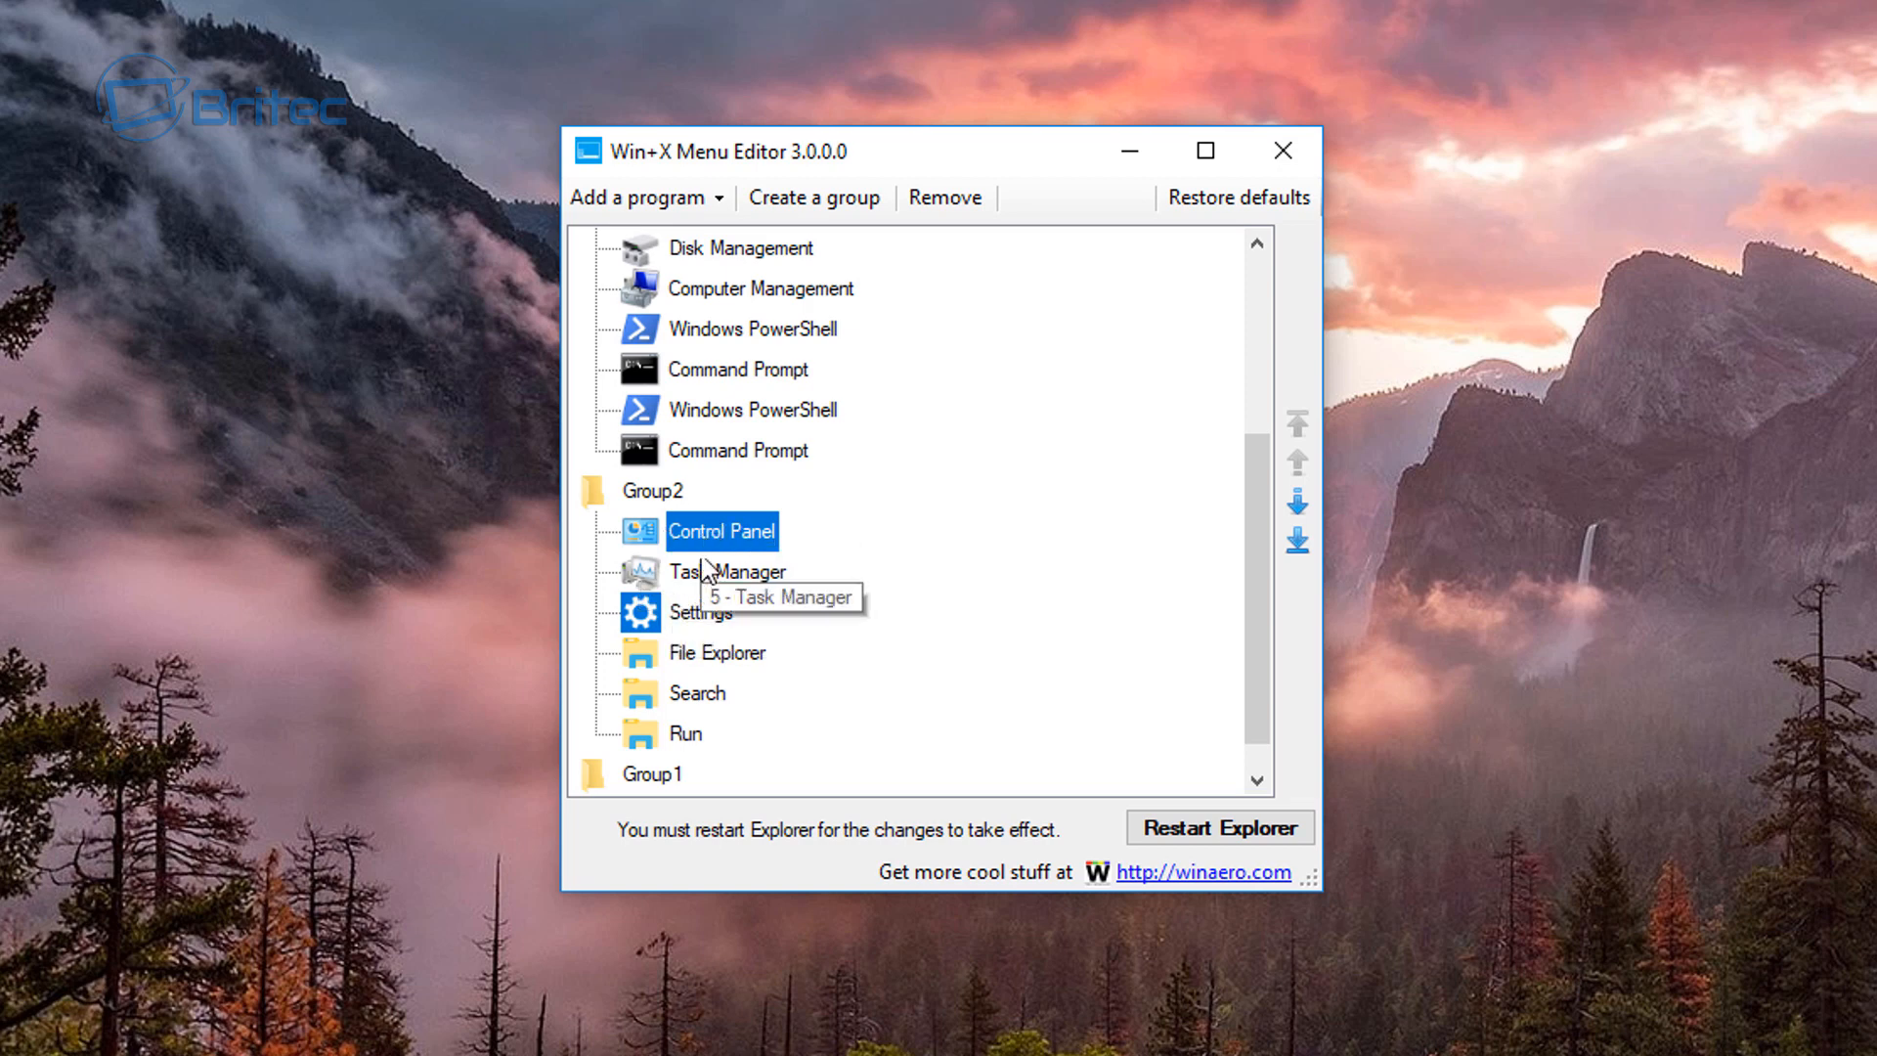
pyautogui.moveTo(702, 541)
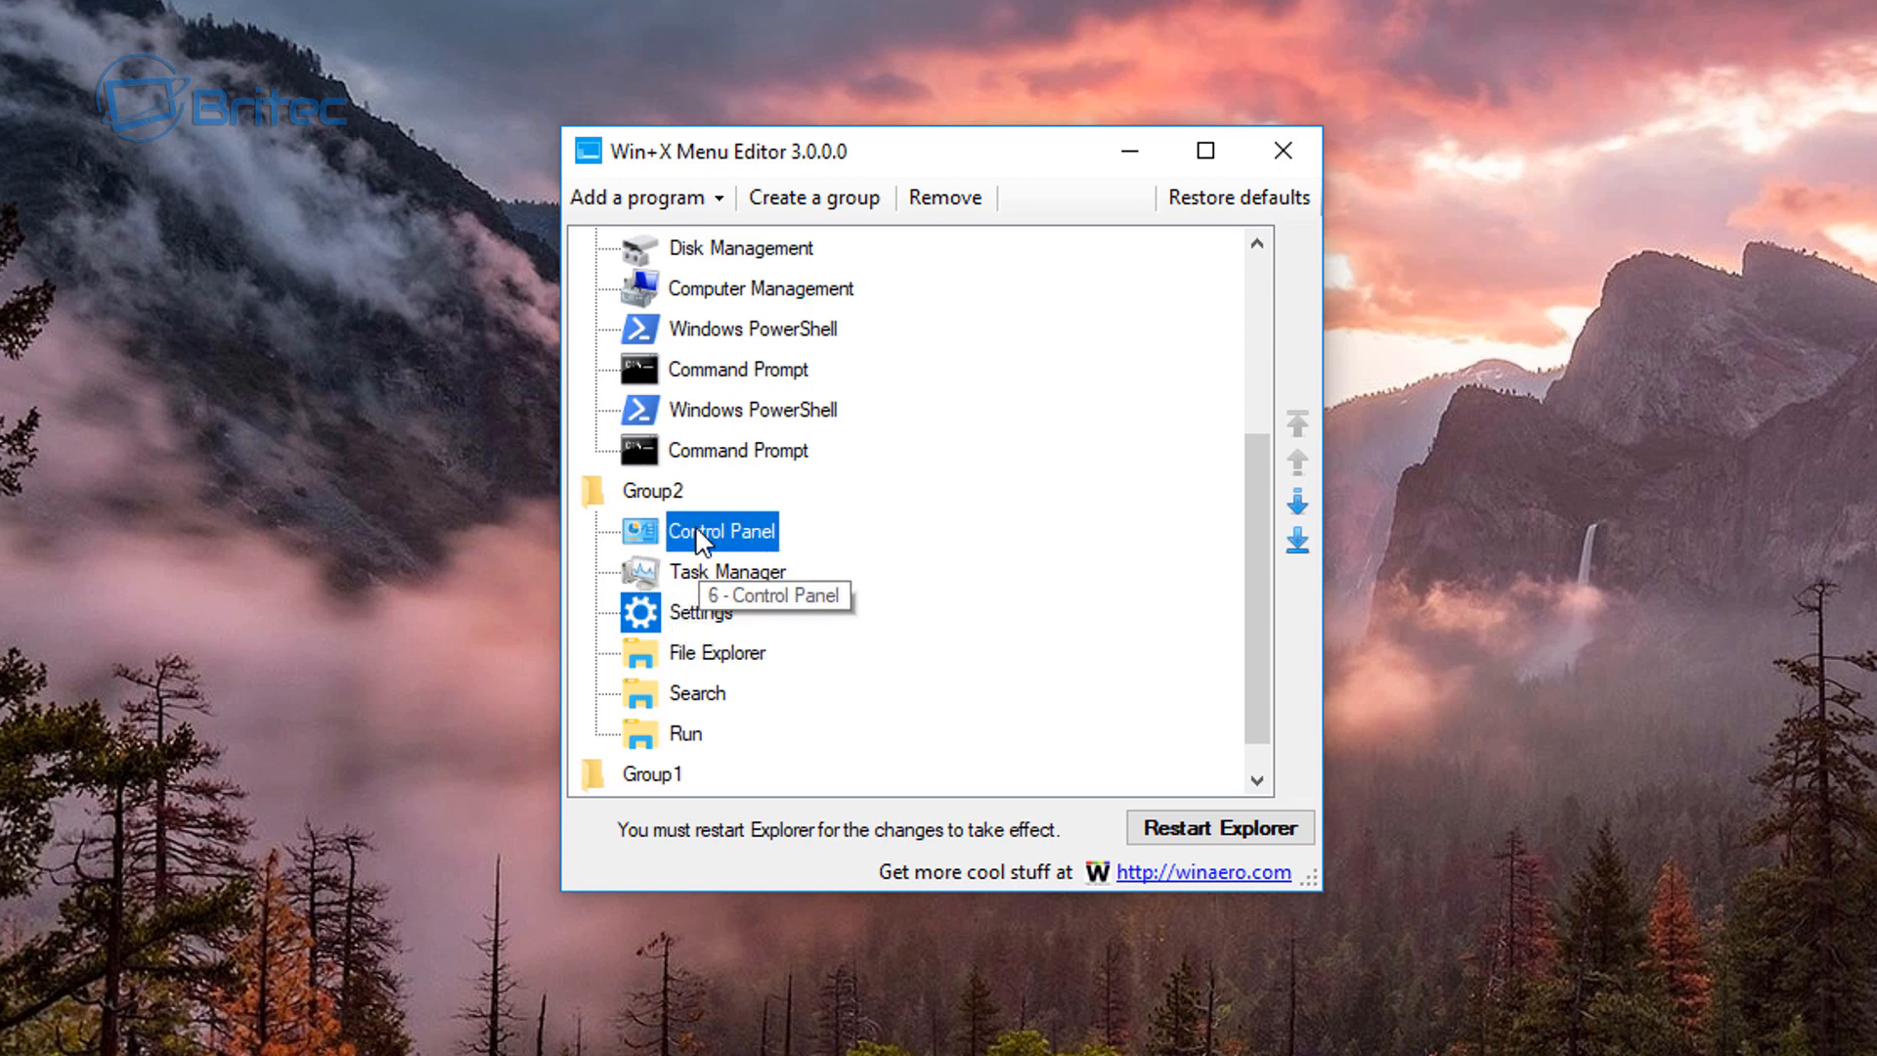
pyautogui.moveTo(1084, 834)
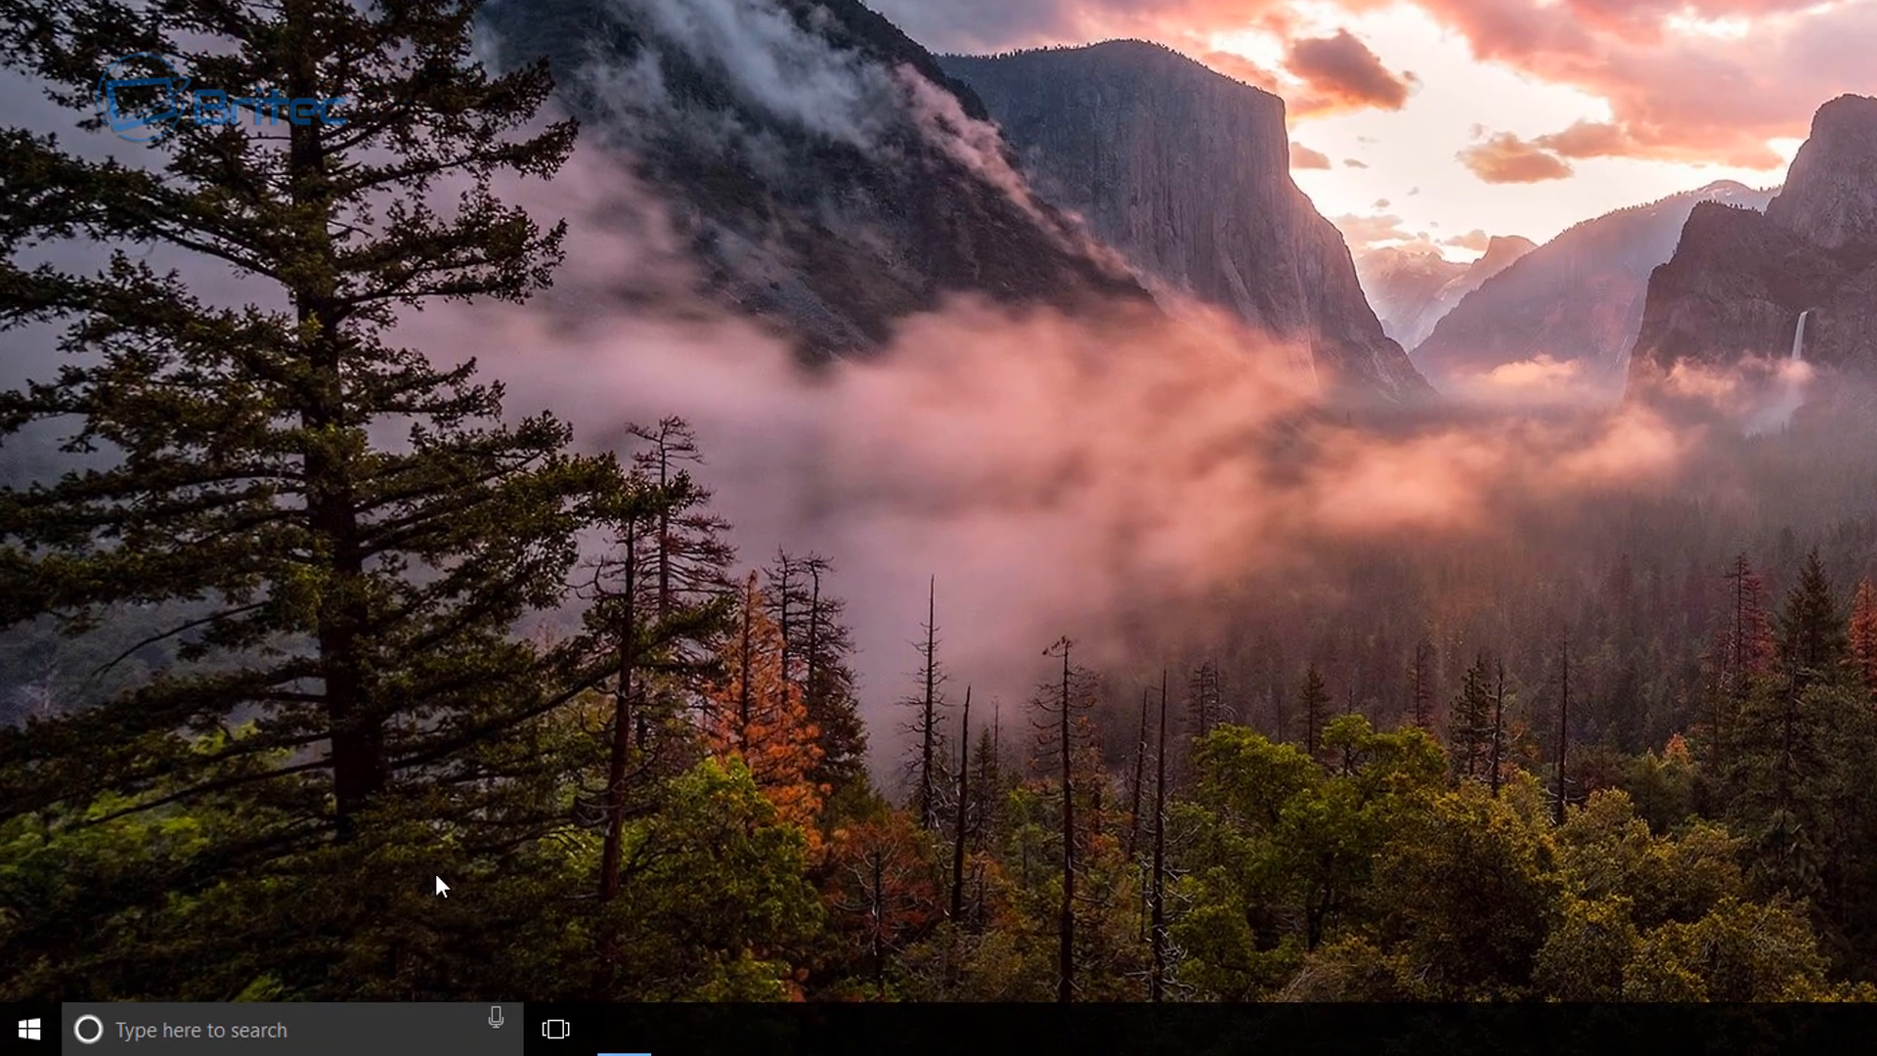
# Step: Check the Win+X menu for the Control Panel and Settings entries
pyautogui.rightClick(32, 1023)
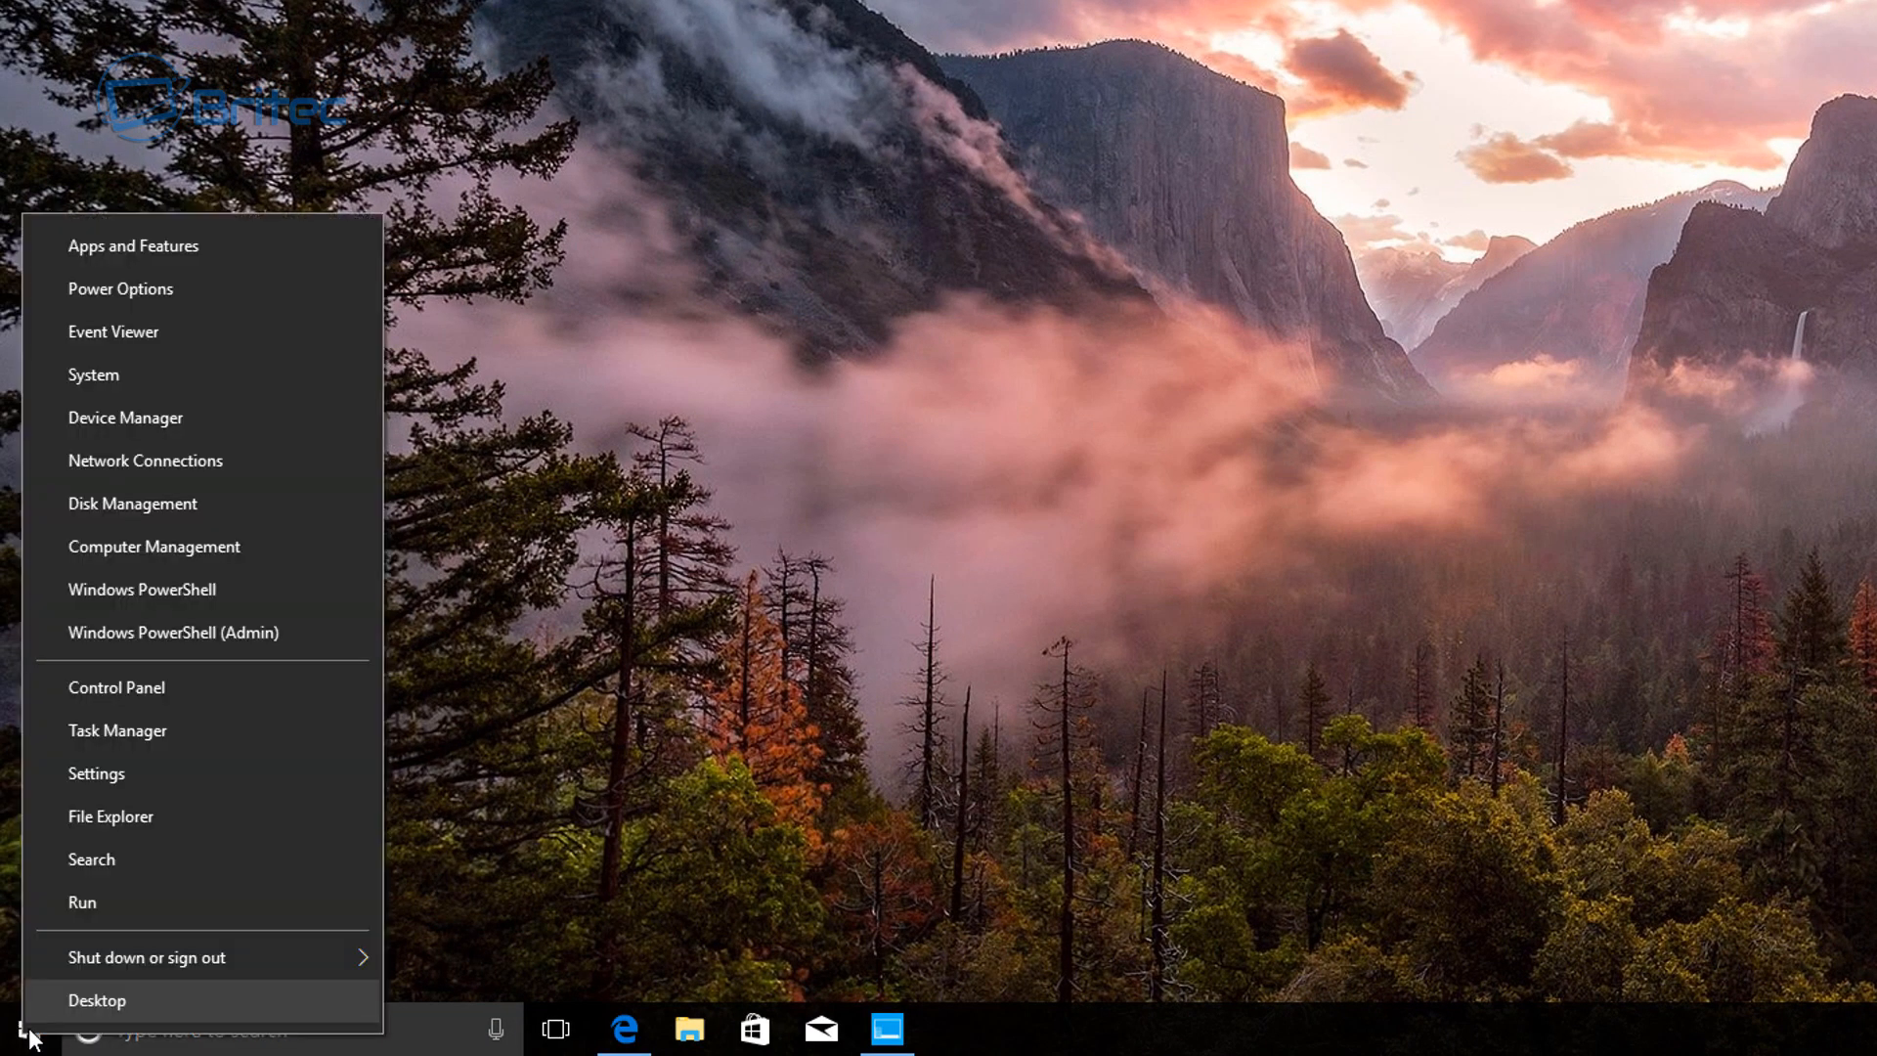
pyautogui.moveTo(148, 715)
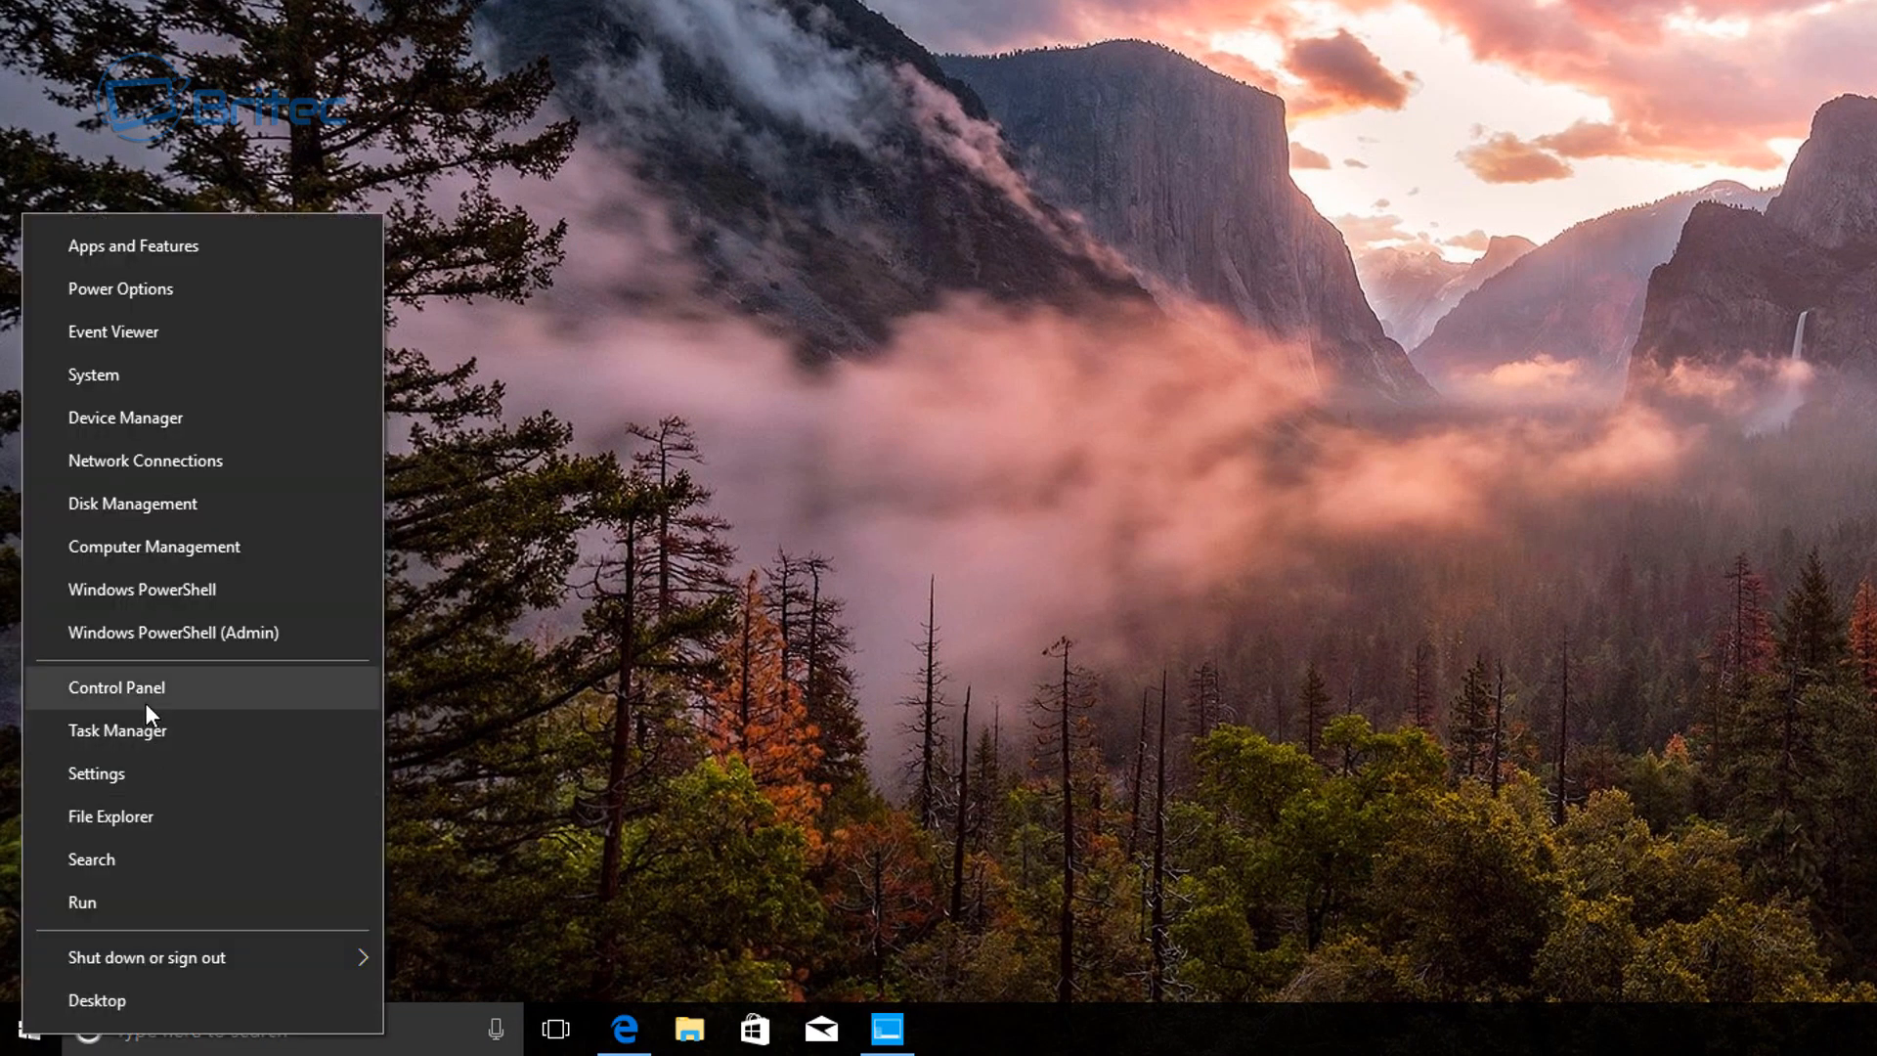
pyautogui.click(116, 687)
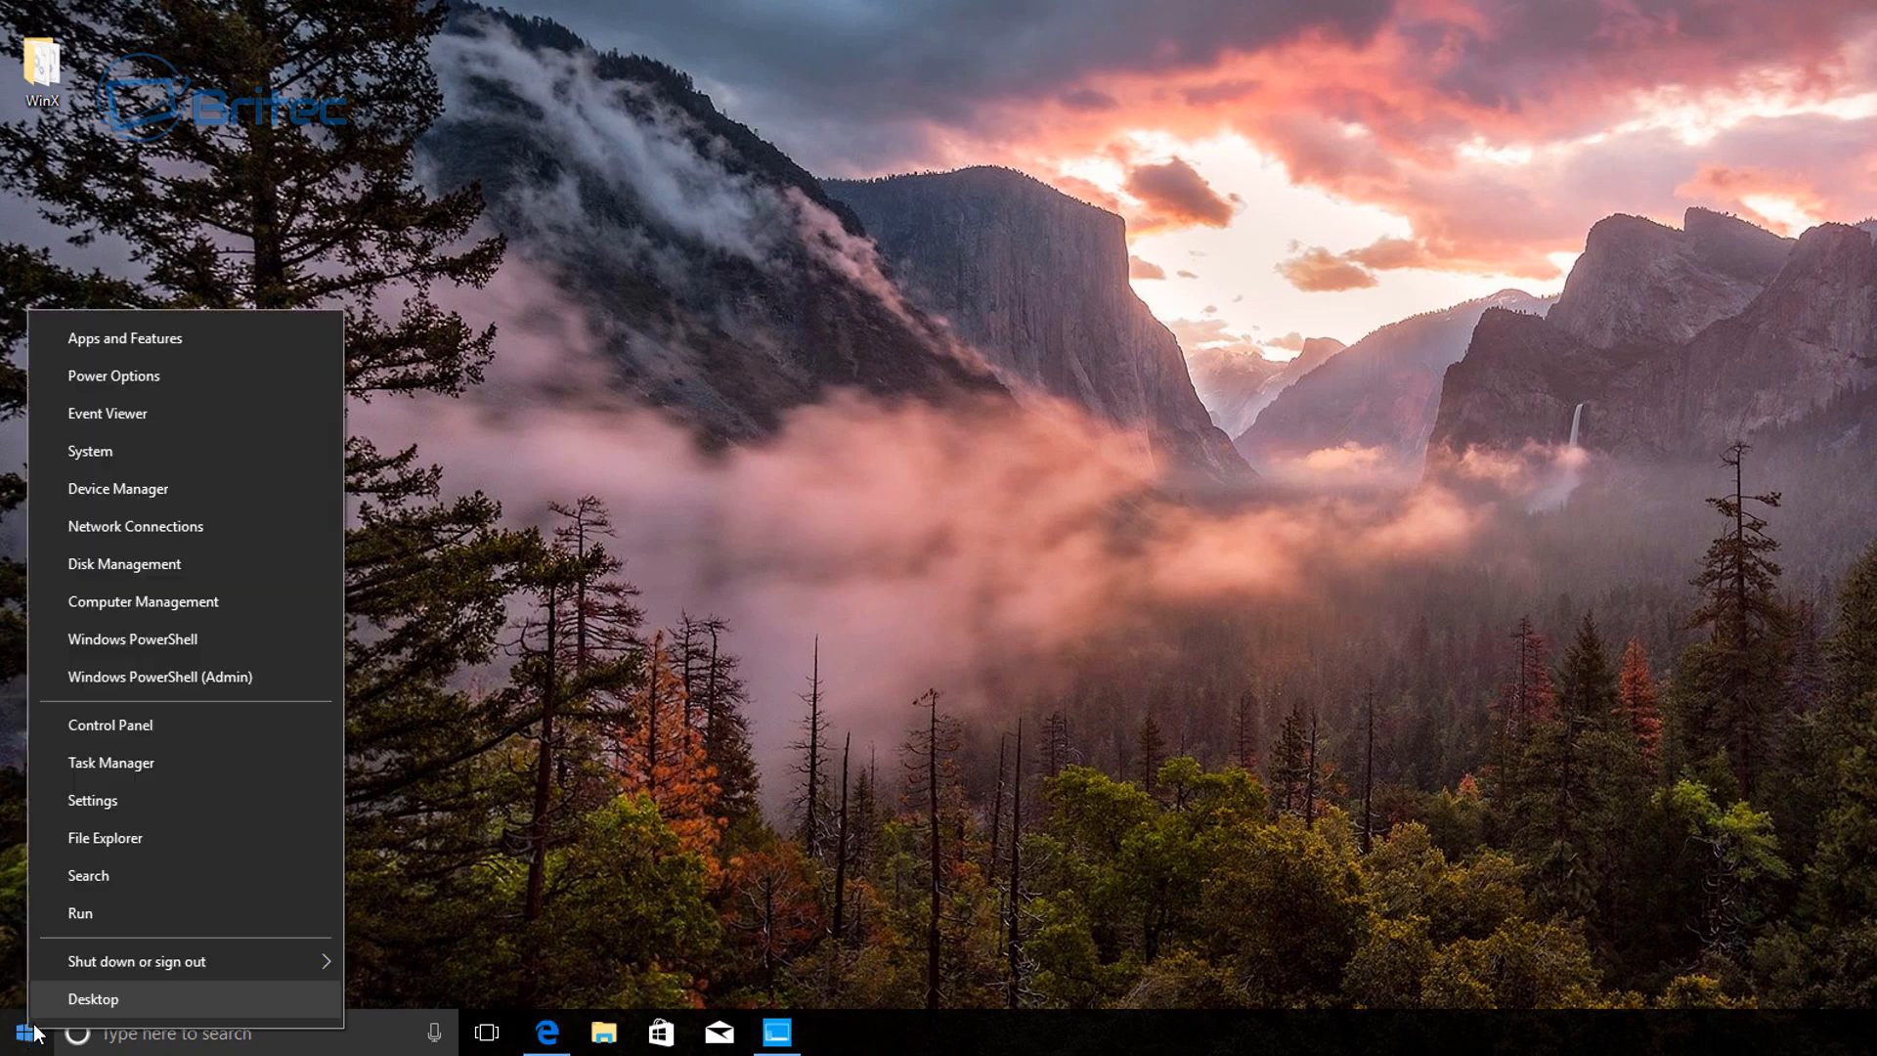
pyautogui.click(92, 800)
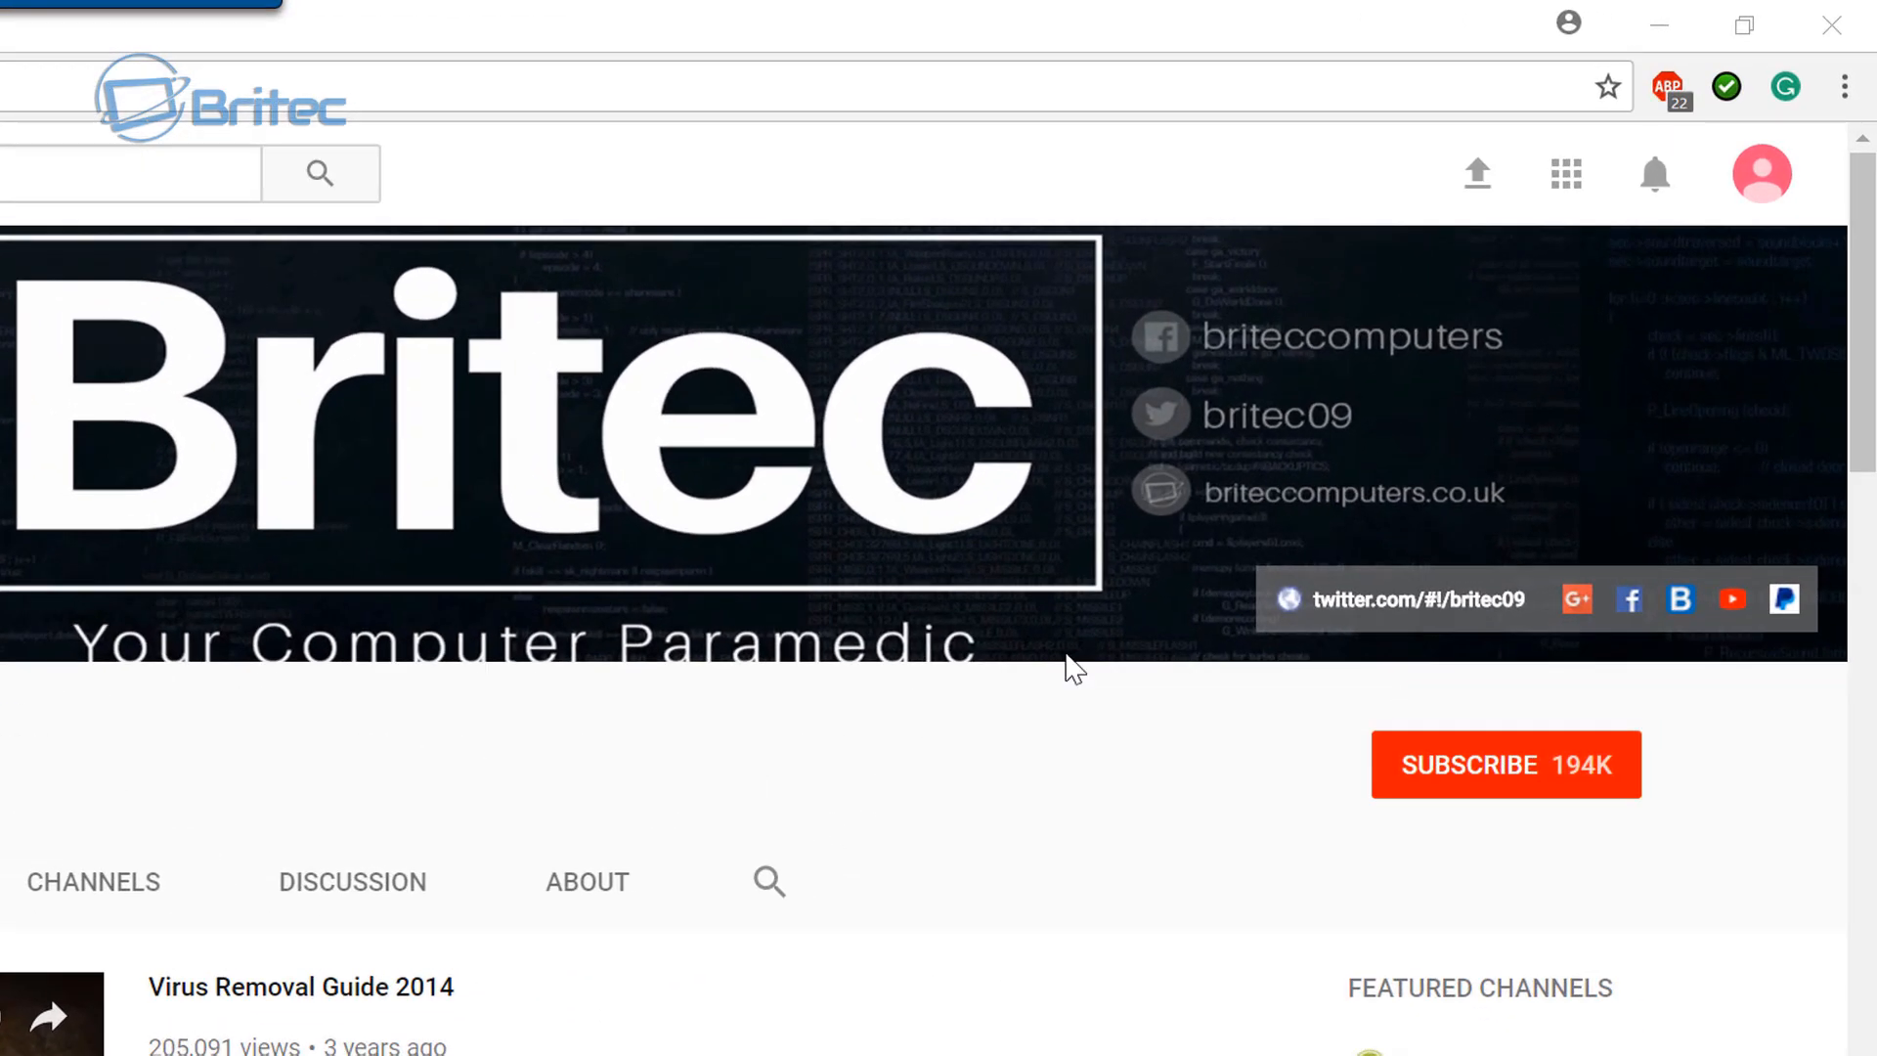
# Step: Subscribe to the Britec YouTube channel
pyautogui.click(1506, 765)
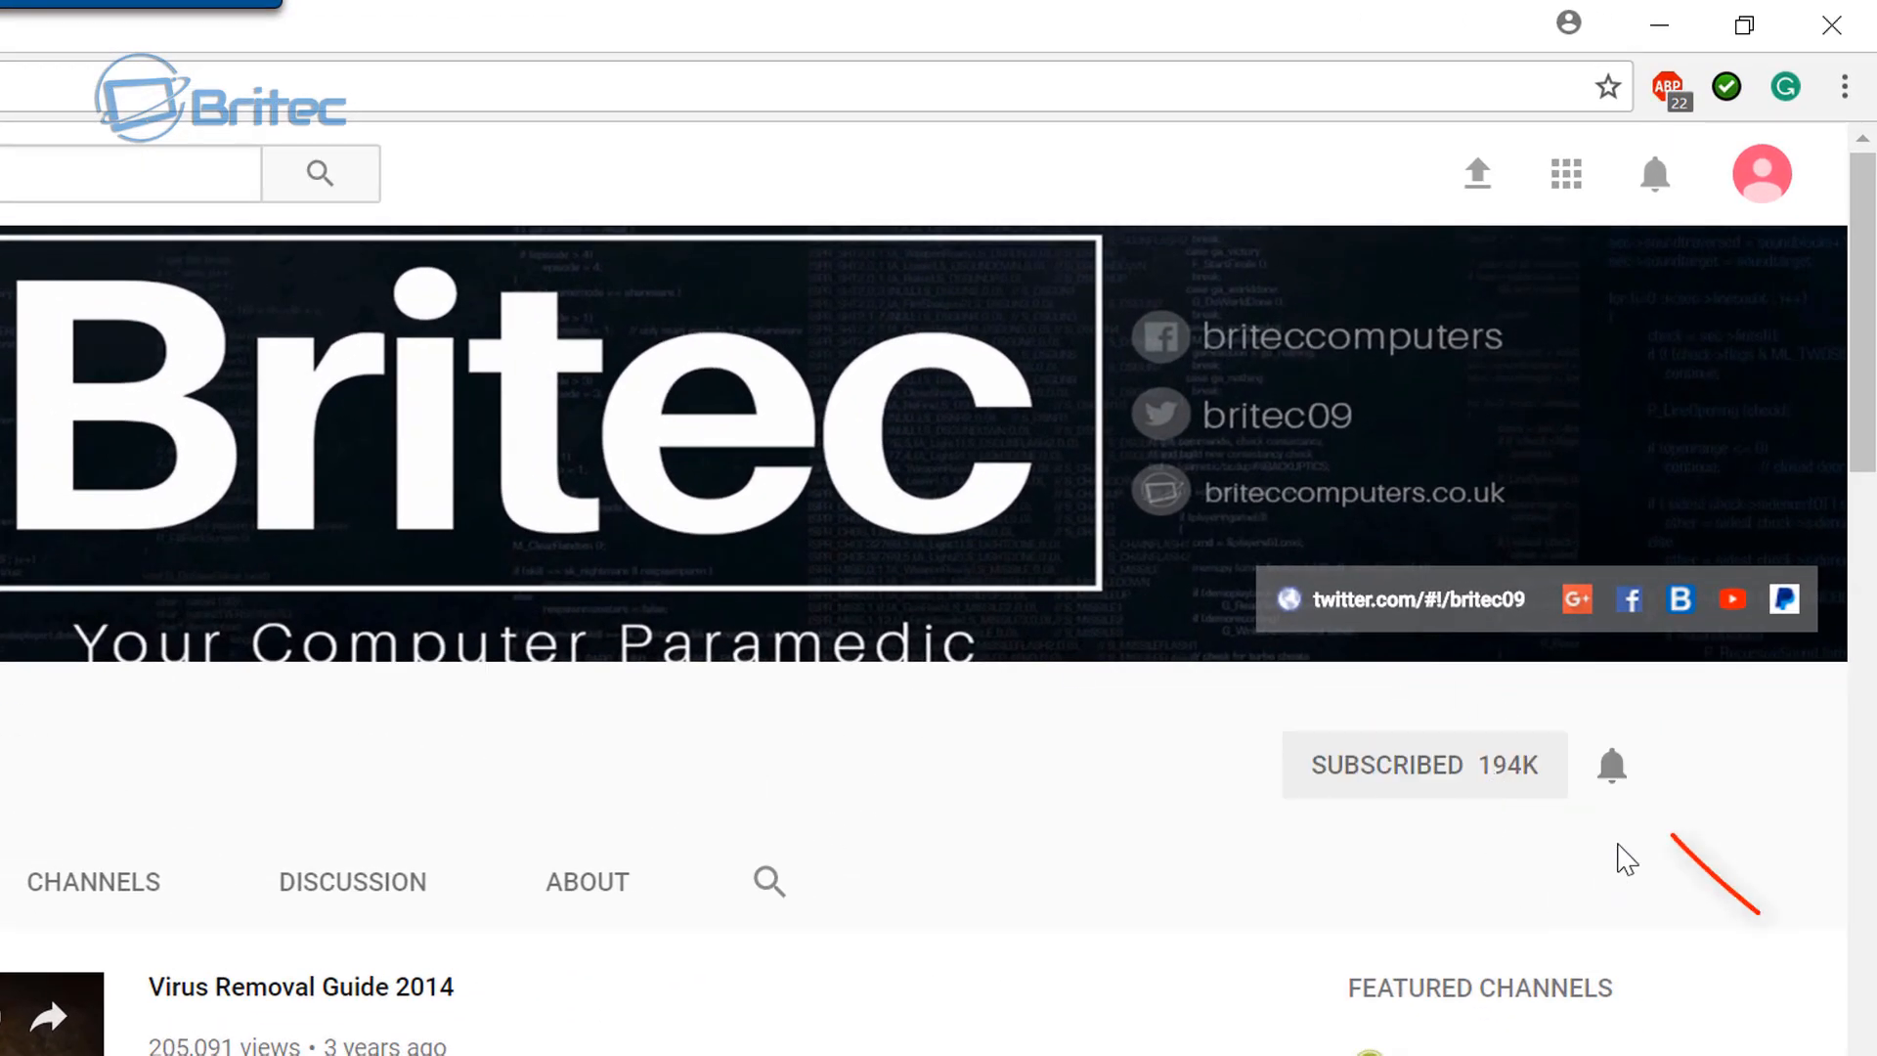
pyautogui.moveTo(1611, 766)
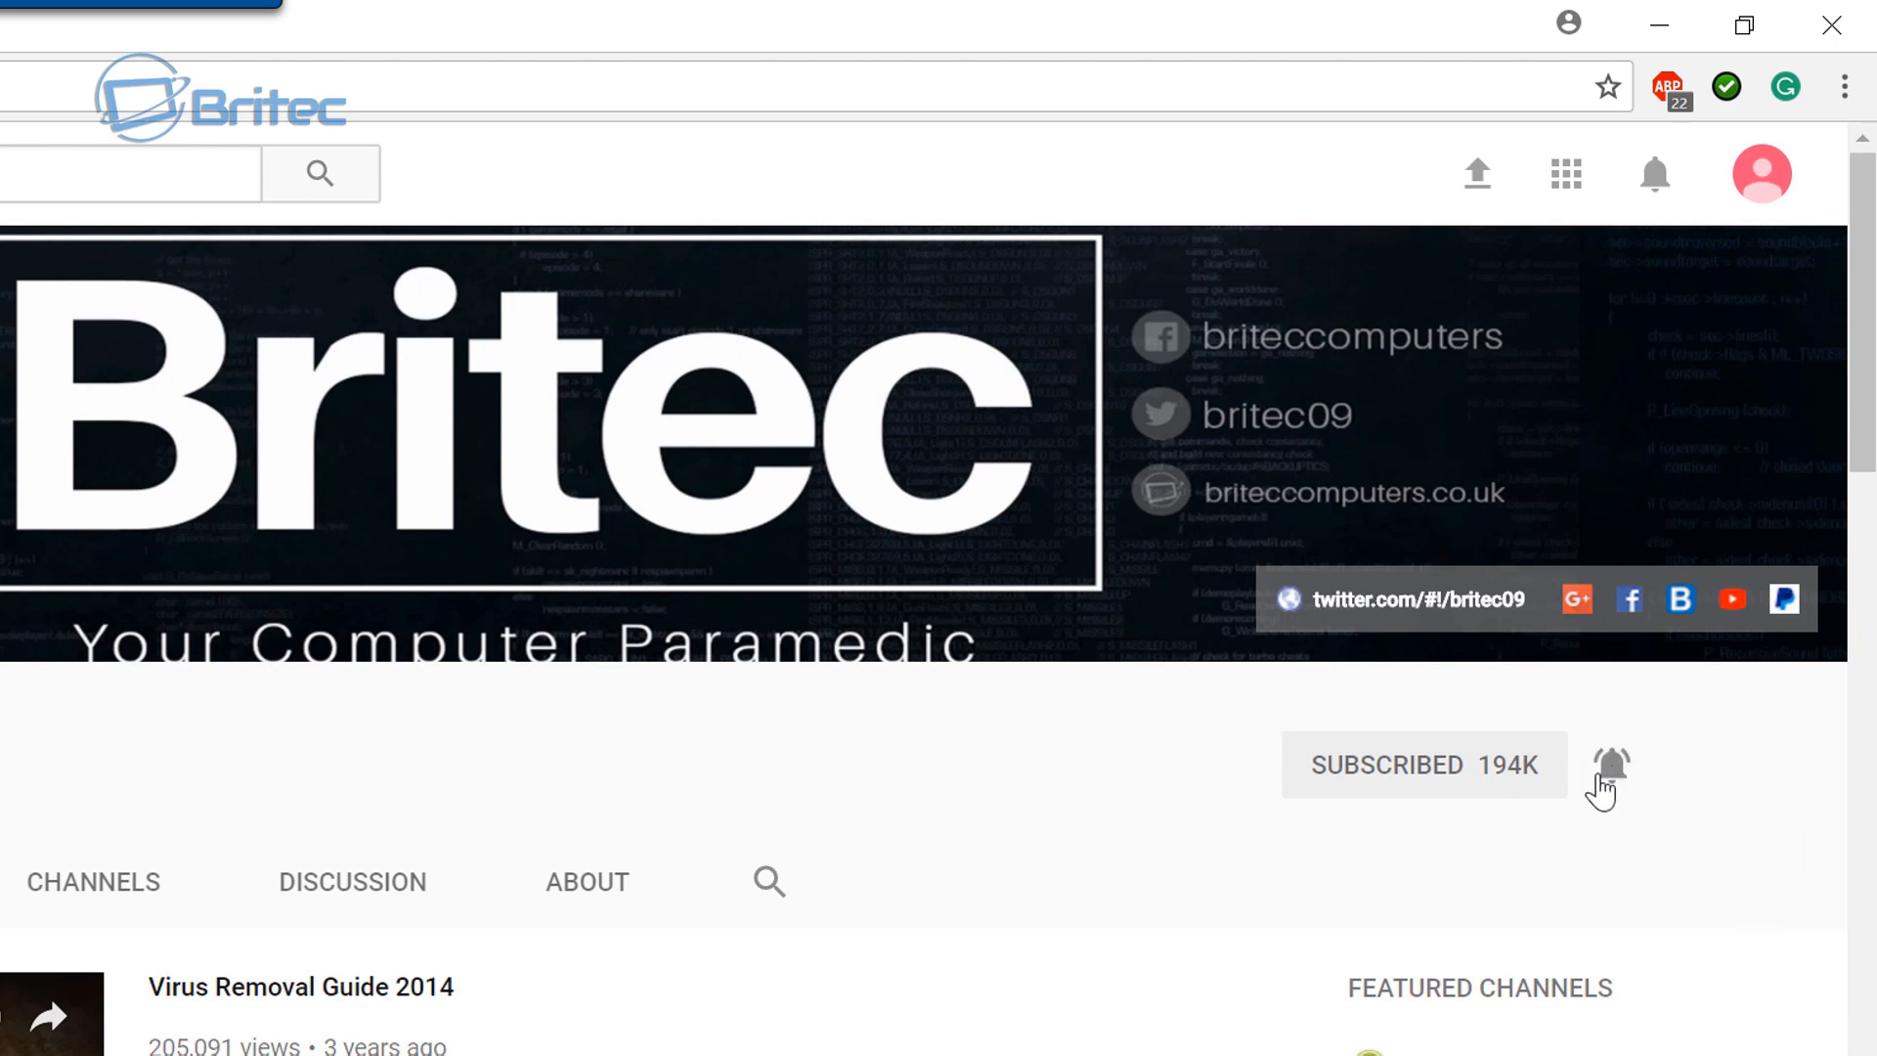
pyautogui.moveTo(1610, 807)
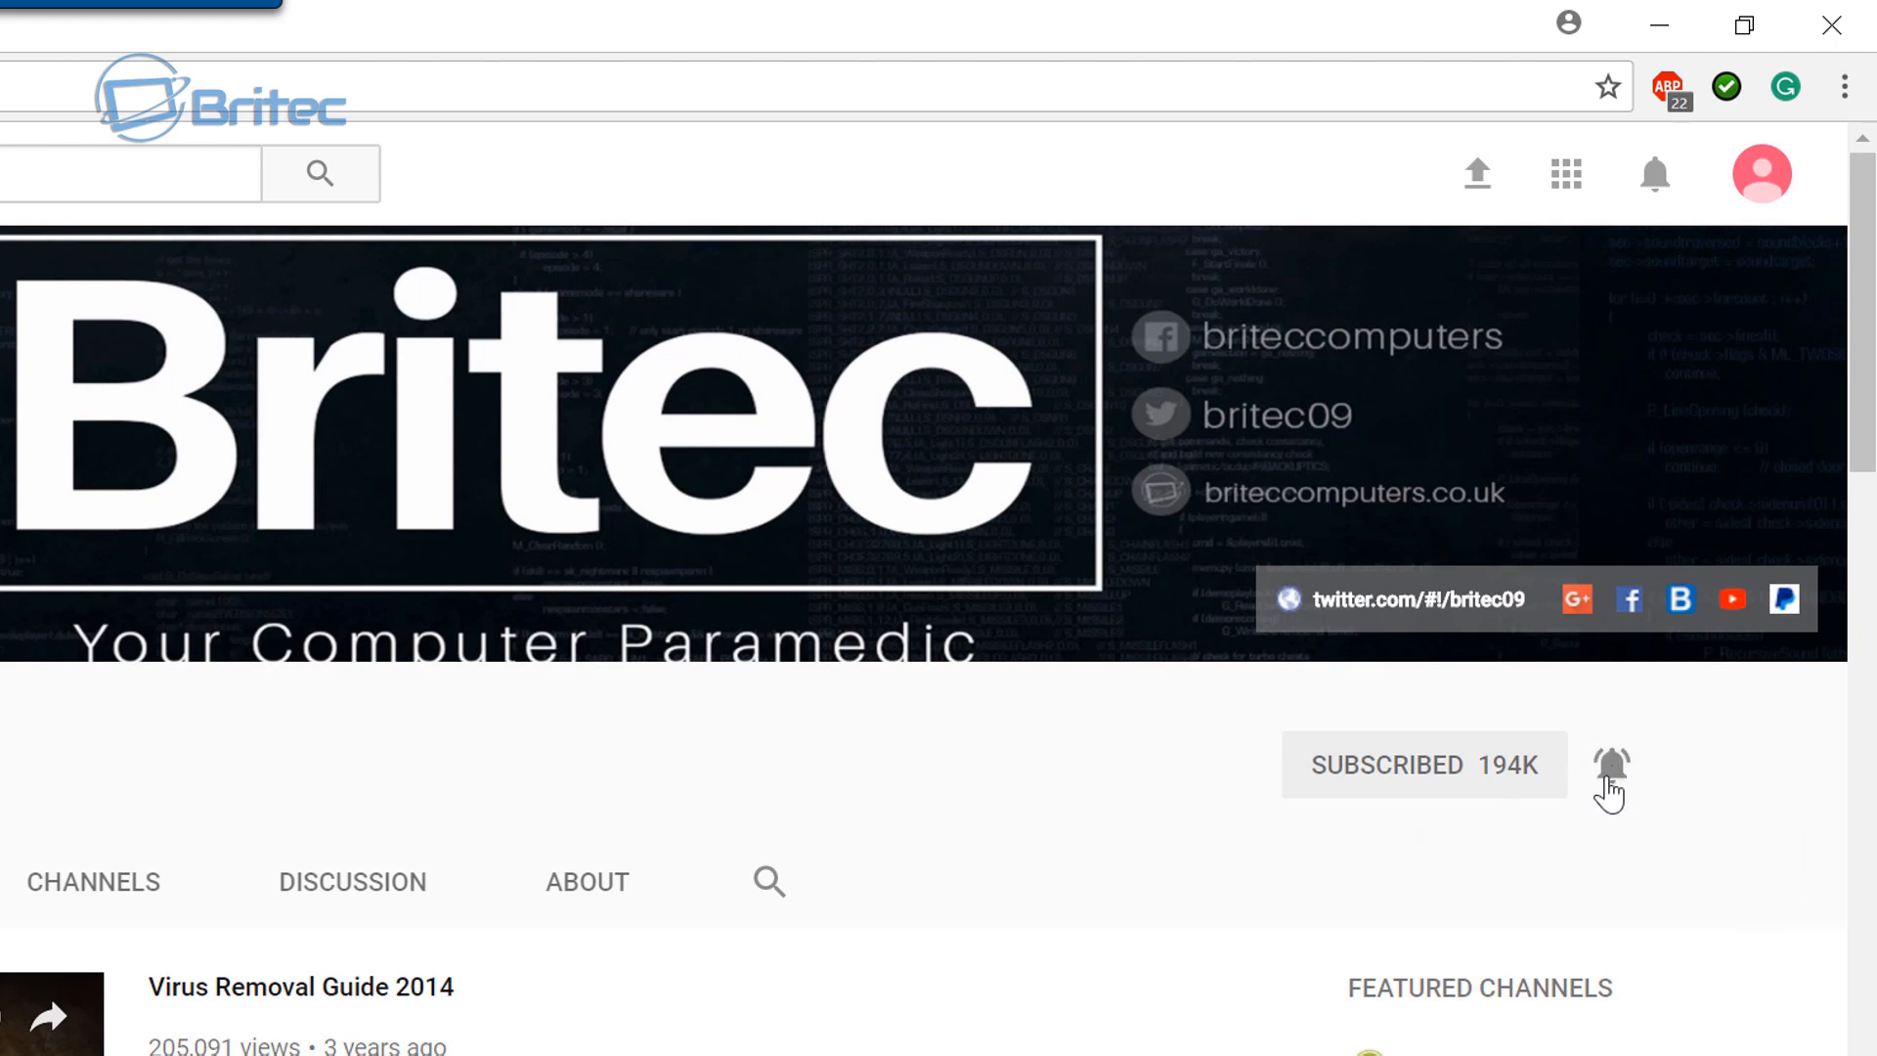